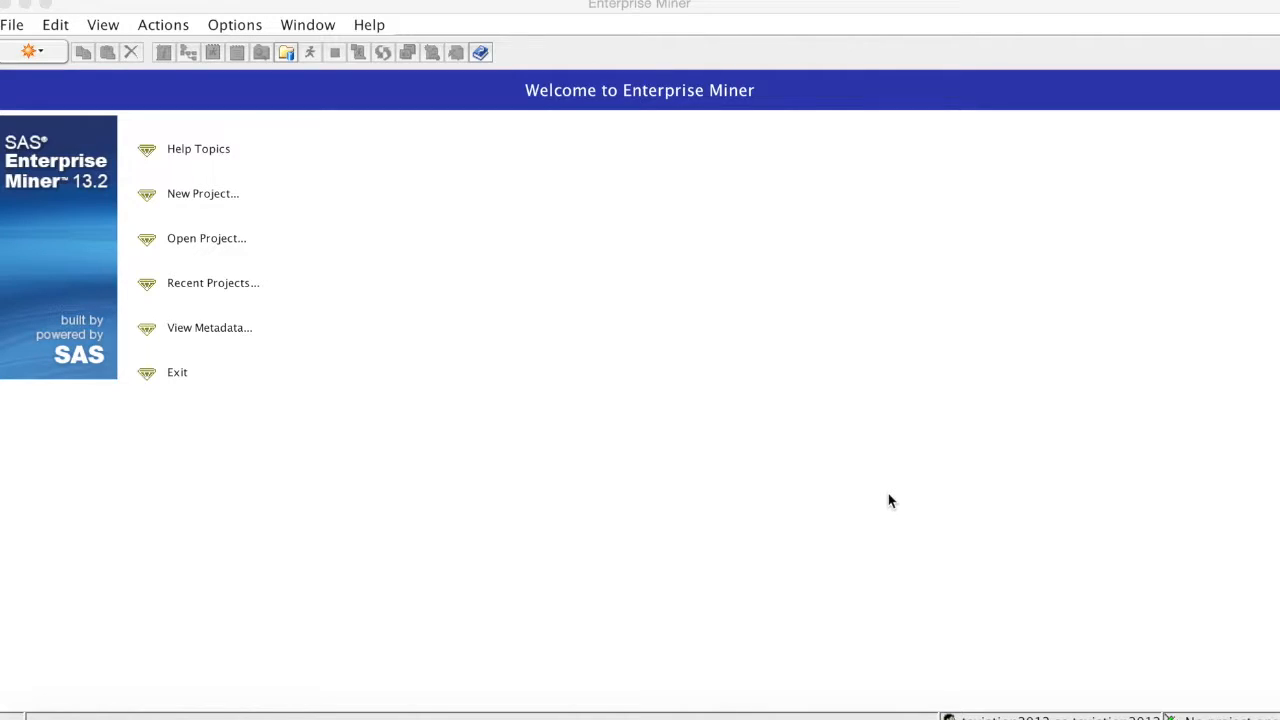
mouse_move(256, 278)
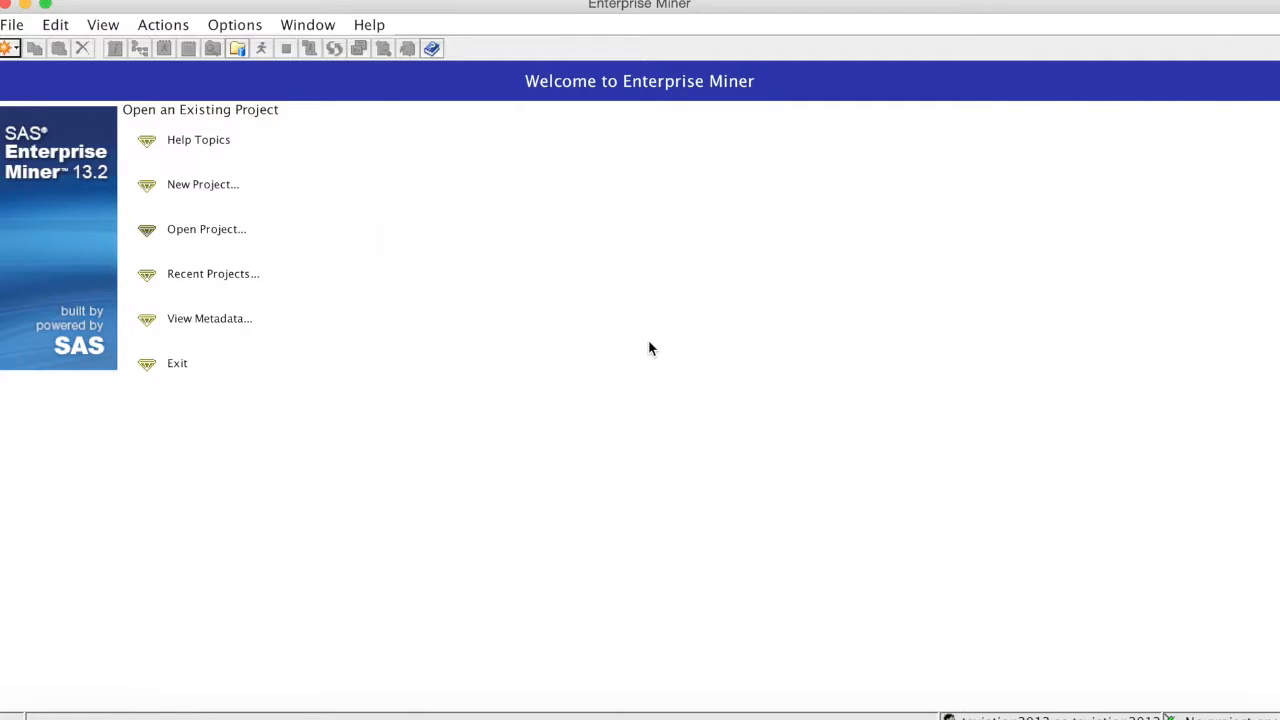
Bring up the Open Project dialog from the Welcome screen
click(206, 228)
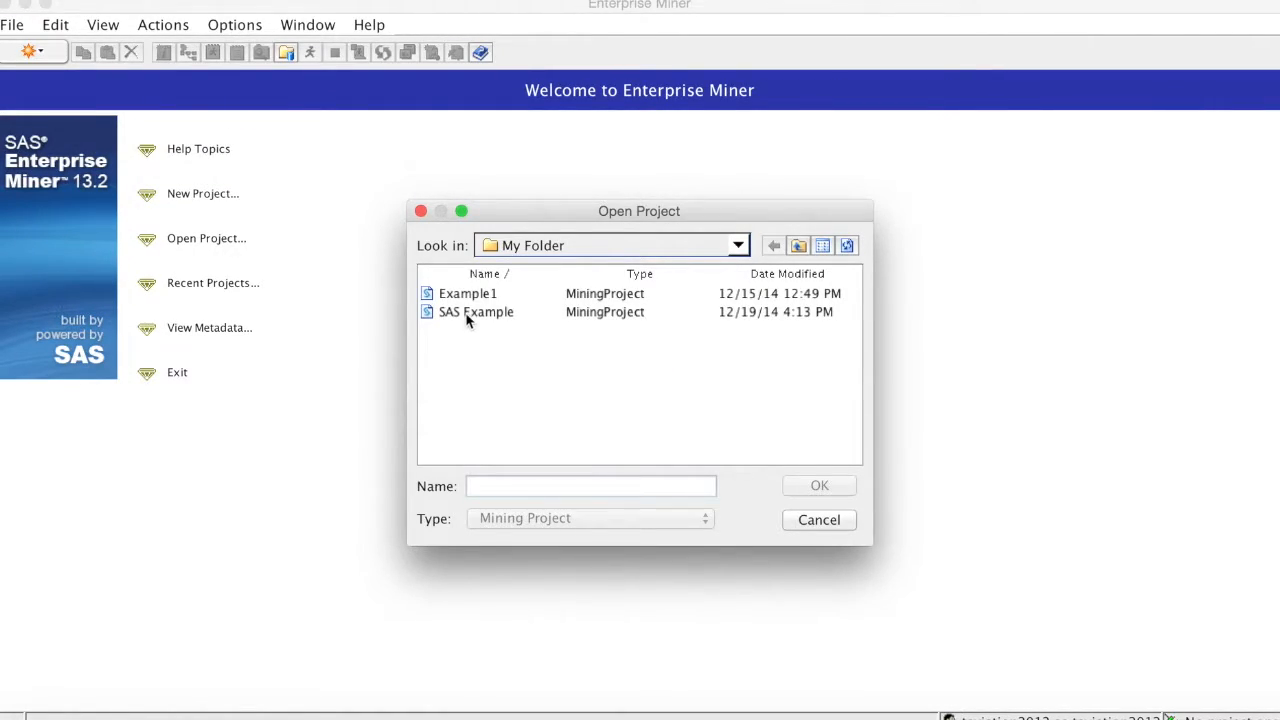
Open the SAS Example project
click(476, 312)
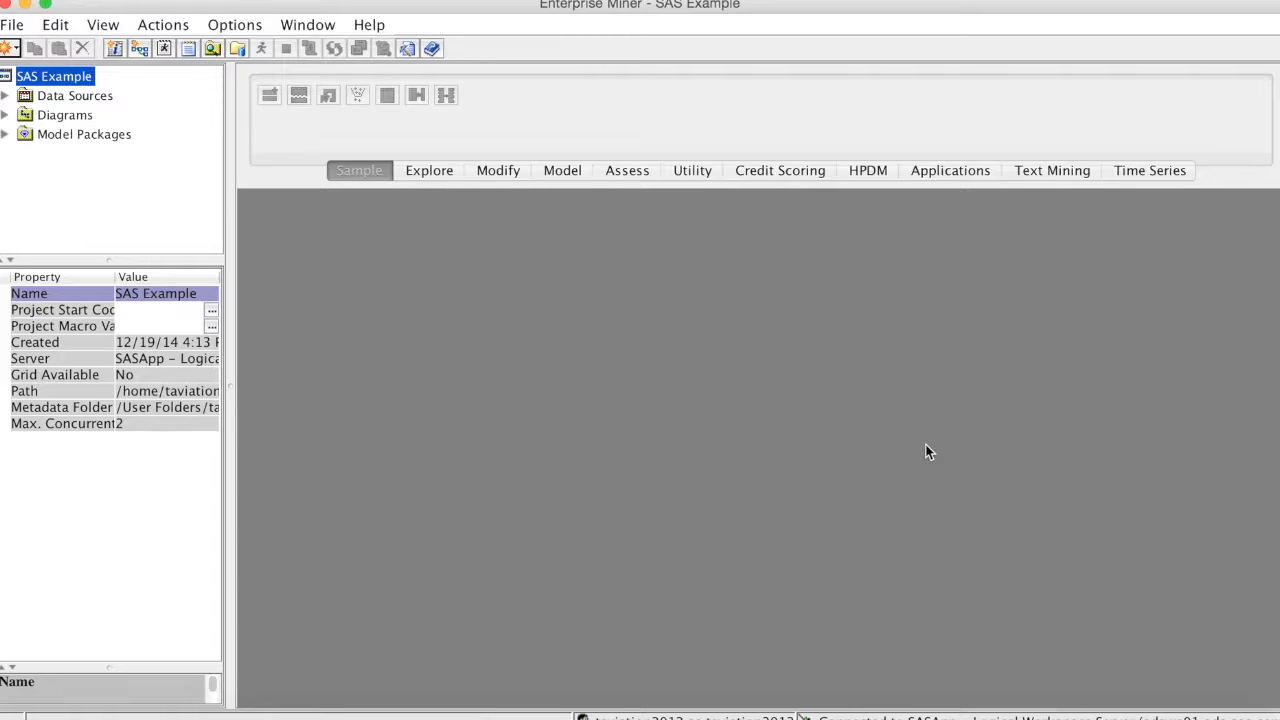
mouse_move(312, 280)
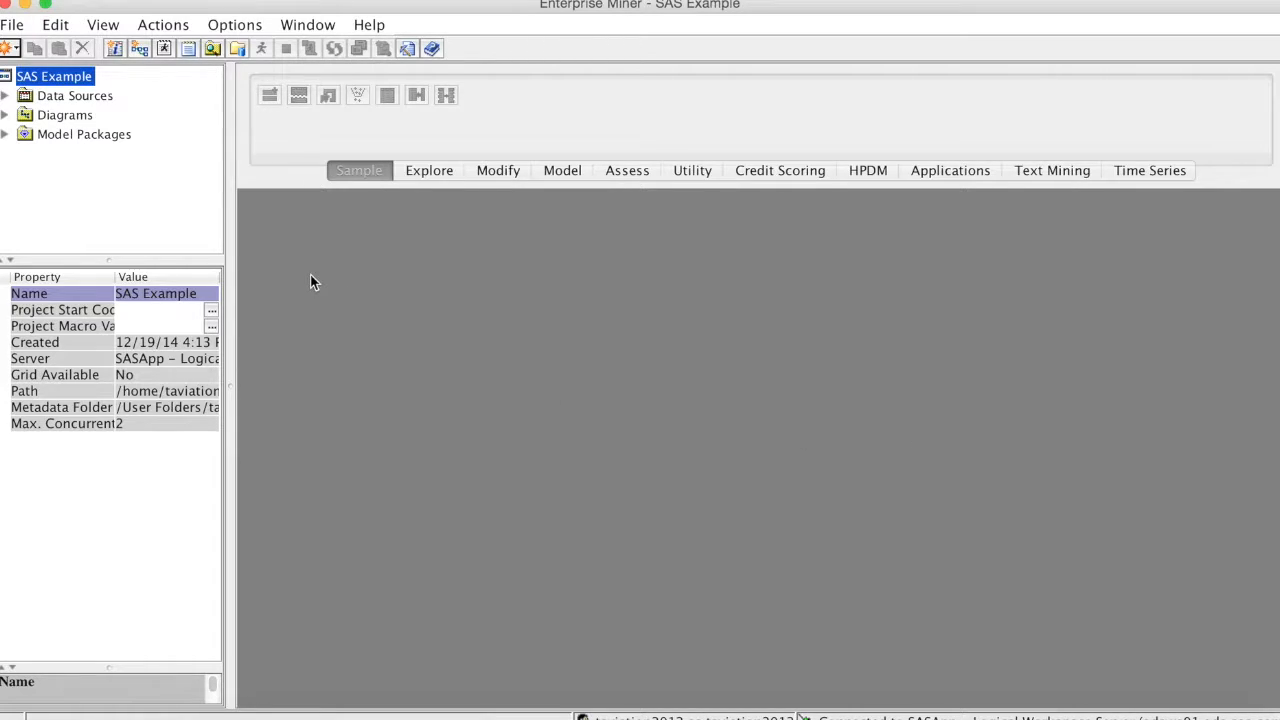
mouse_move(284, 260)
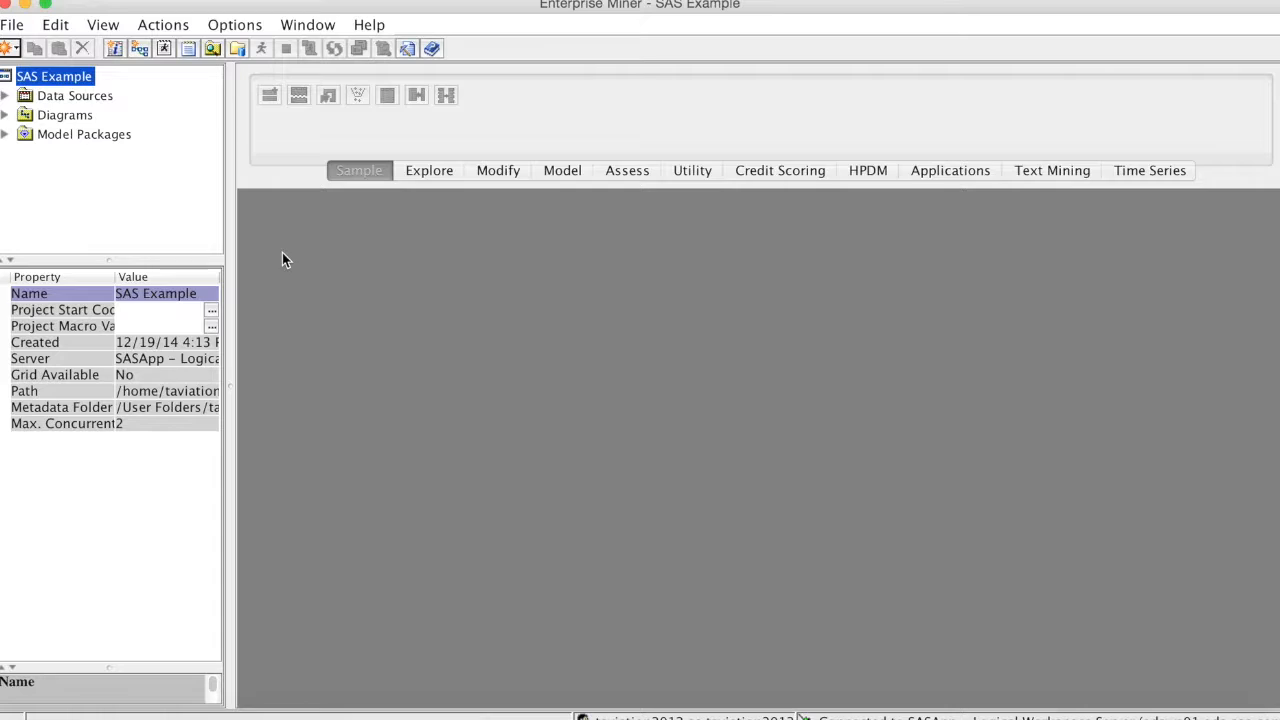
mouse_move(100, 114)
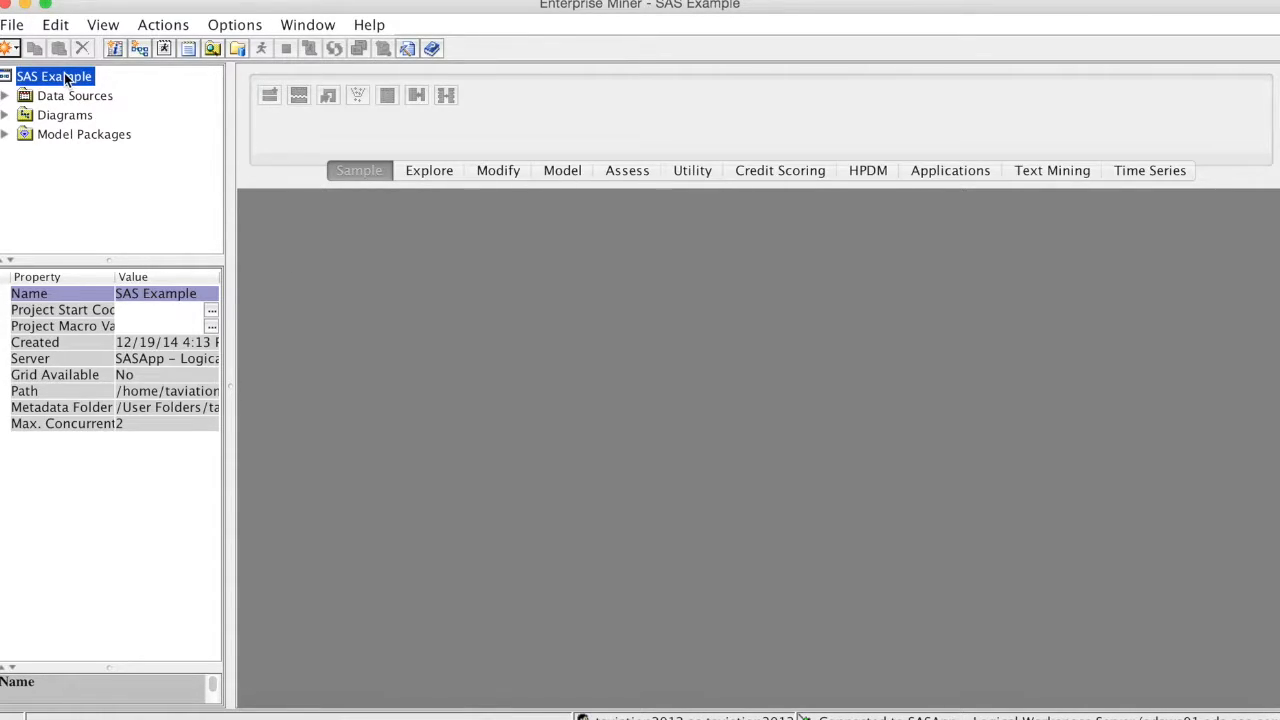
mouse_move(72, 96)
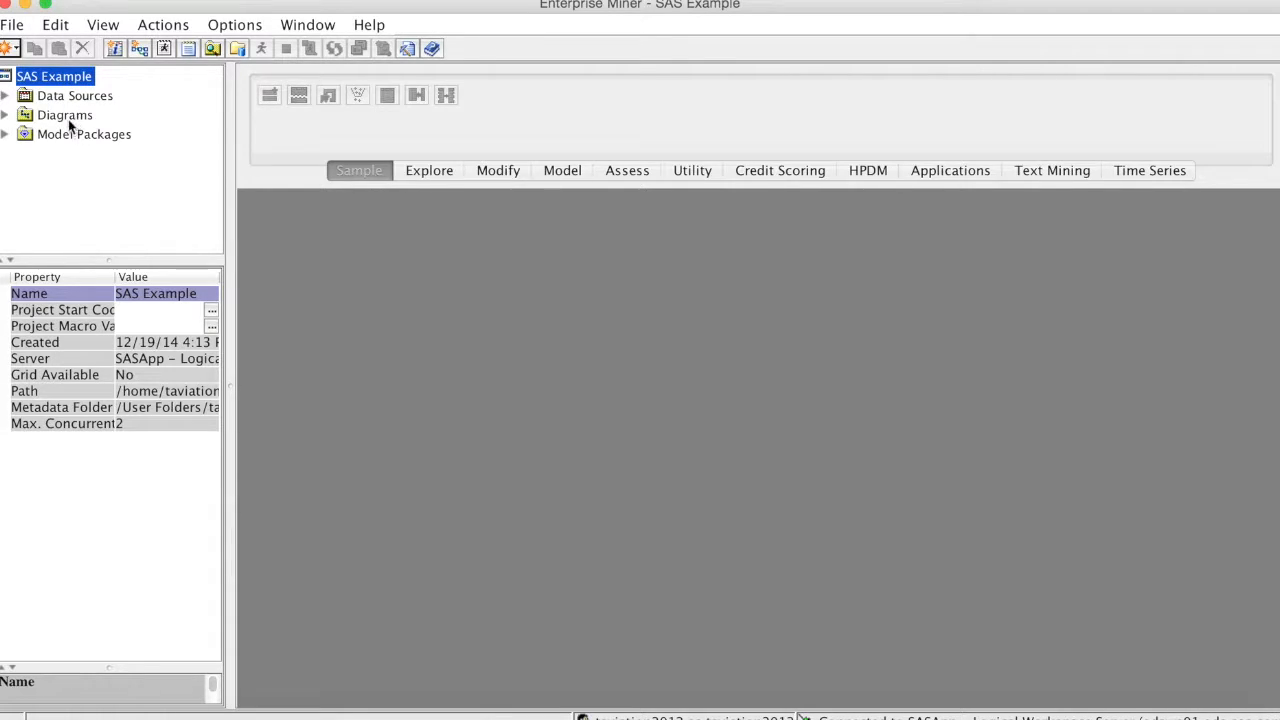
mouse_move(150, 124)
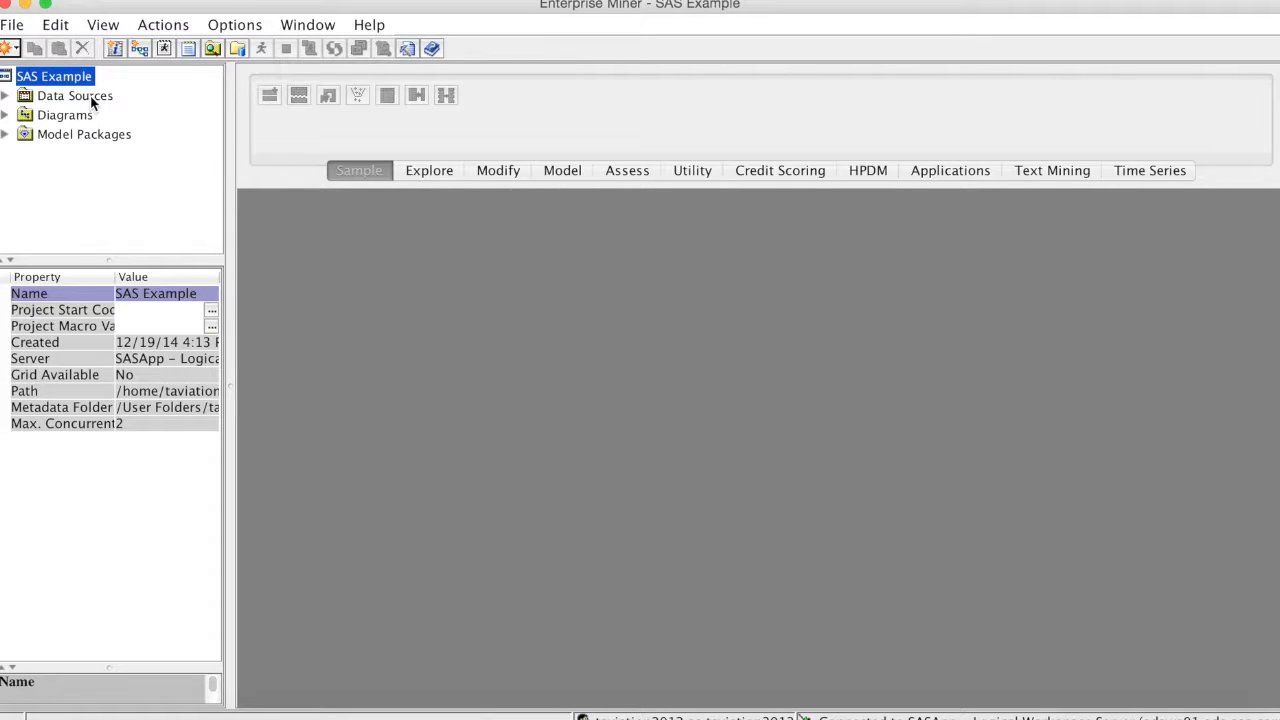
Start a new data source from Data Sources, keeping SAS Table as the metadata source
click(74, 104)
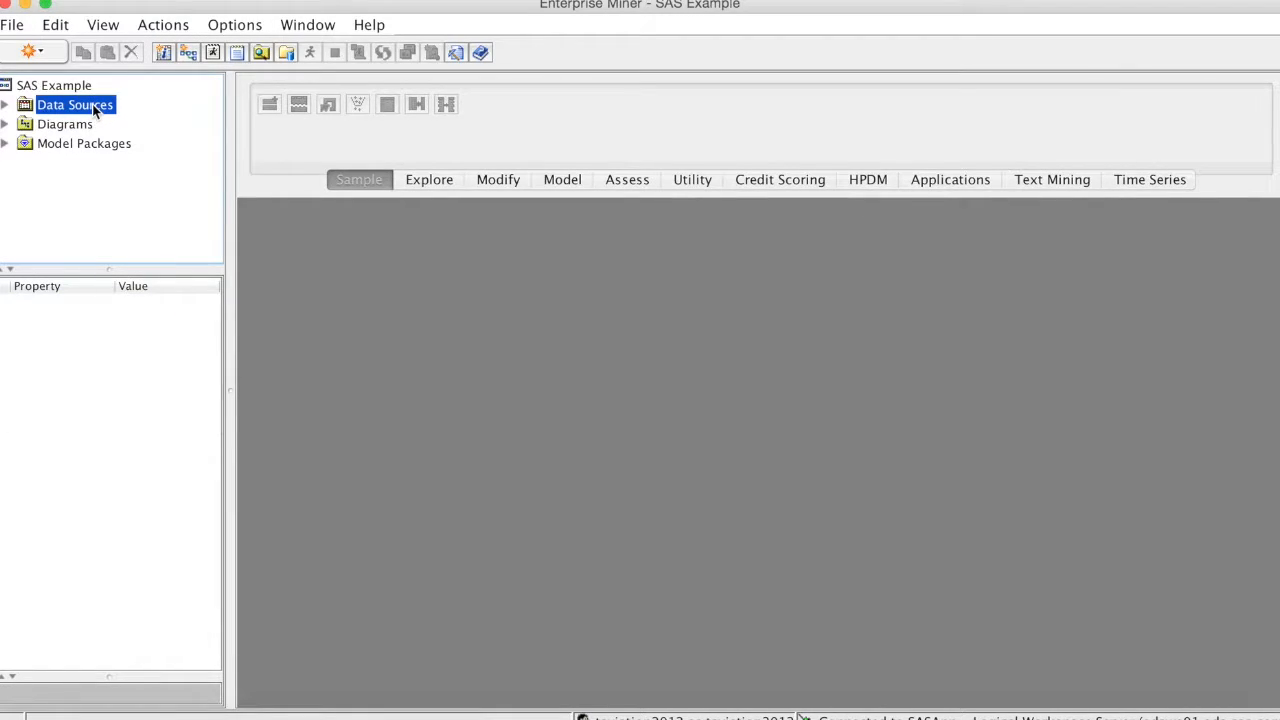
right_click(74, 104)
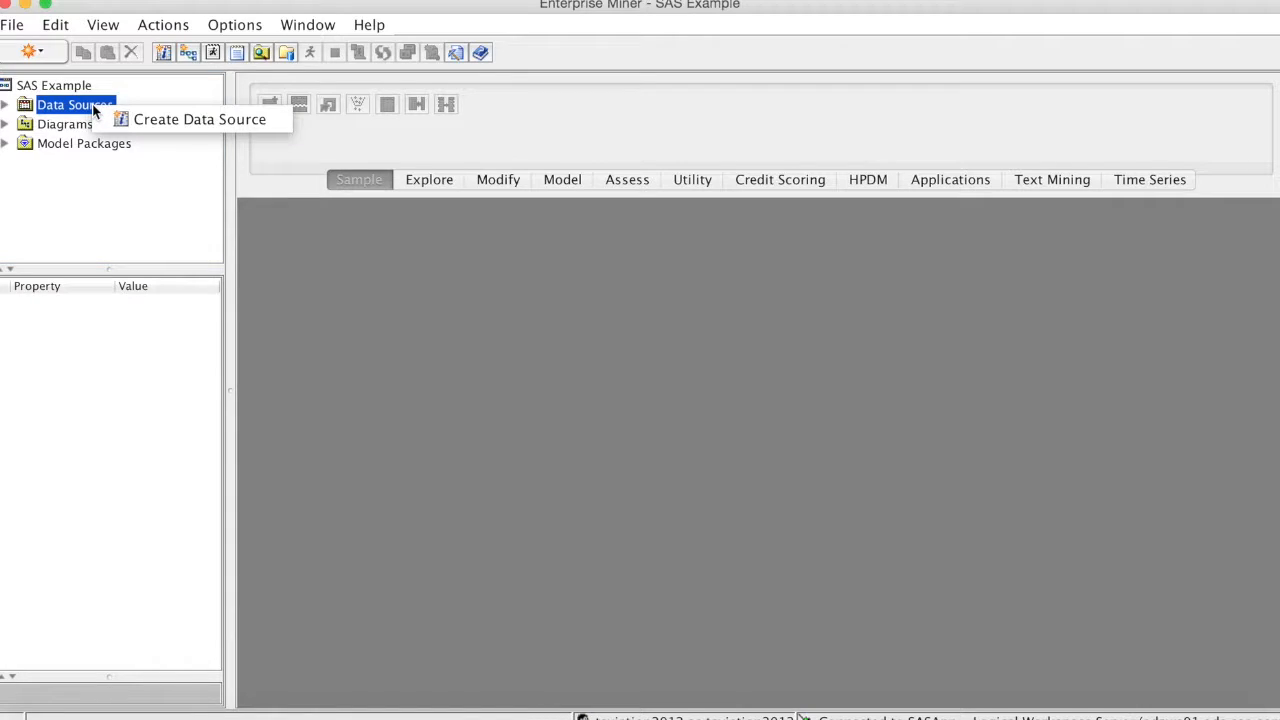
click(200, 120)
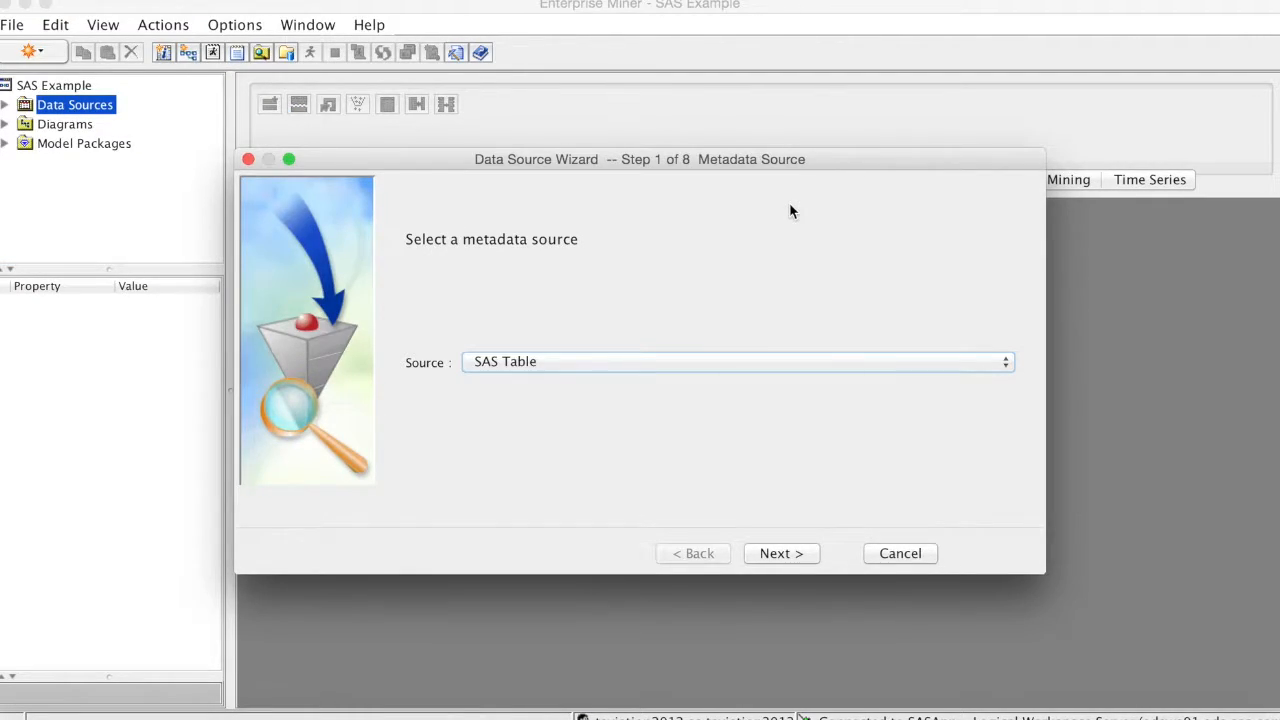
click(780, 552)
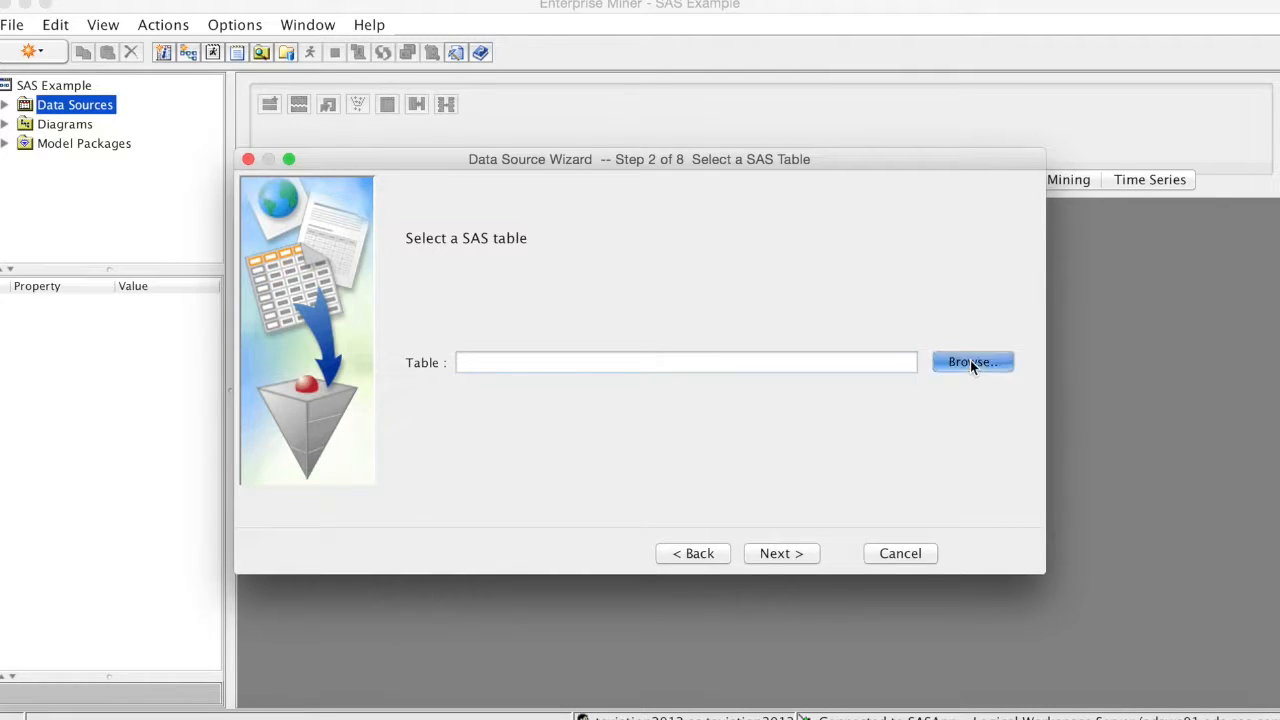
mouse_move(988, 422)
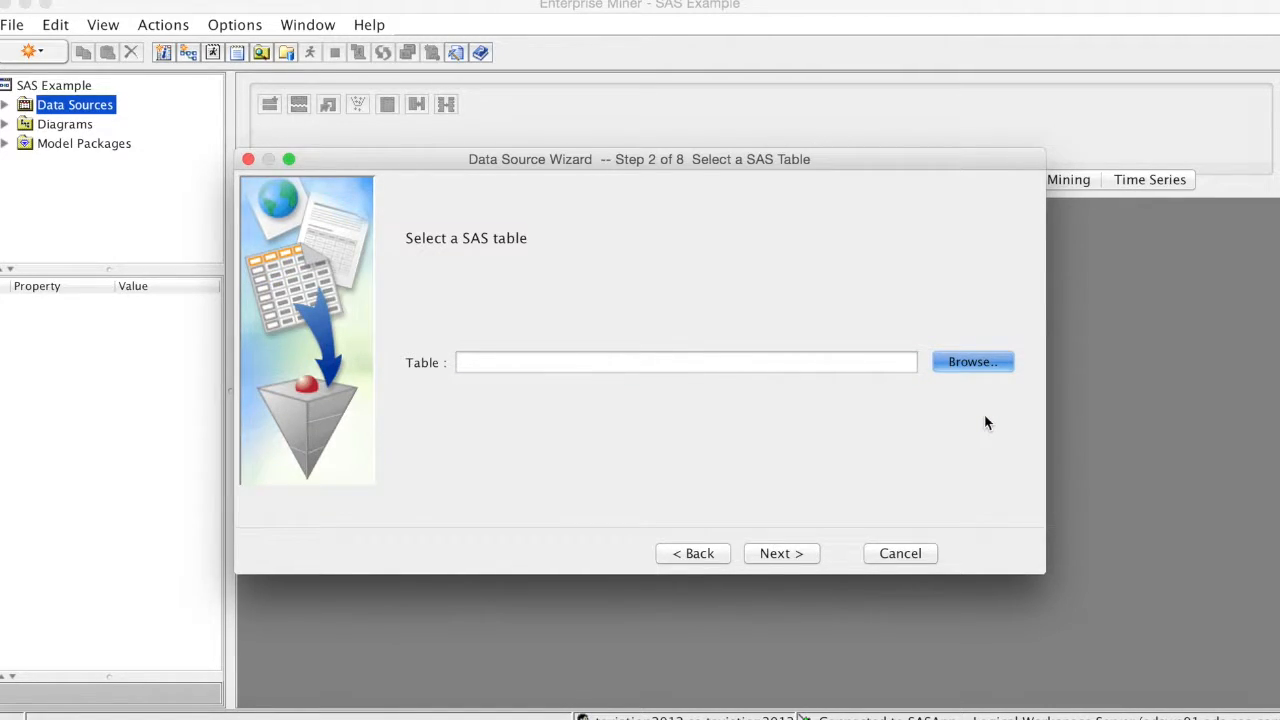
Browse the Ch2 library and choose Pva97nk as the source table
click(972, 360)
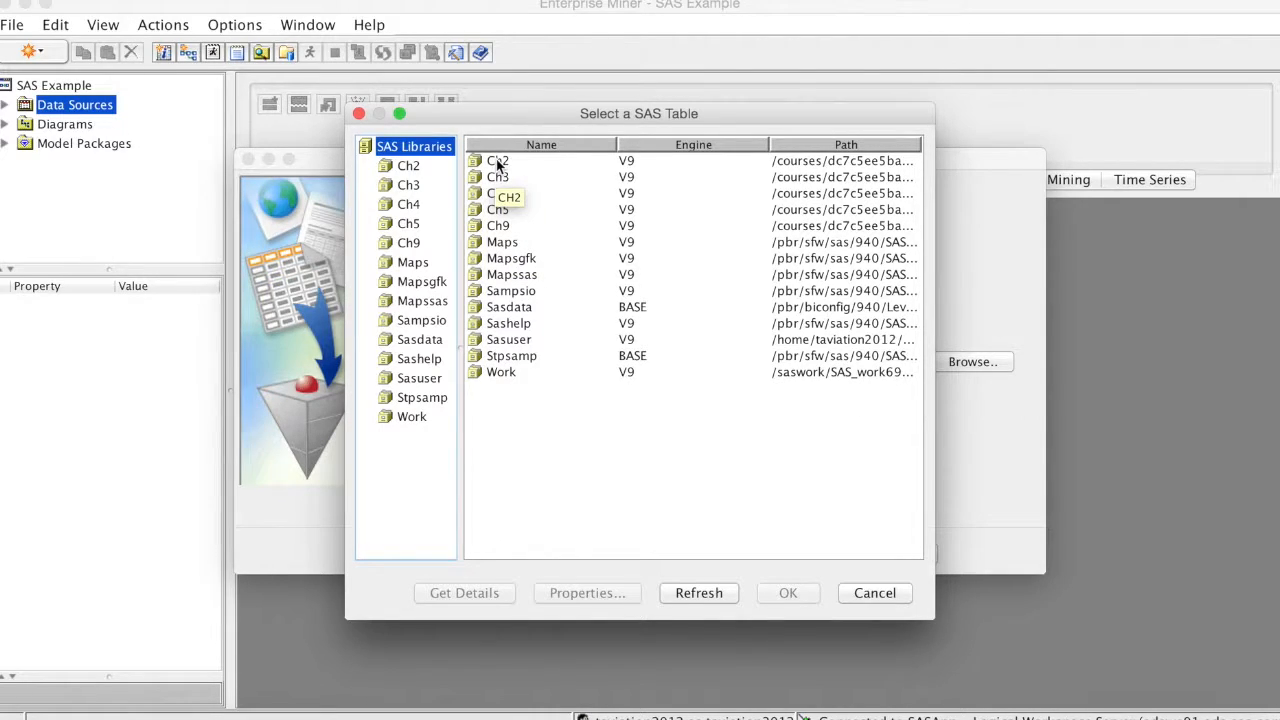
click(496, 160)
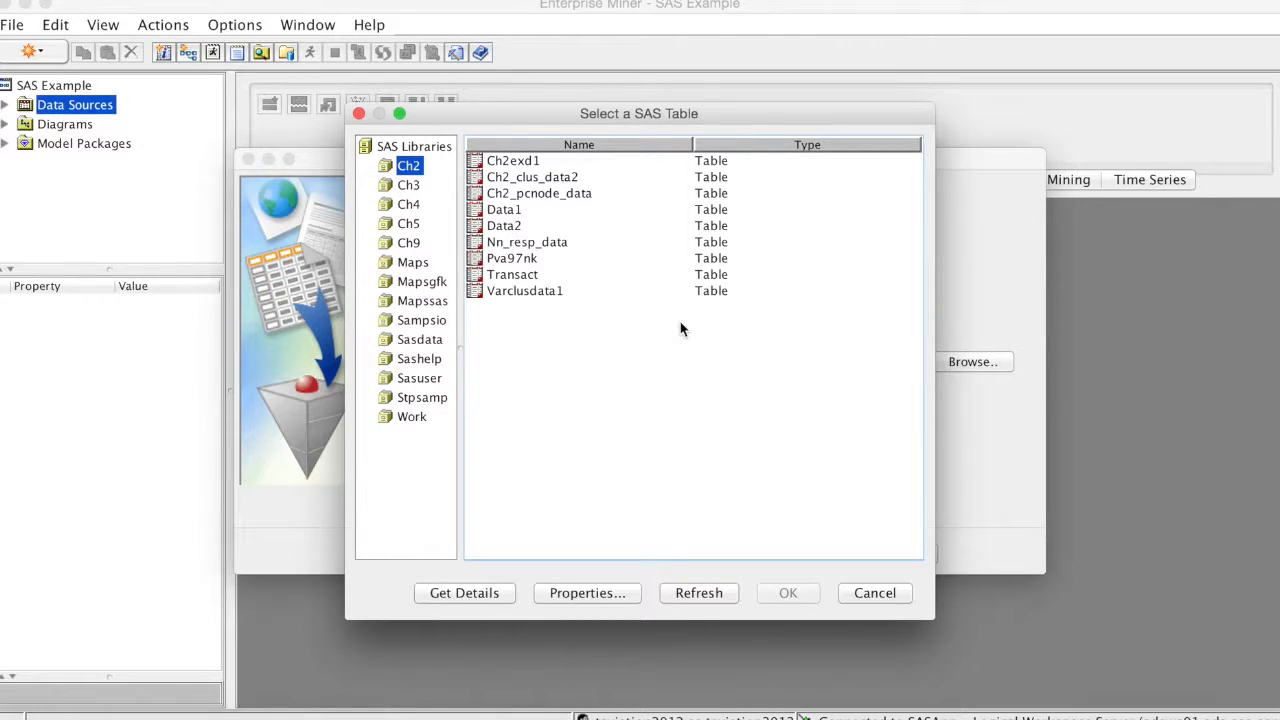
mouse_move(512, 258)
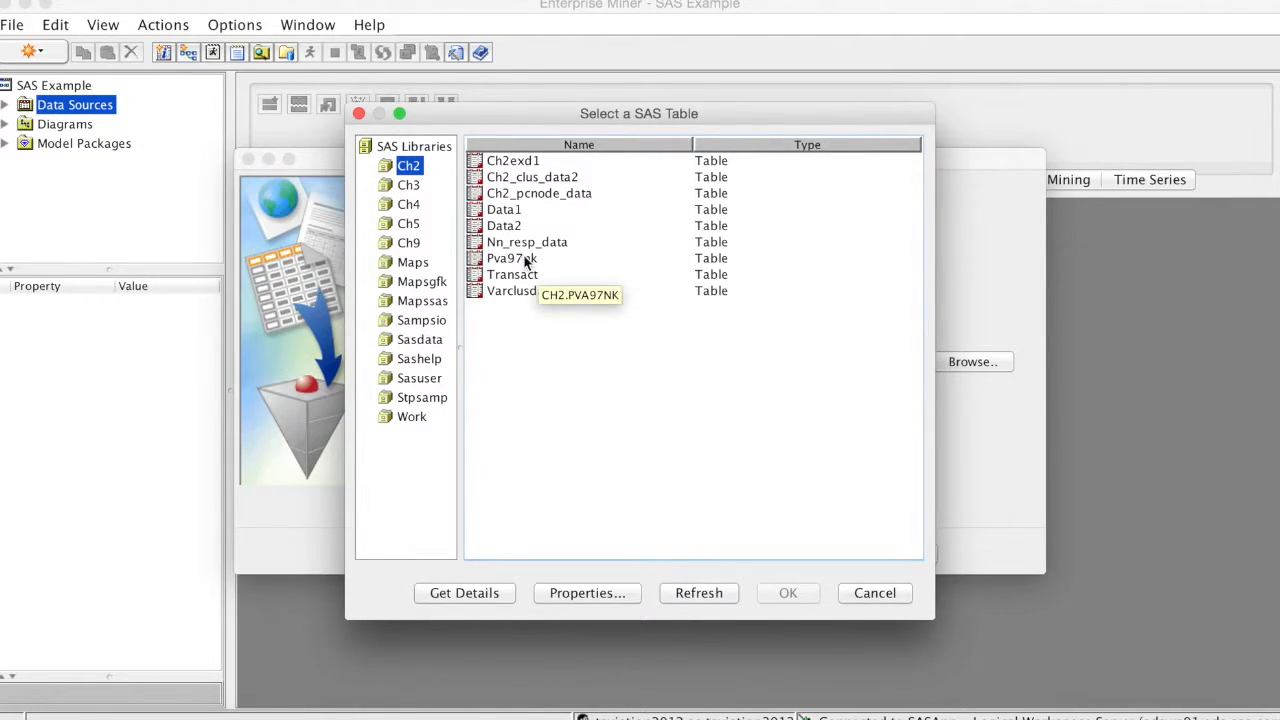
click(512, 258)
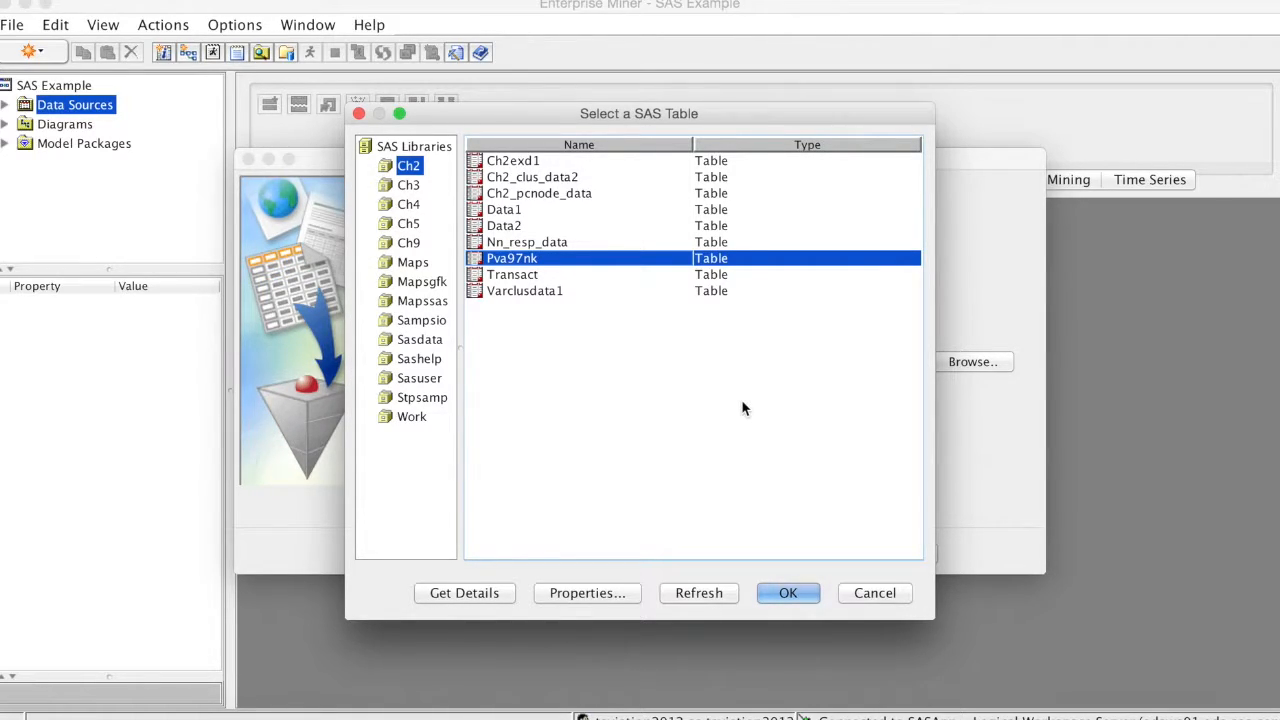
mouse_move(736, 408)
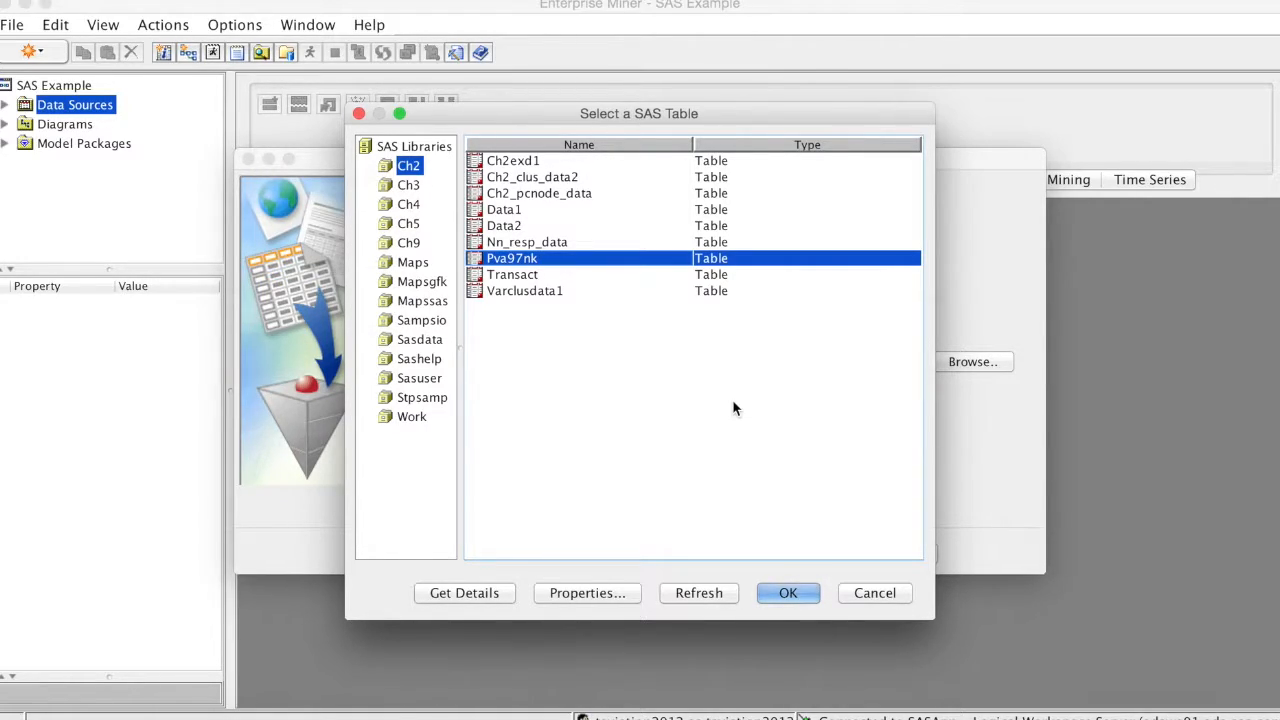
click(788, 592)
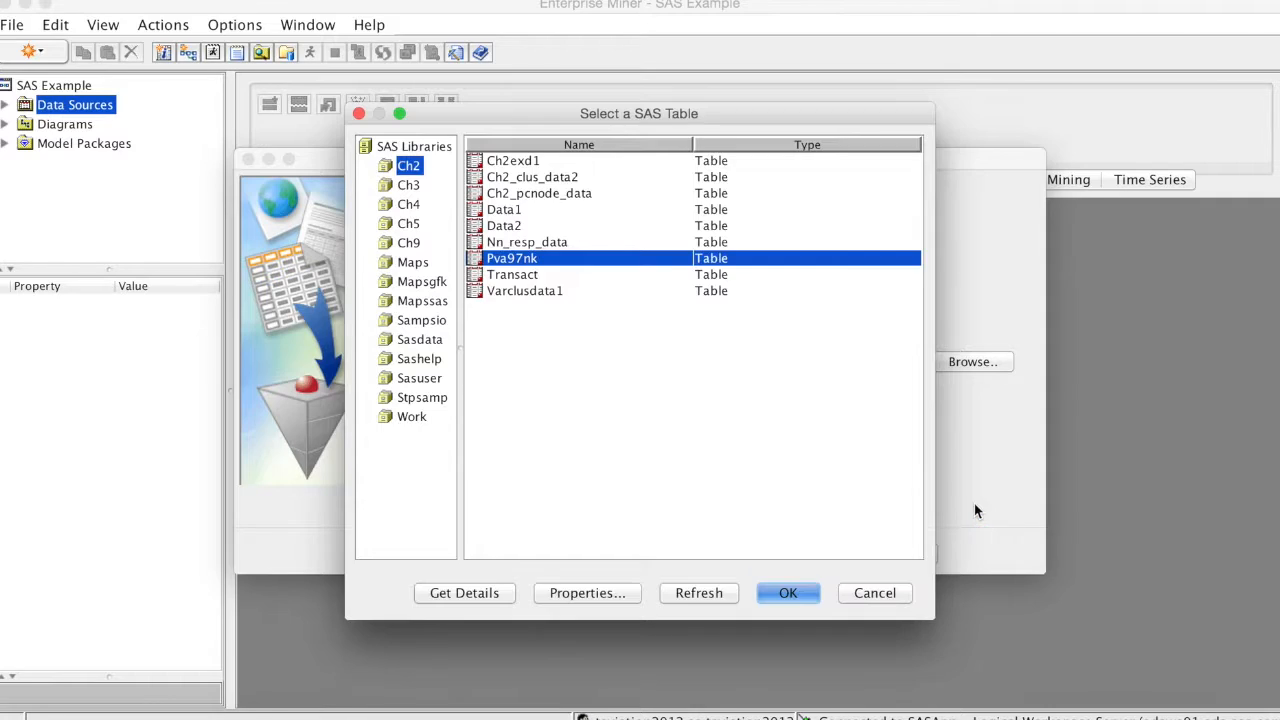
click(788, 592)
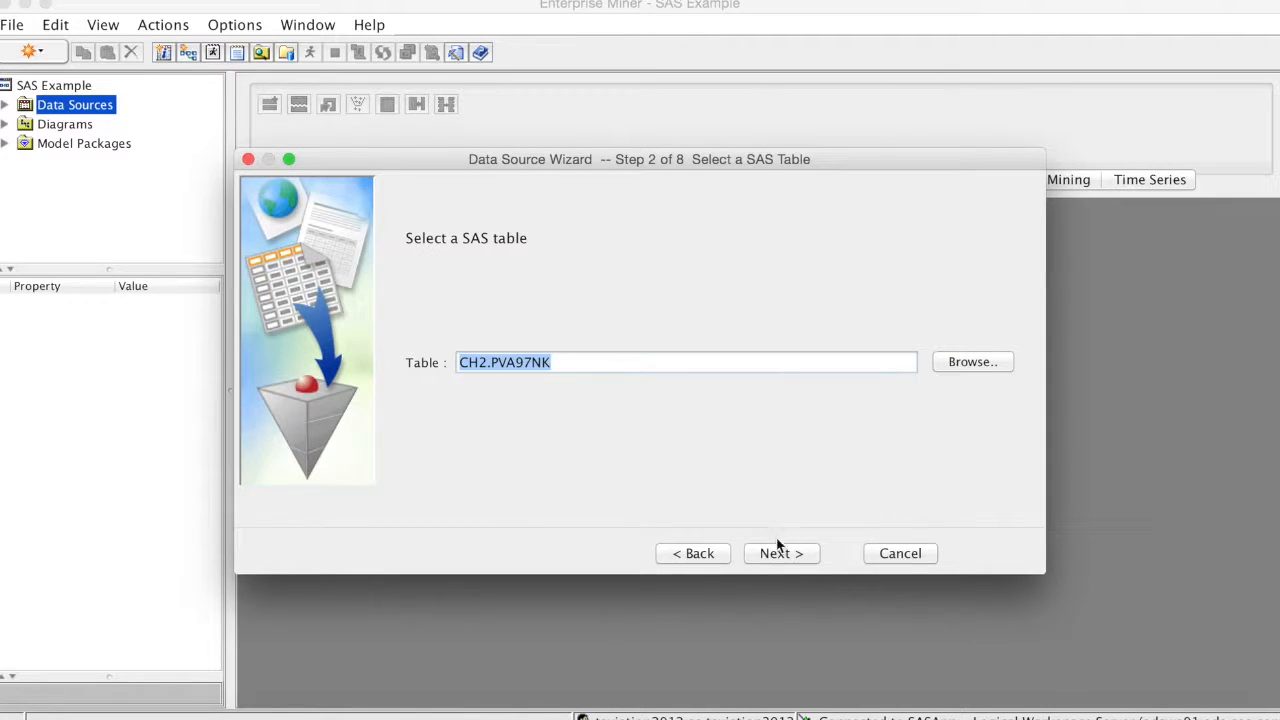
Advance to Table Information showing CH2.PVA97NK with 28 variables and 9686 observations
click(780, 552)
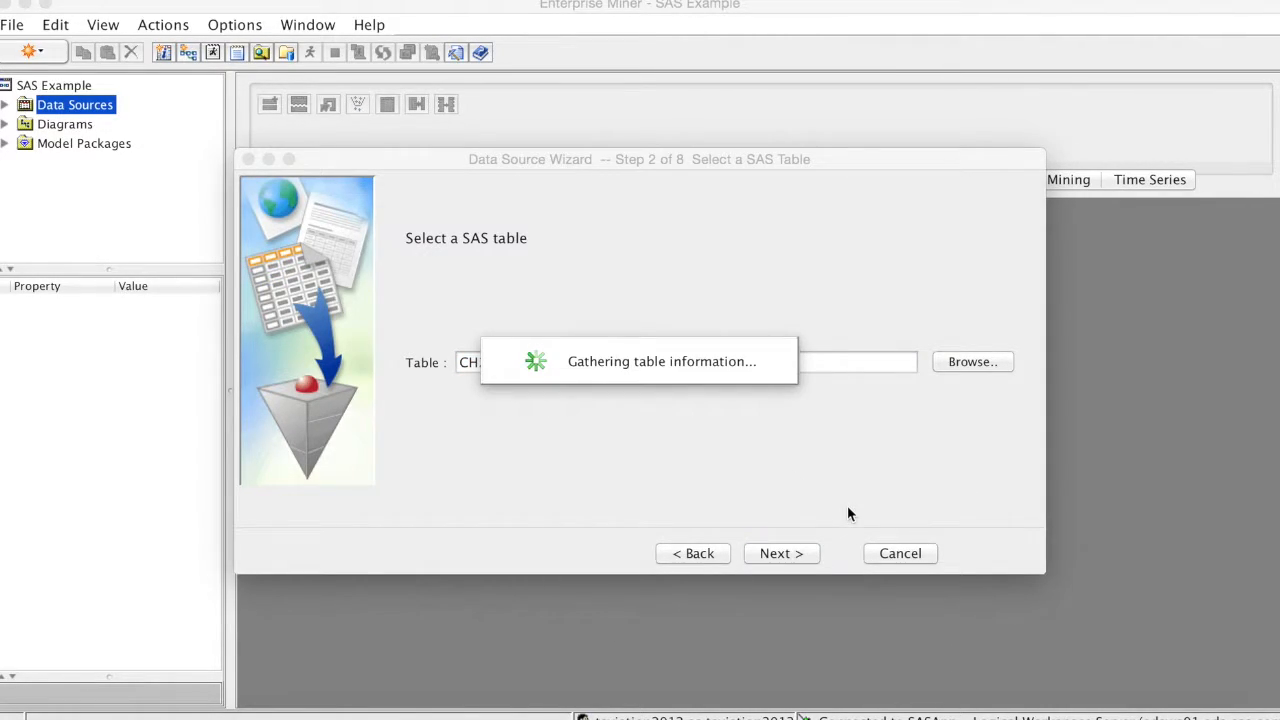
click(780, 552)
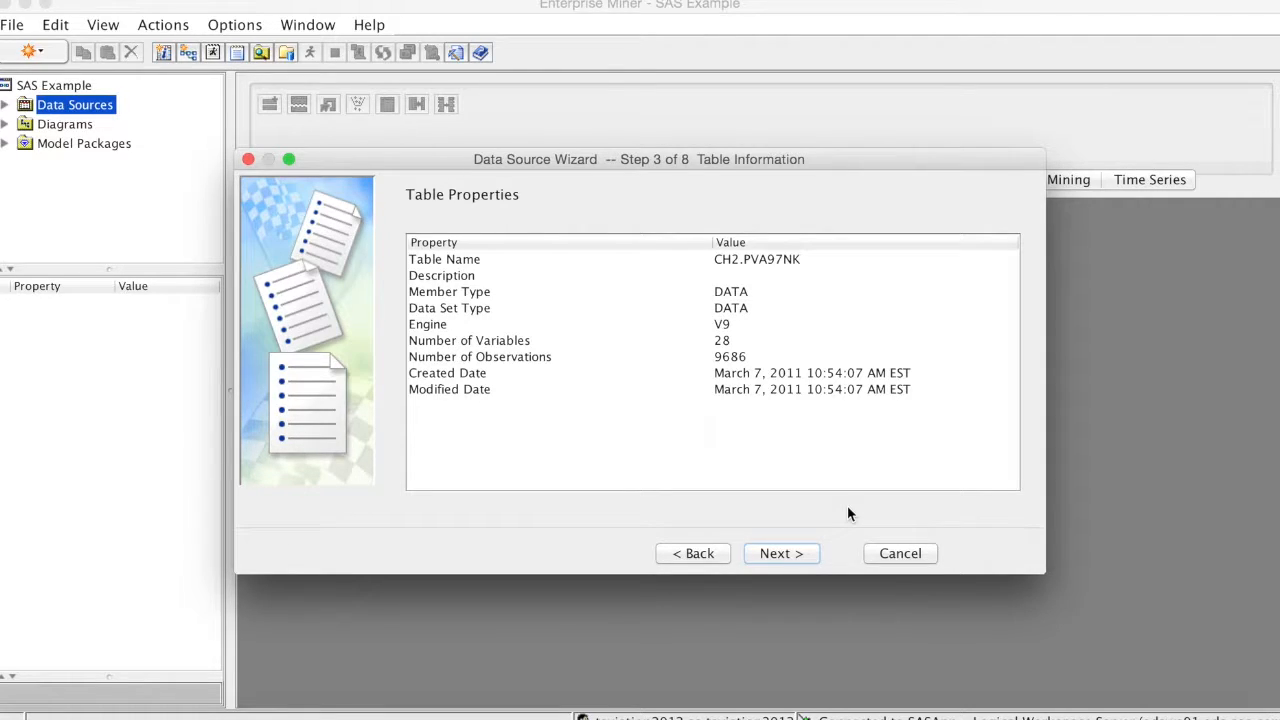
mouse_move(810, 364)
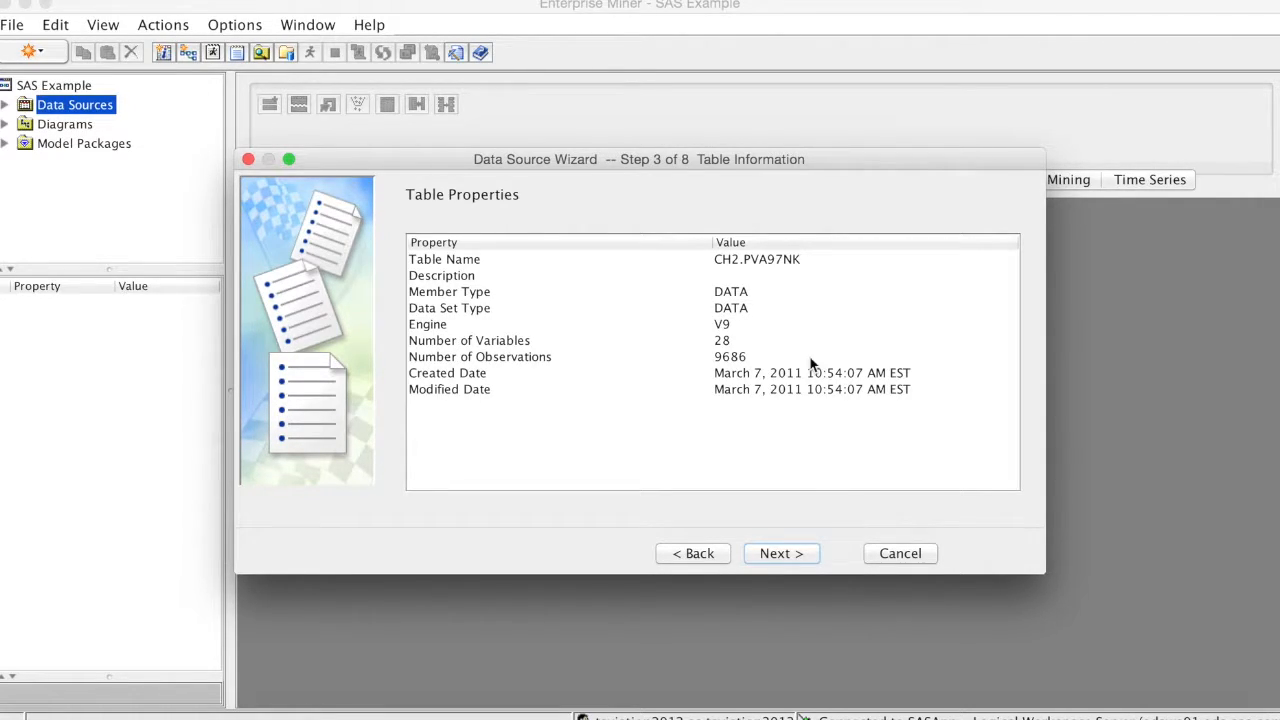
mouse_move(770, 424)
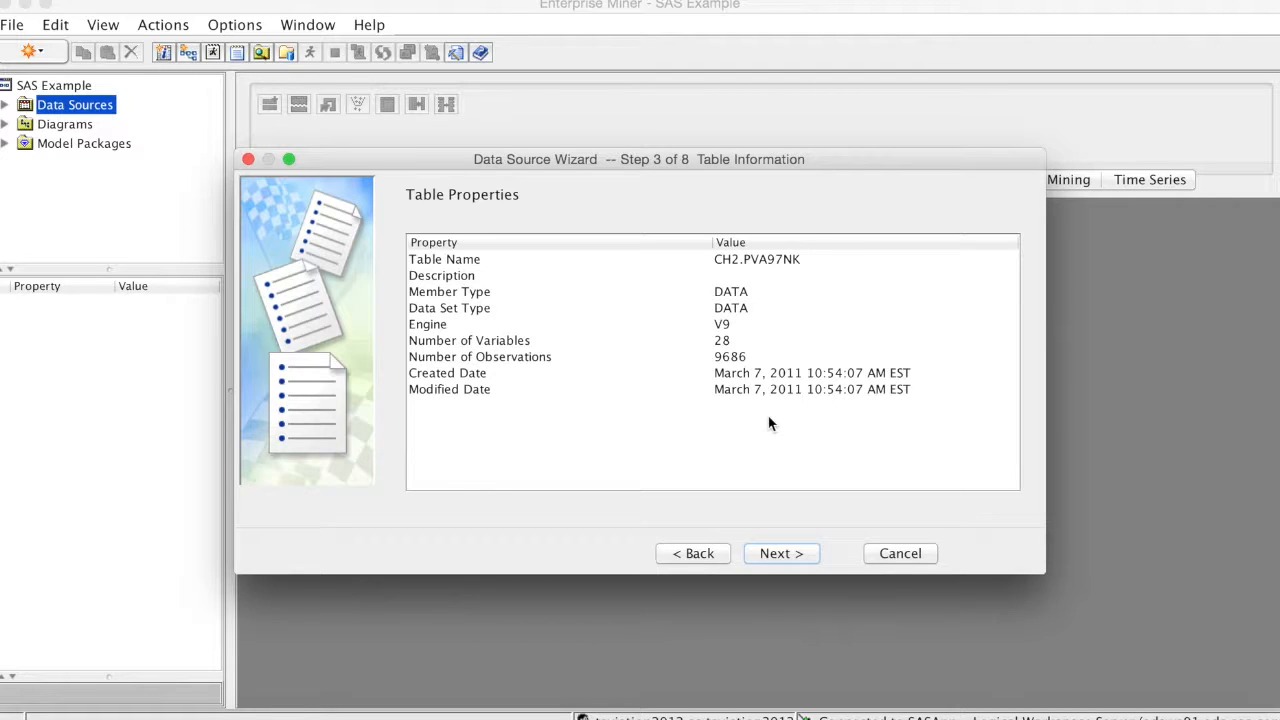
mouse_move(780, 552)
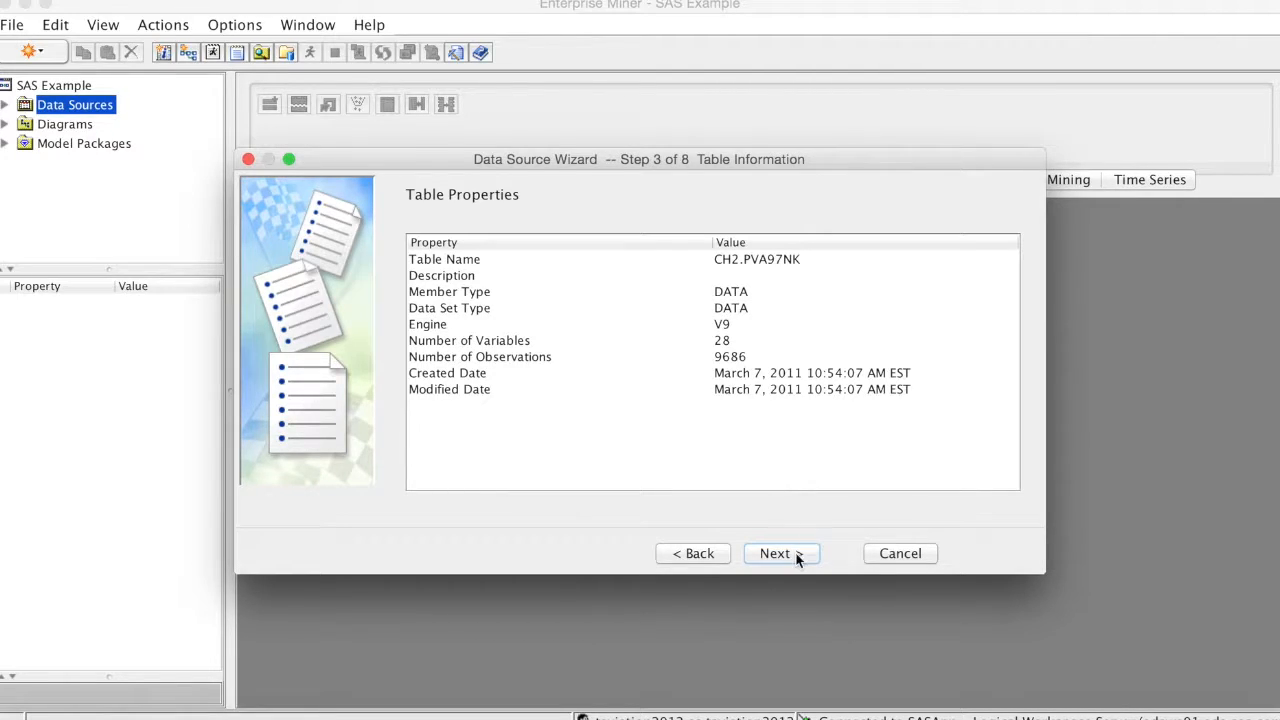
Reach Metadata Advisor Options and choose Advanced instead of Basic
click(780, 552)
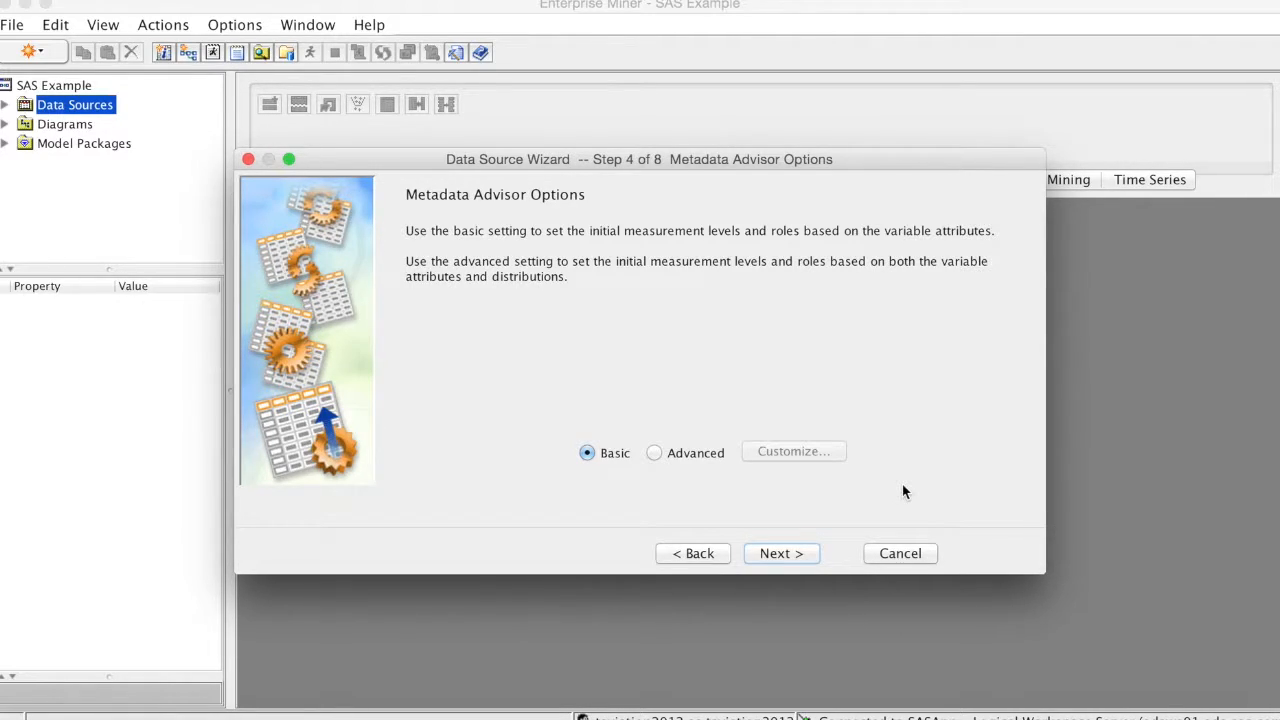
mouse_move(584, 340)
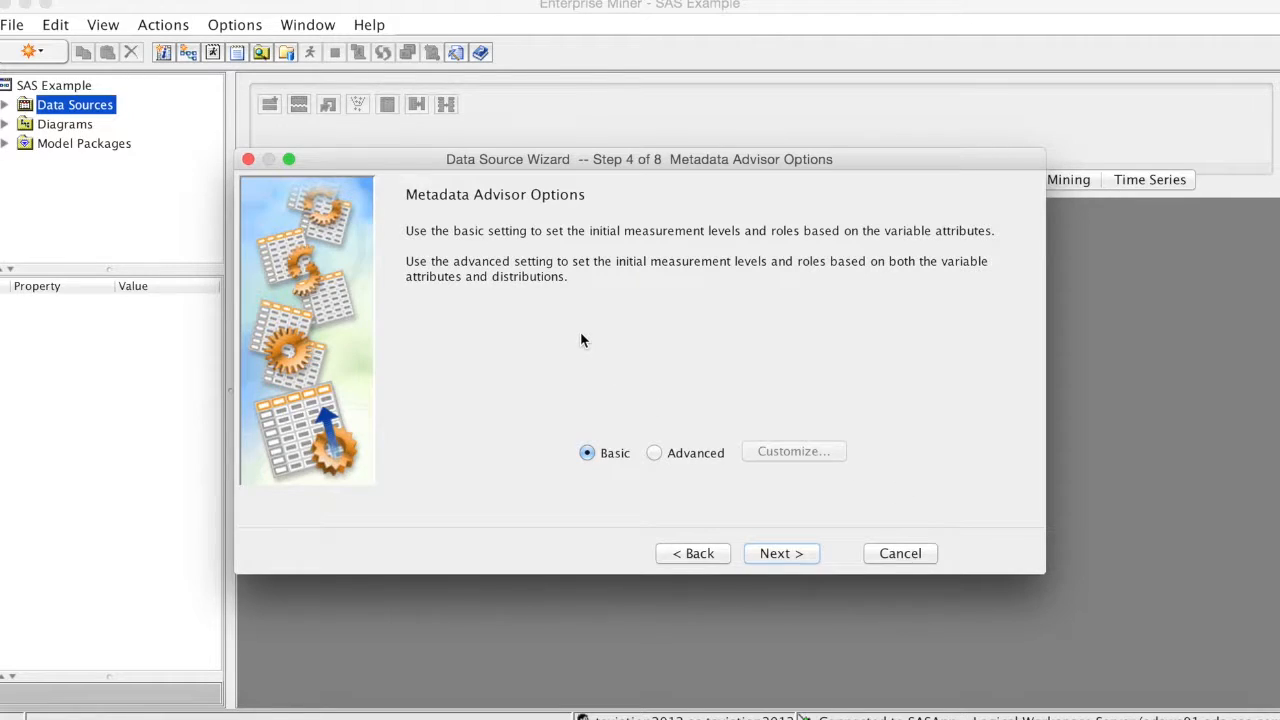
mouse_move(518, 272)
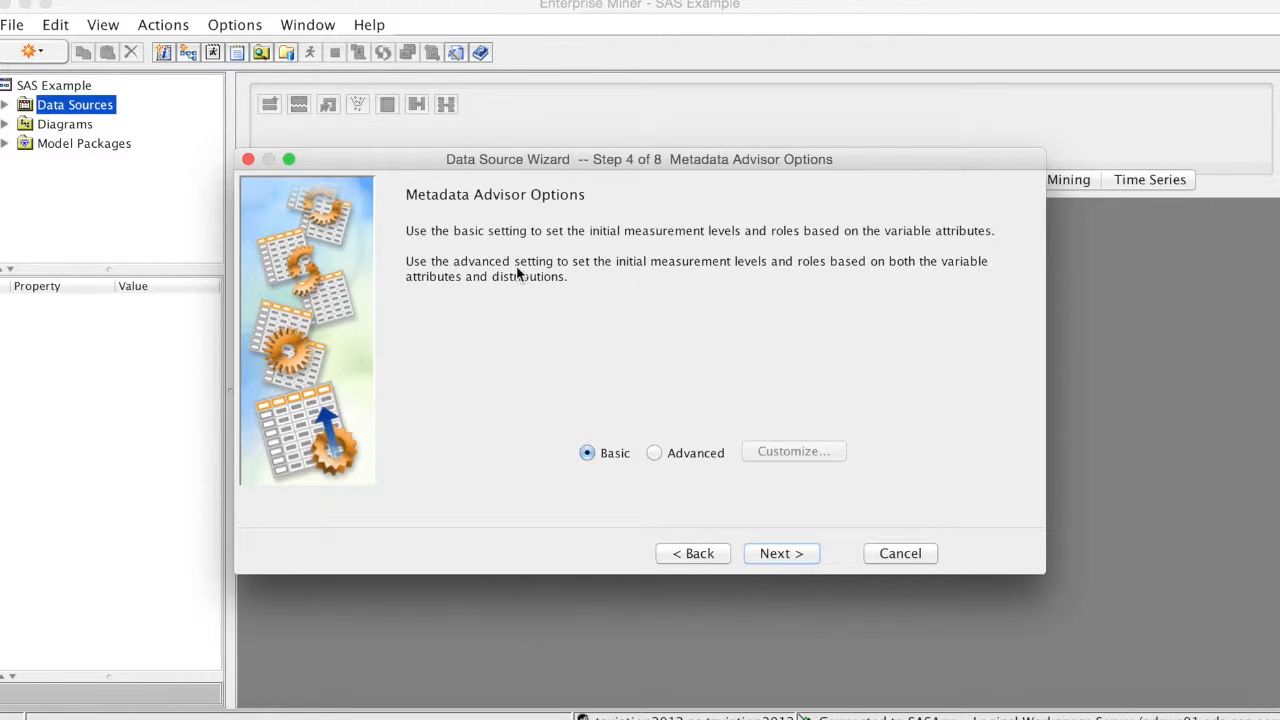
mouse_move(570, 252)
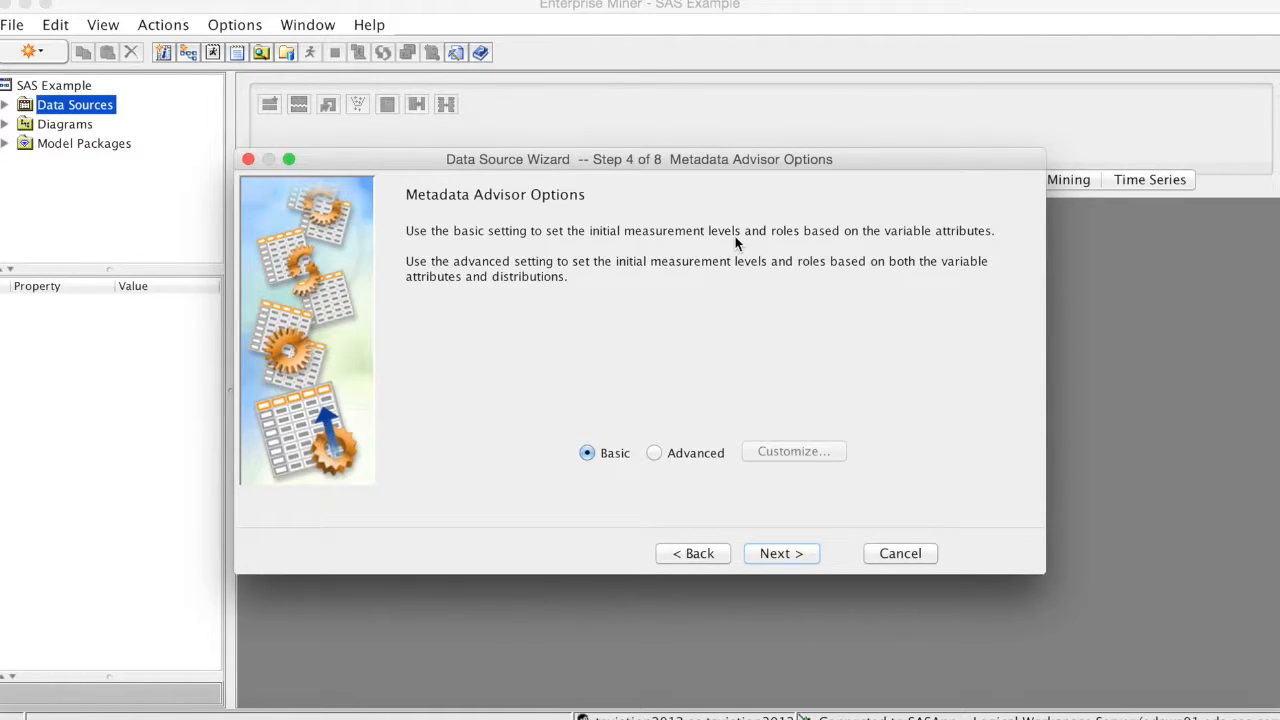
mouse_move(956, 244)
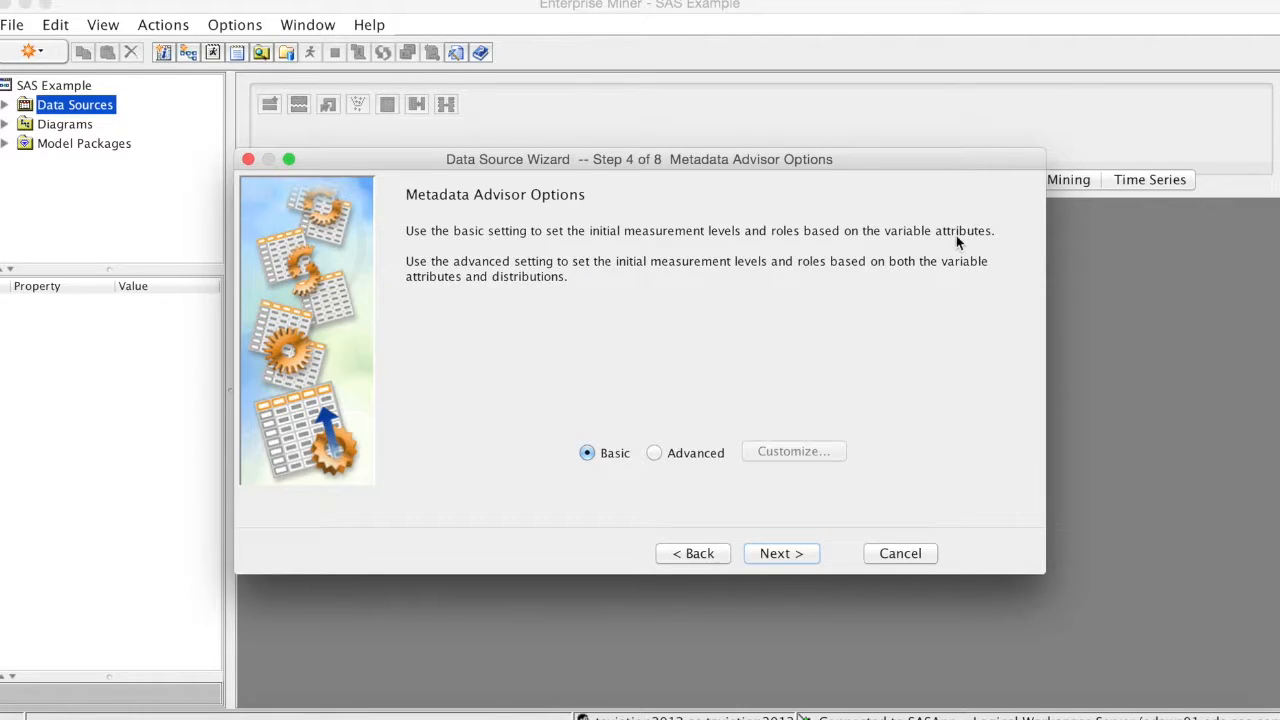
mouse_move(984, 244)
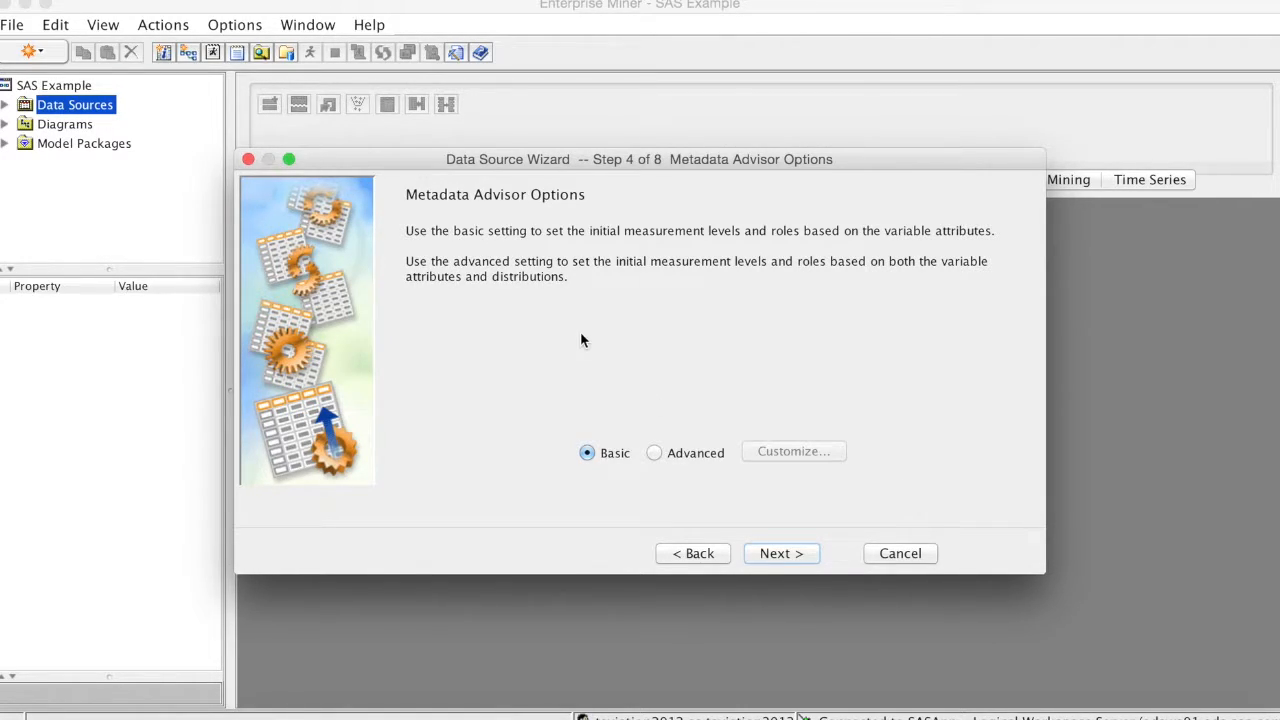
mouse_move(570, 250)
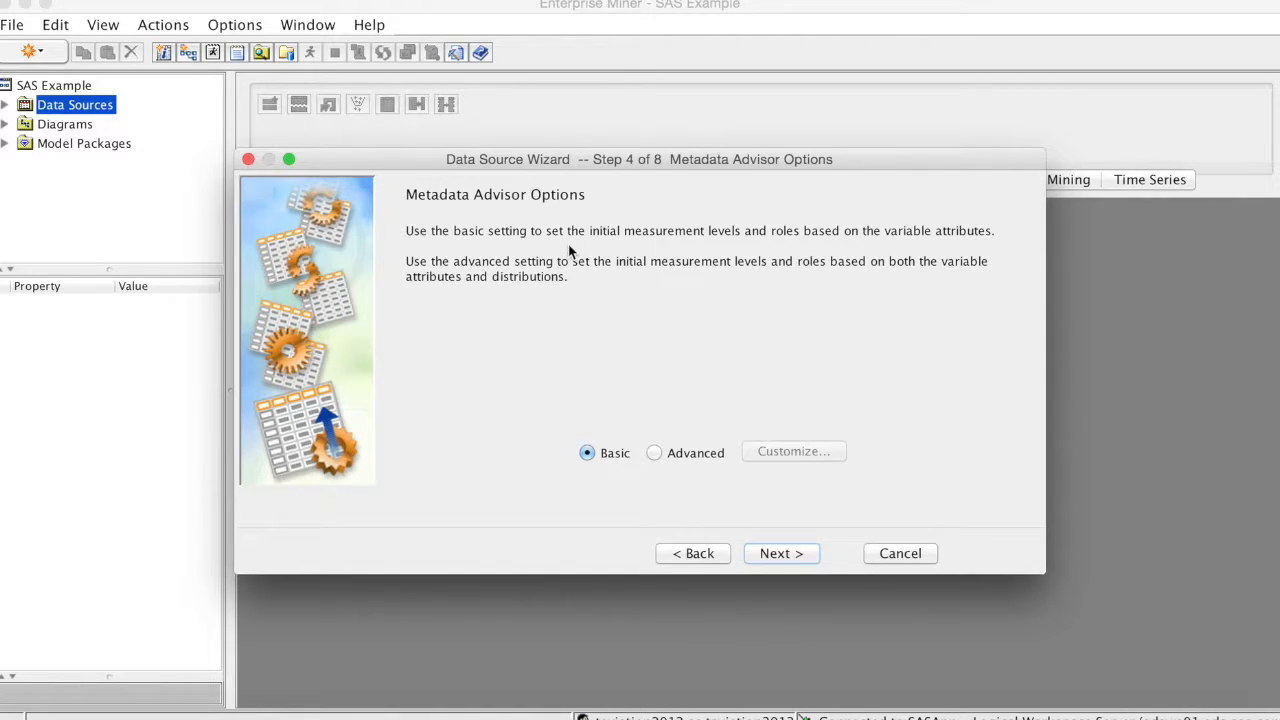
mouse_move(738, 244)
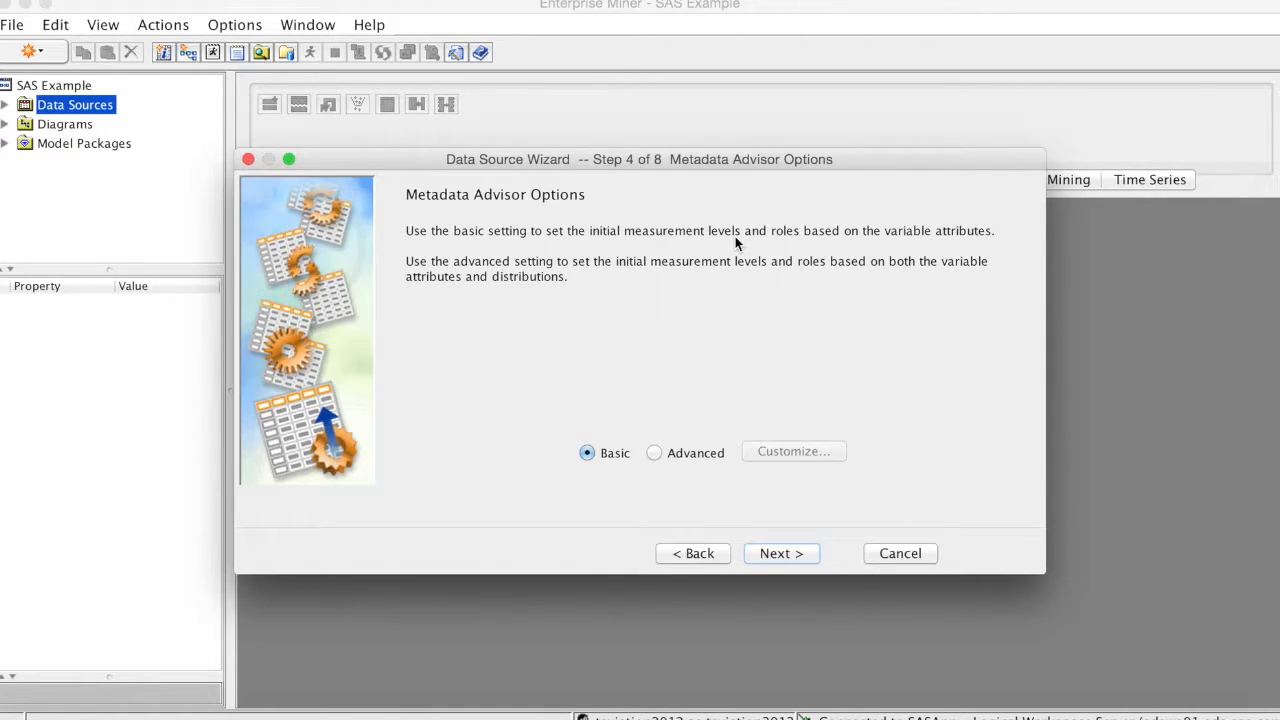
mouse_move(984, 244)
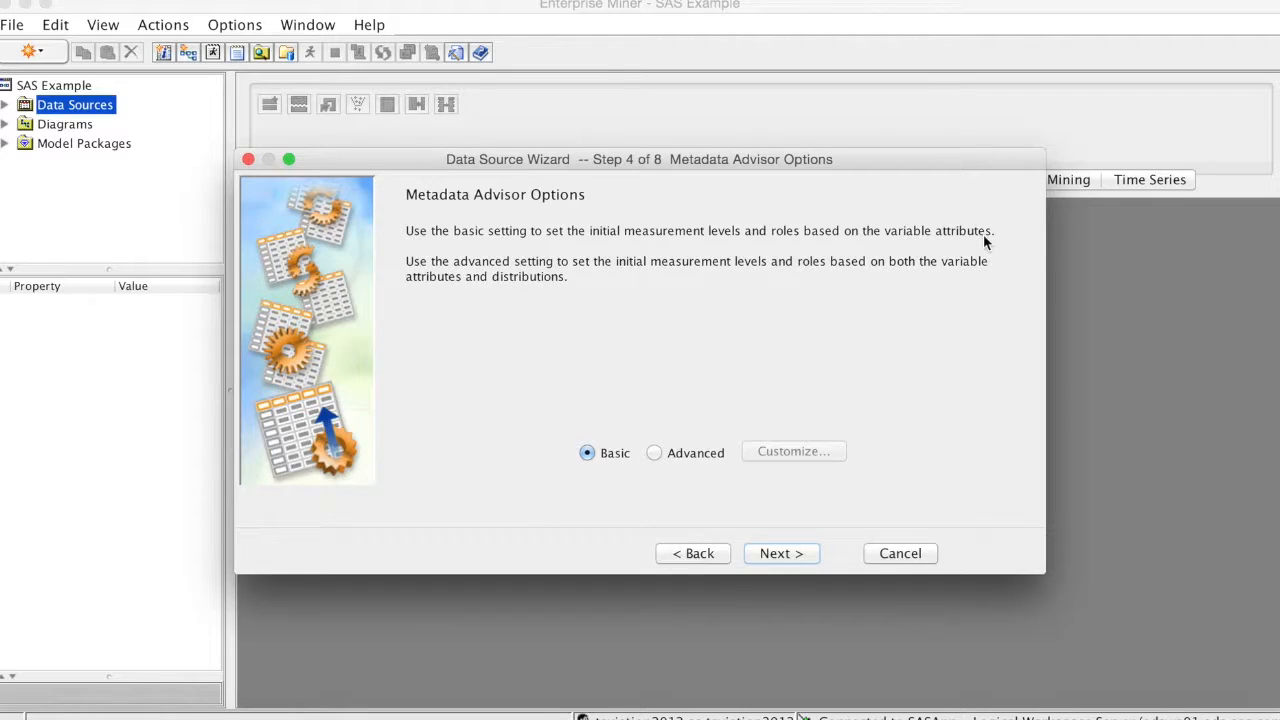
mouse_move(578, 308)
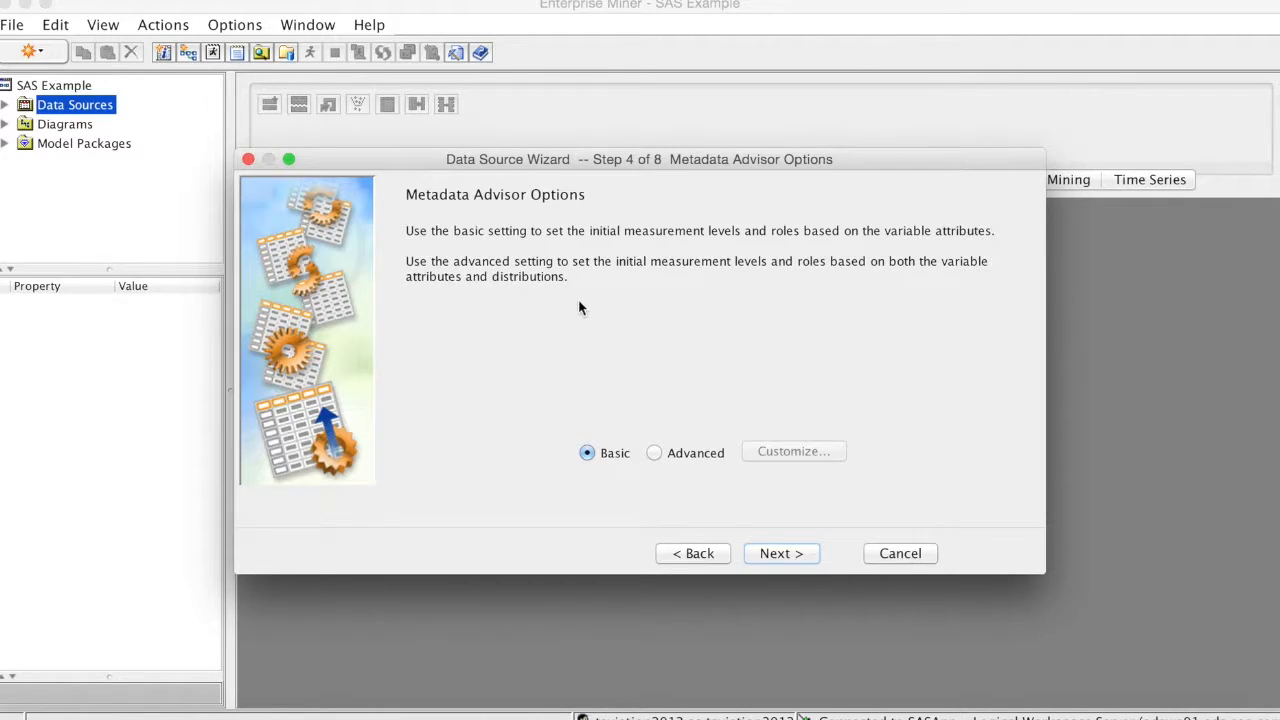
mouse_move(760, 270)
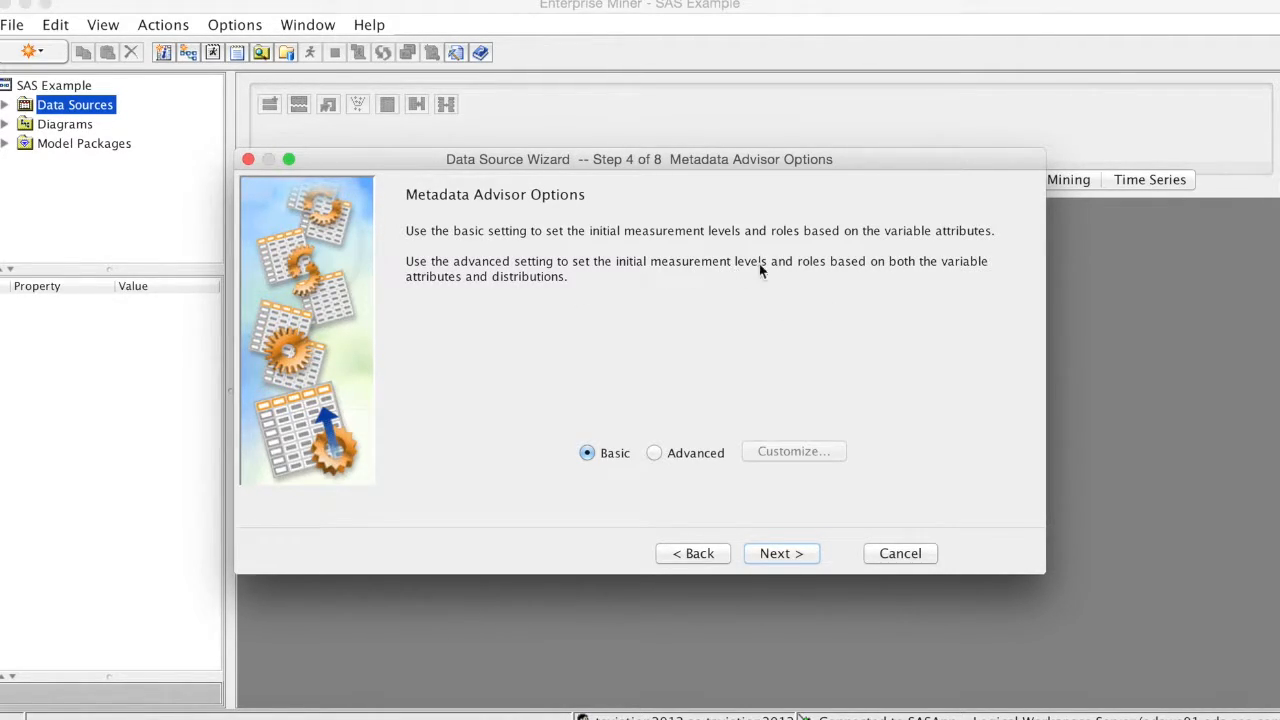
mouse_move(984, 278)
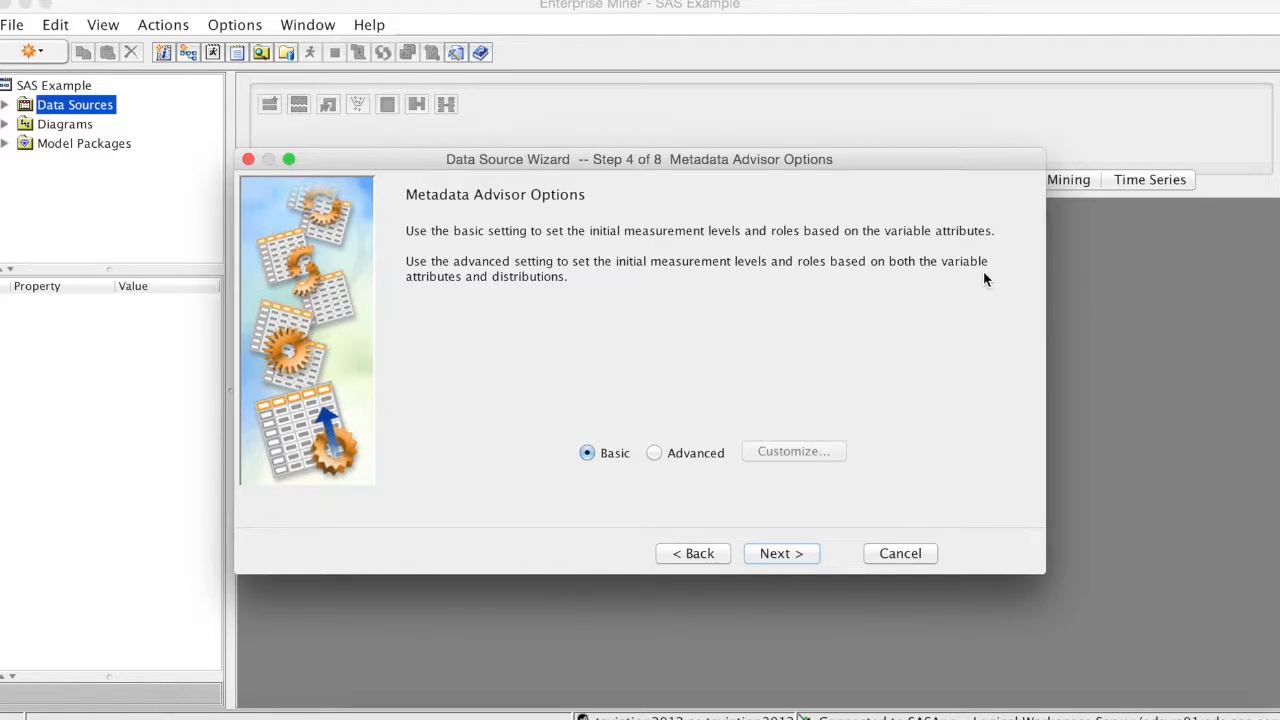
mouse_move(528, 294)
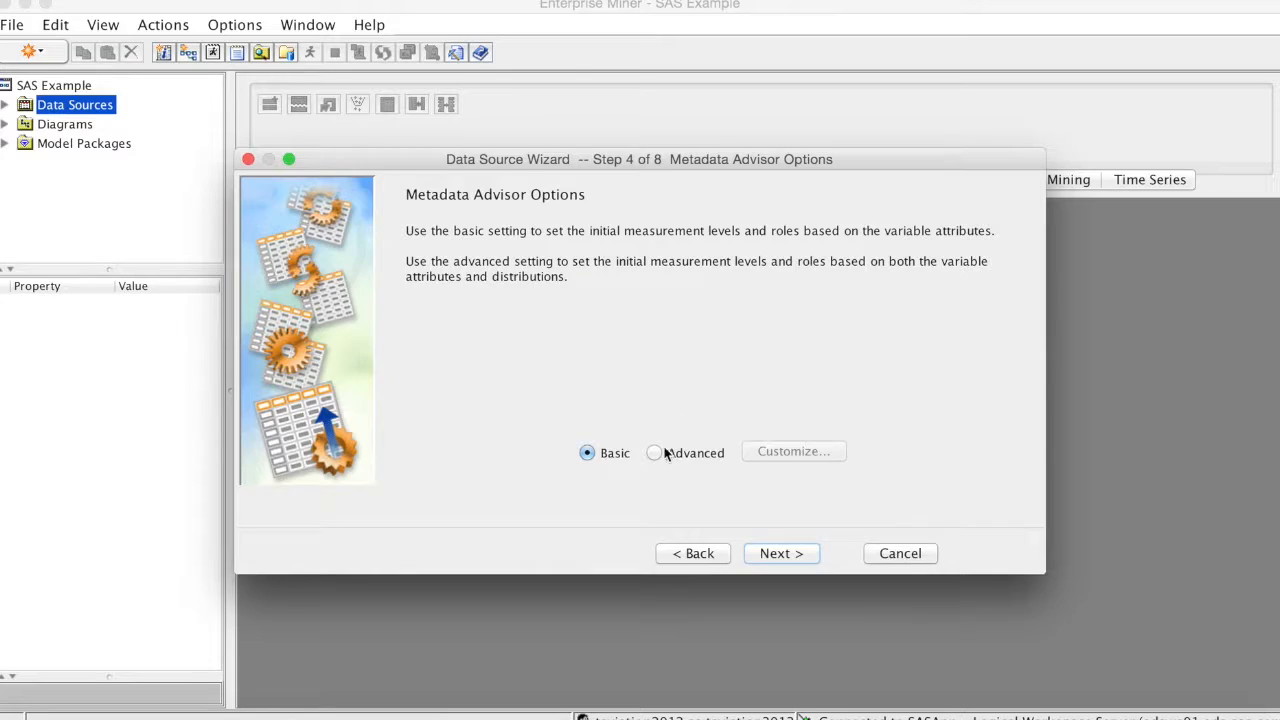
click(654, 452)
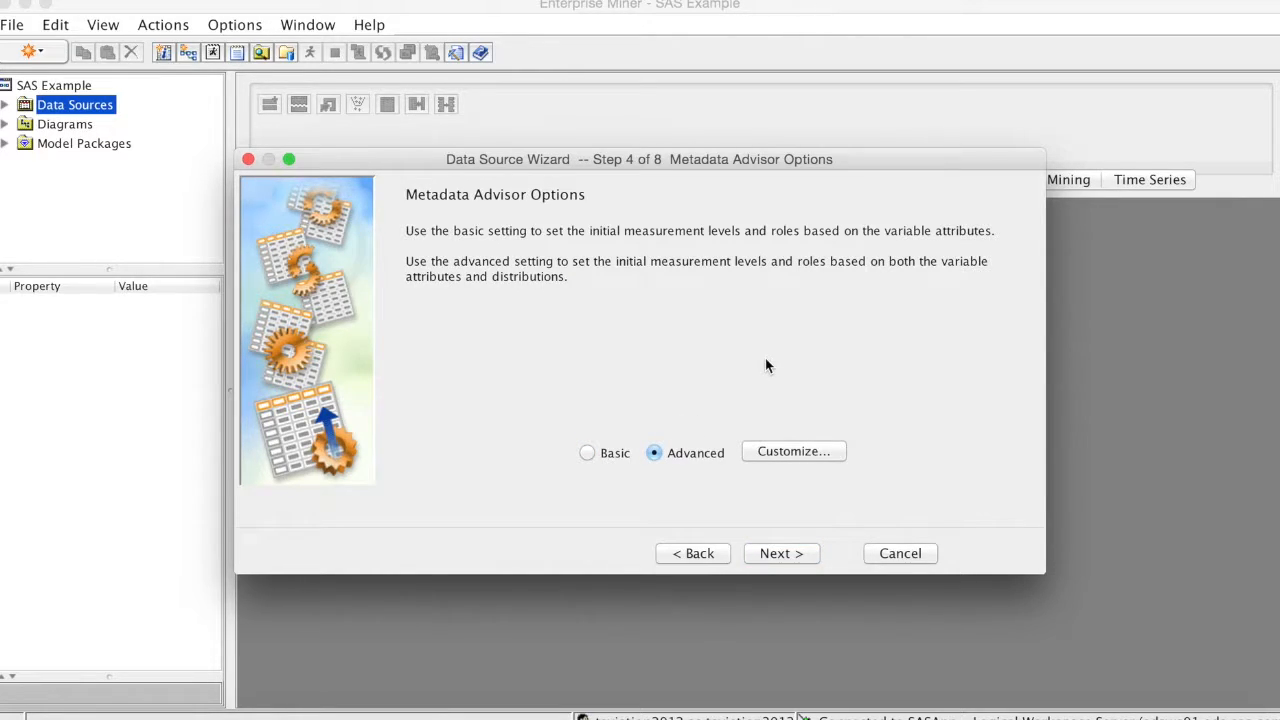
mouse_move(768, 360)
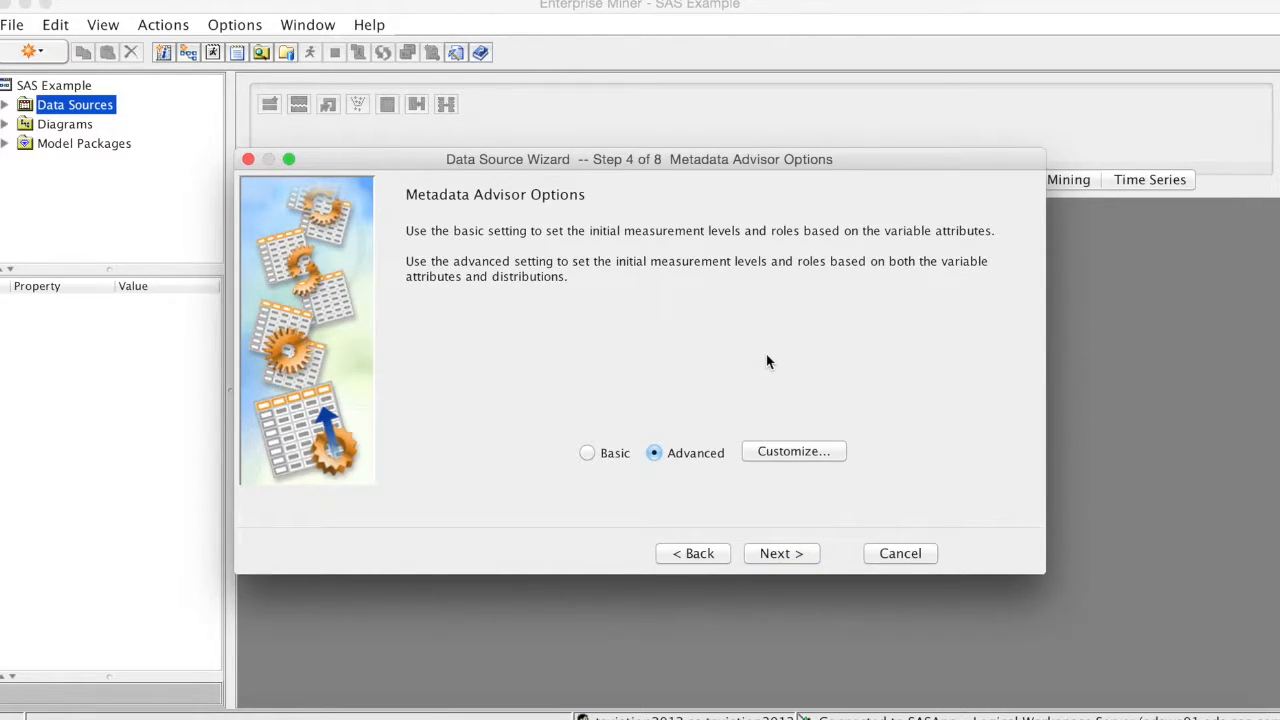
mouse_move(794, 452)
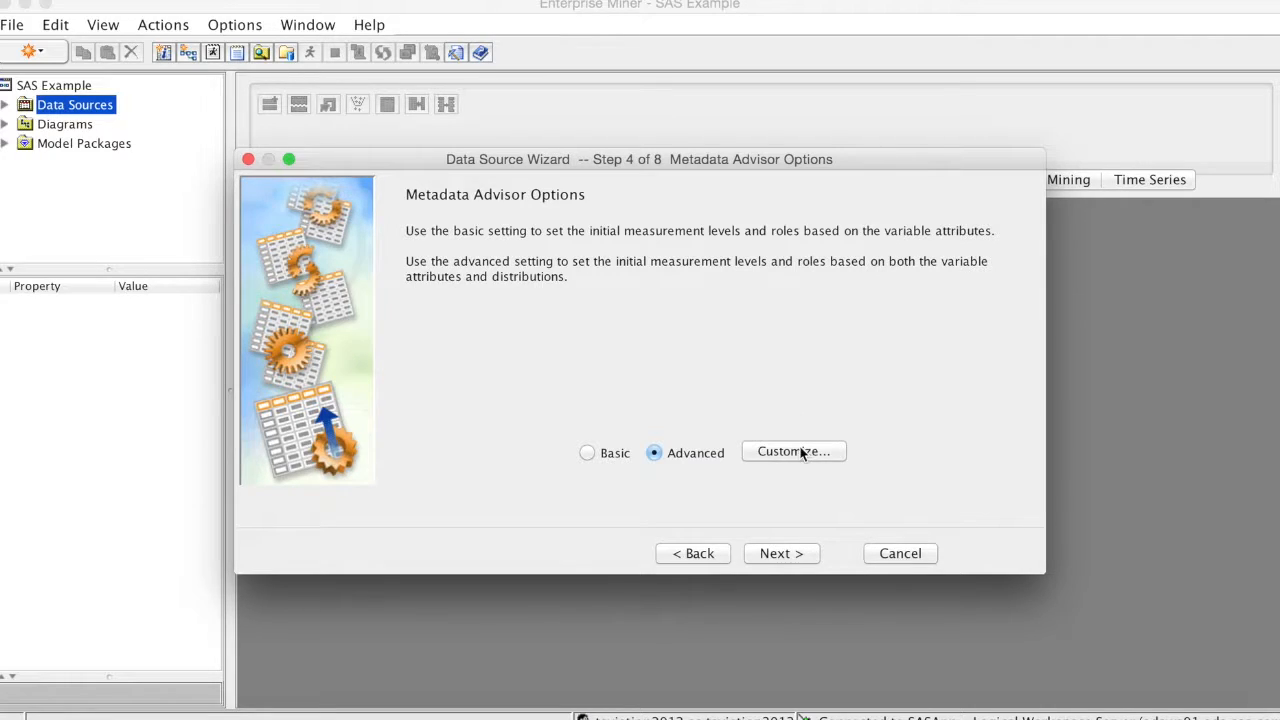
Customize the advanced advisor: class levels threshold 2, reject levels threshold 100
click(792, 452)
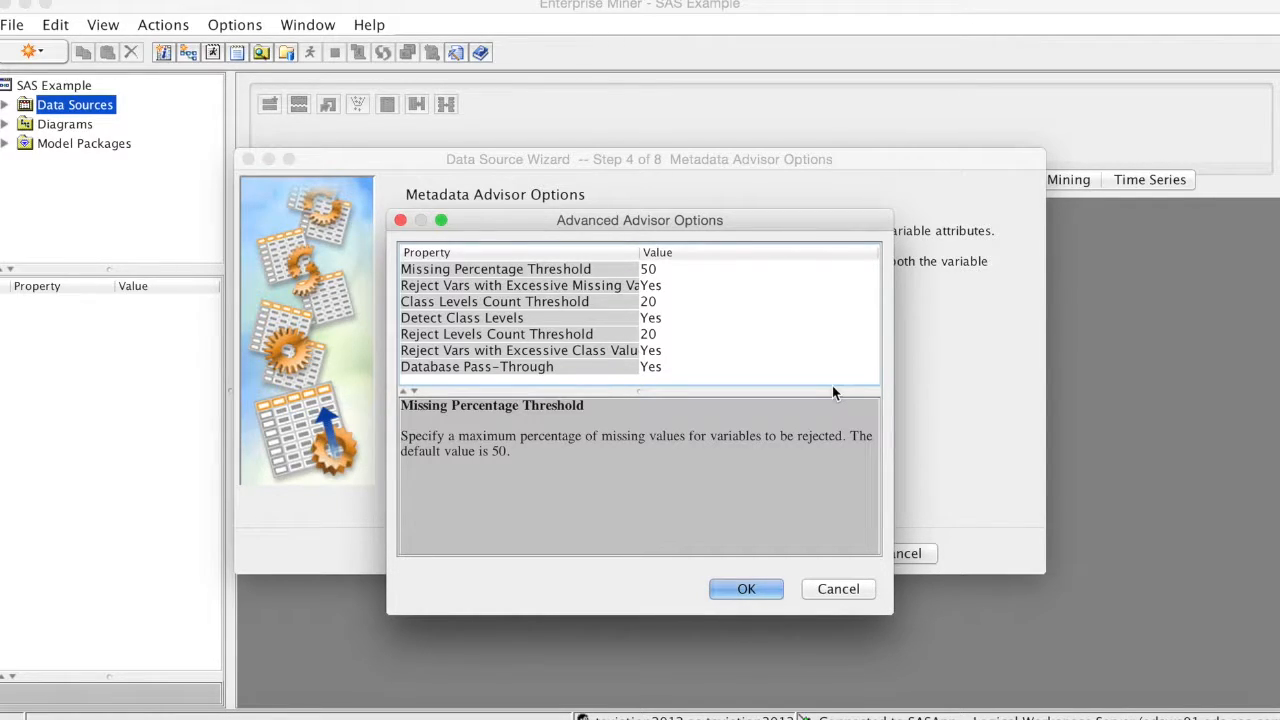
mouse_move(494, 300)
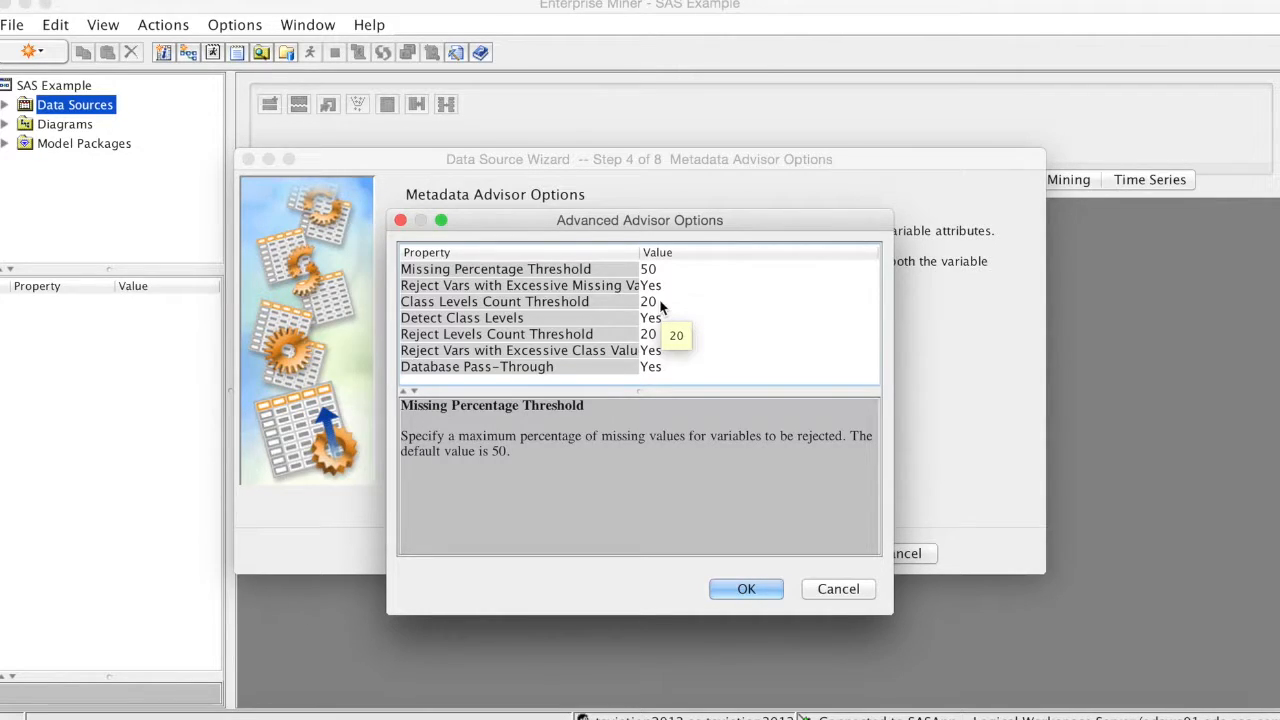
click(494, 300)
text(2)
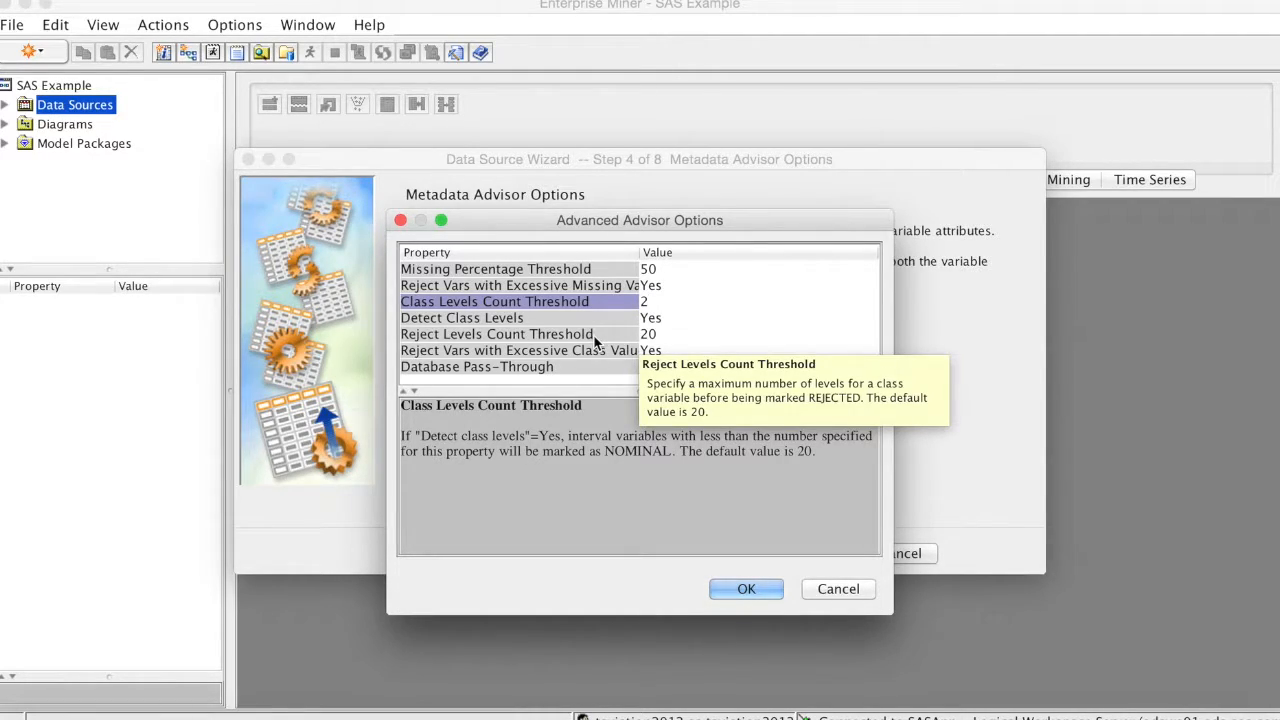
click(496, 334)
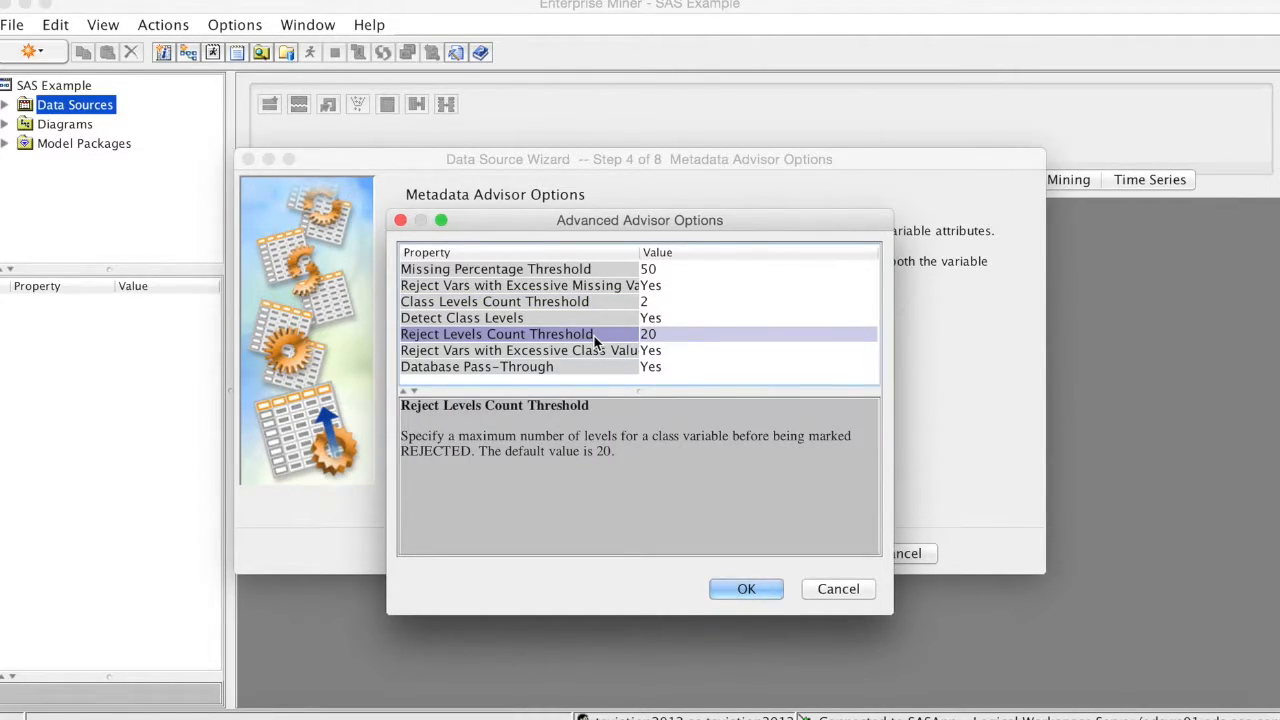
mouse_move(600, 340)
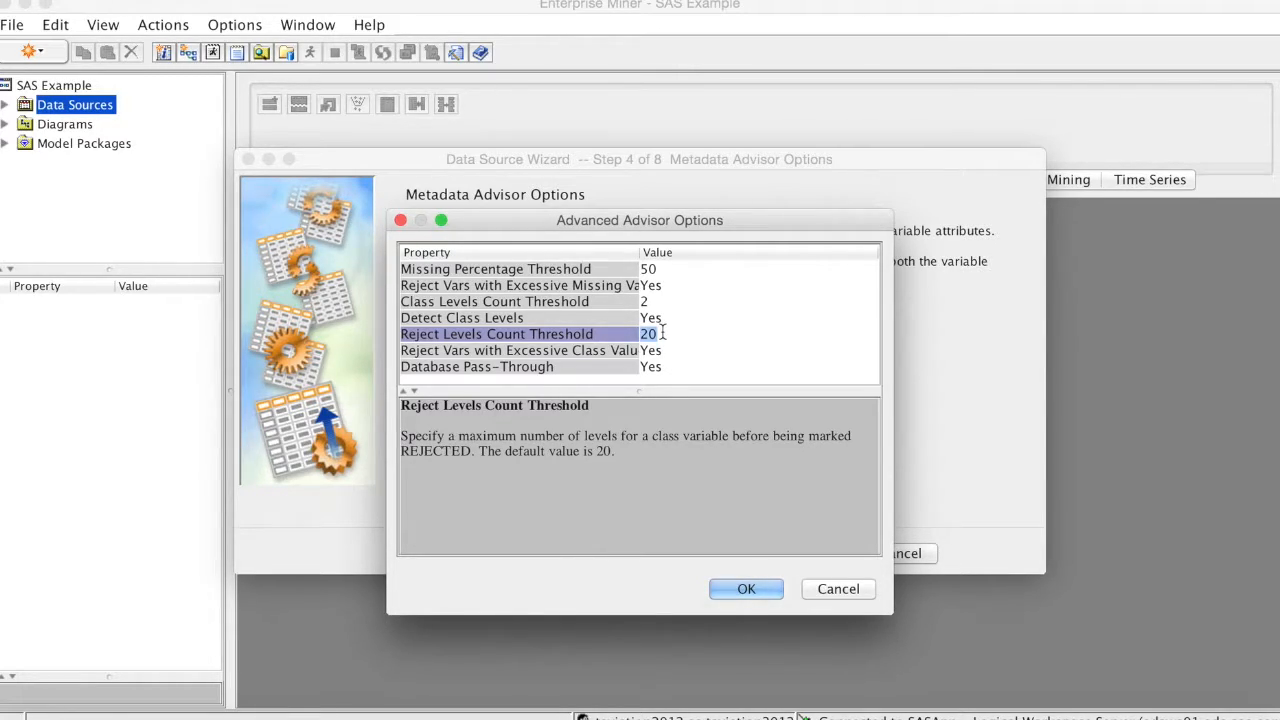
text(100)
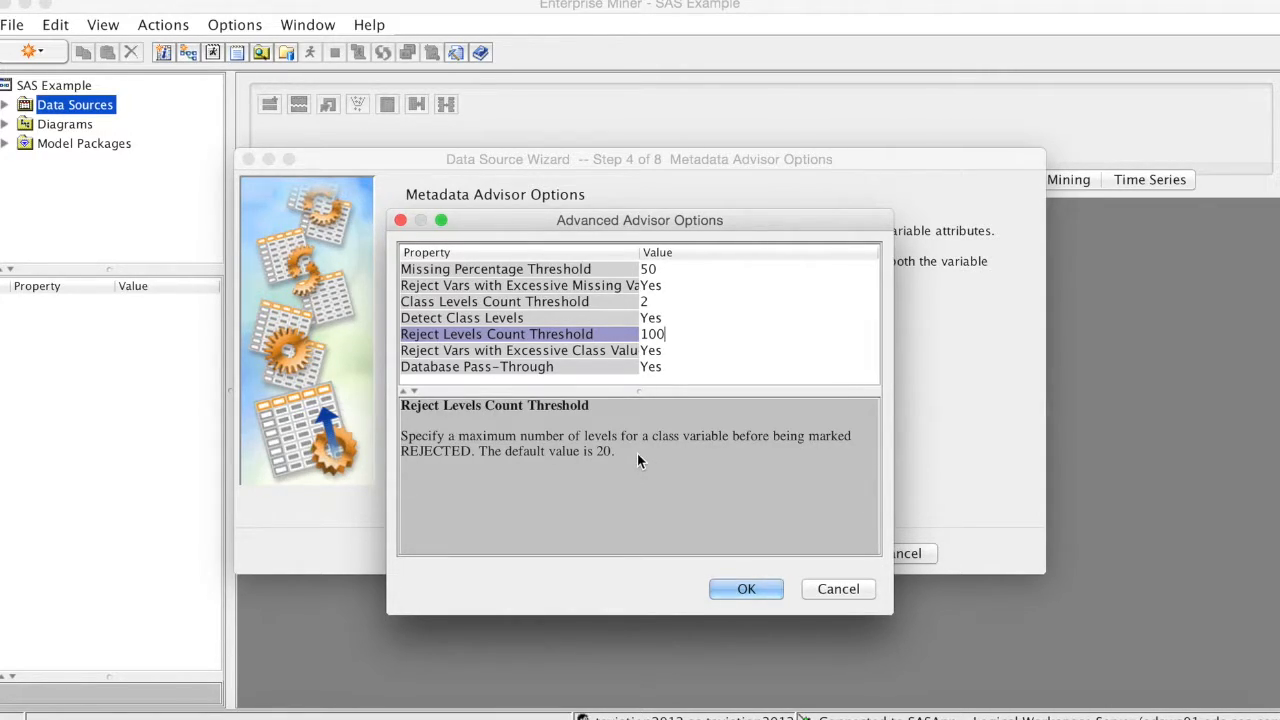
click(746, 588)
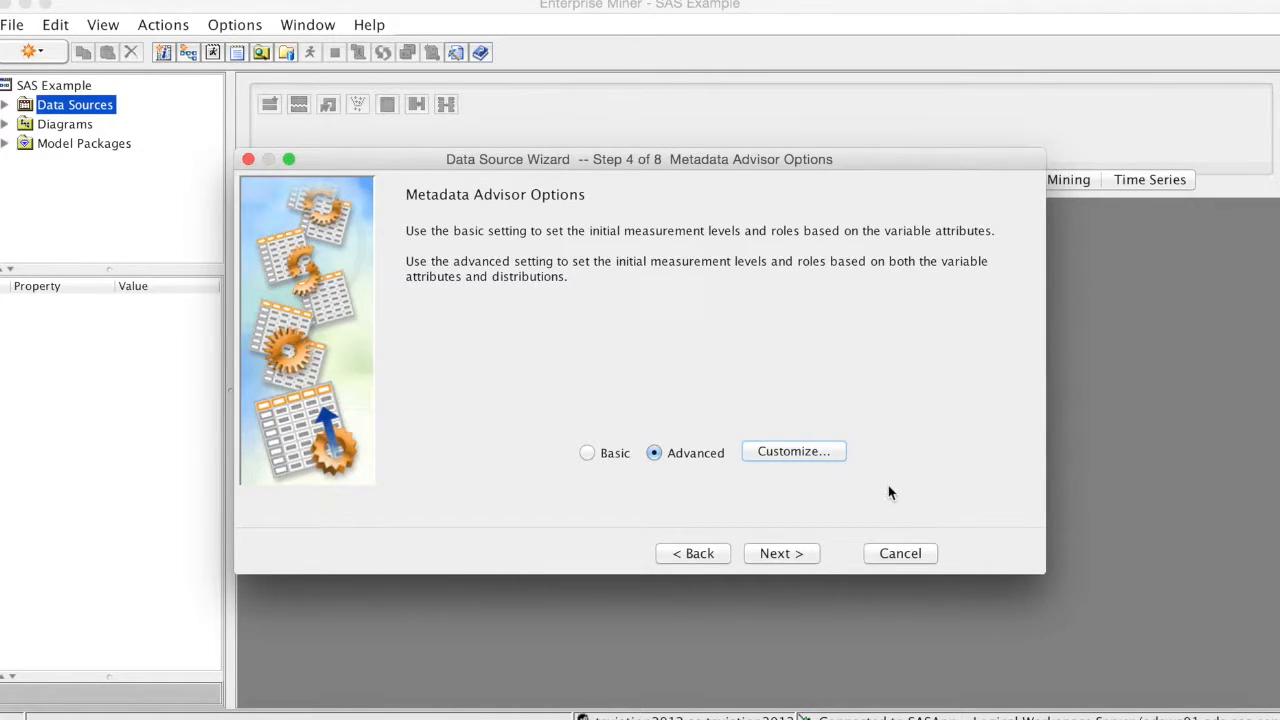
Reach Column Metadata and show variable labels with a widened Label column
click(780, 552)
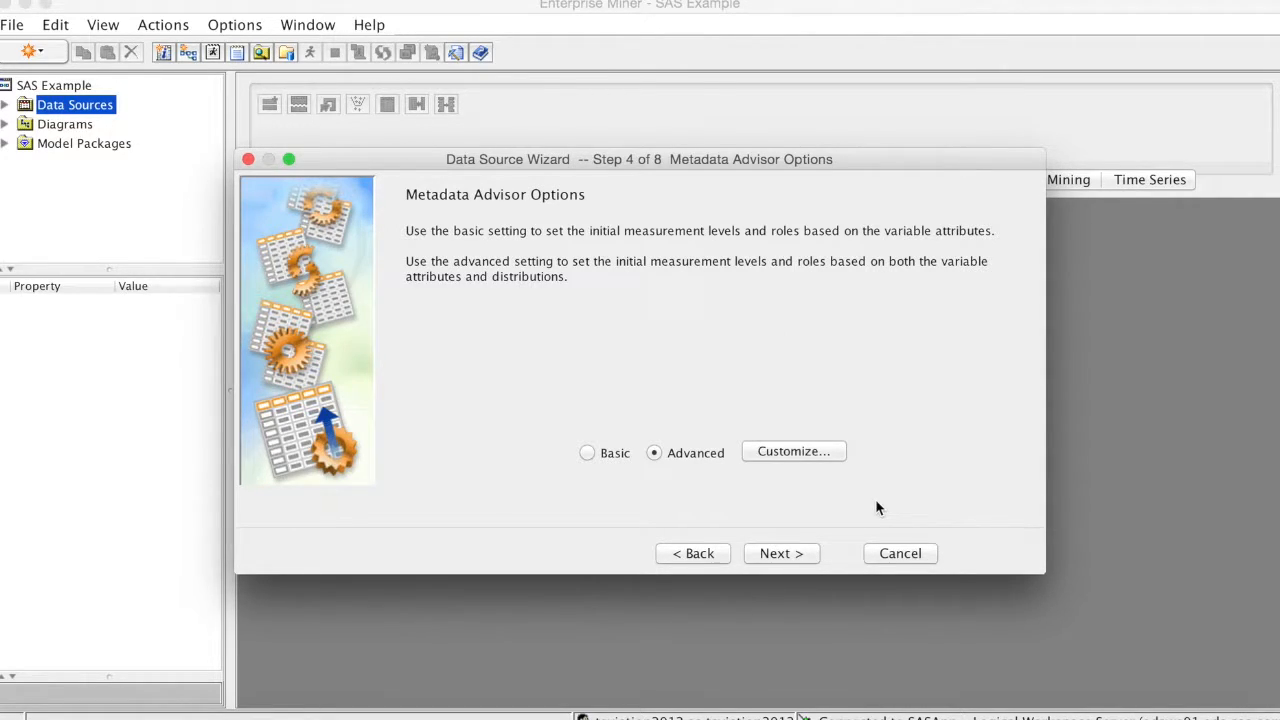
click(780, 552)
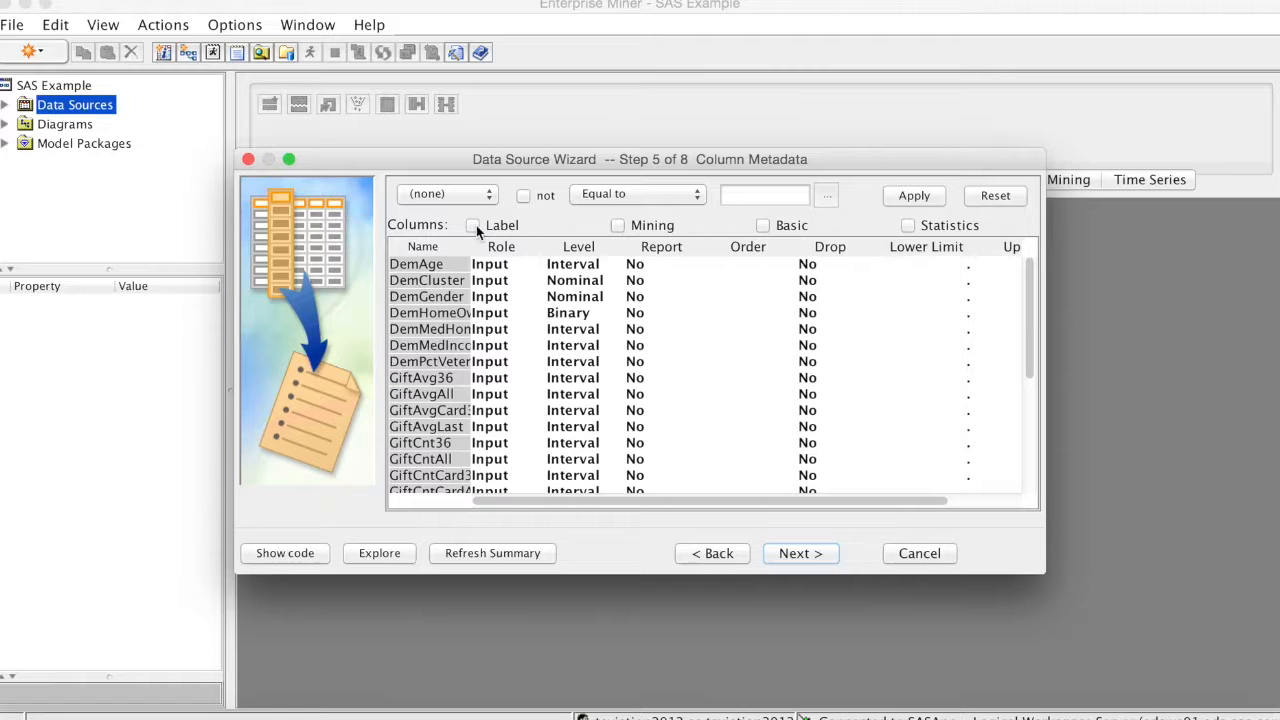
click(472, 224)
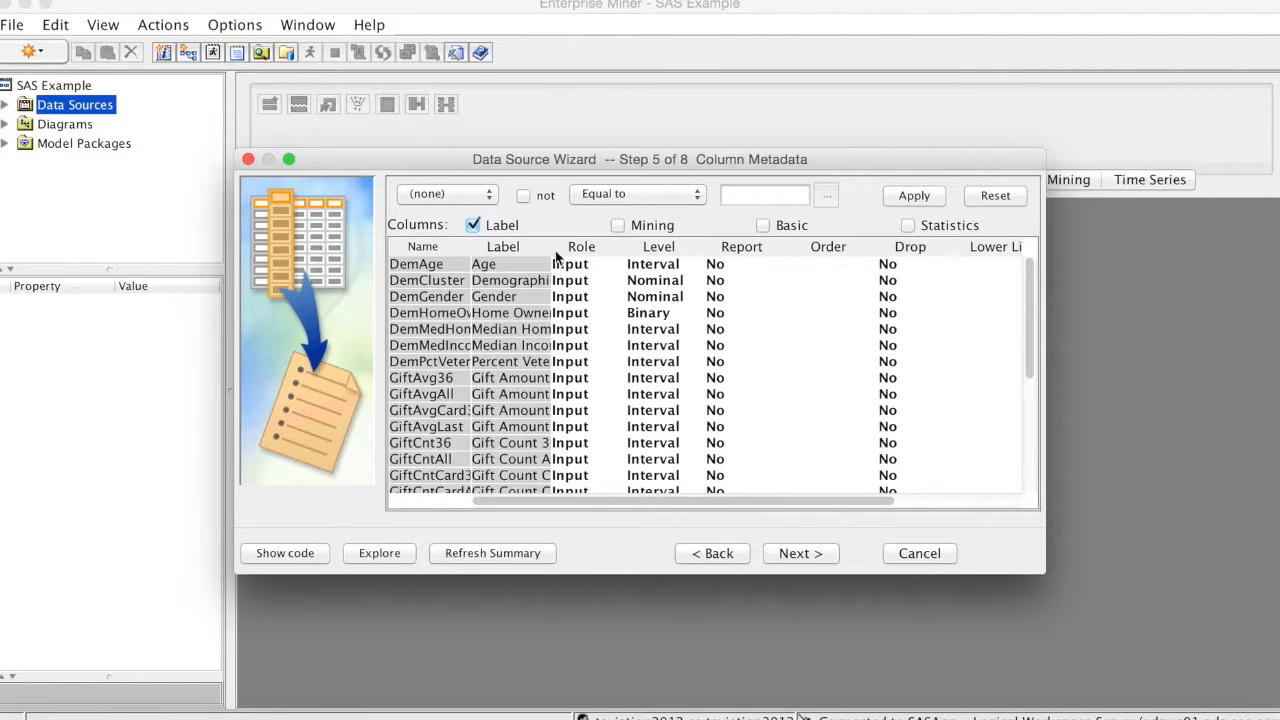
drag(552, 246, 590, 246)
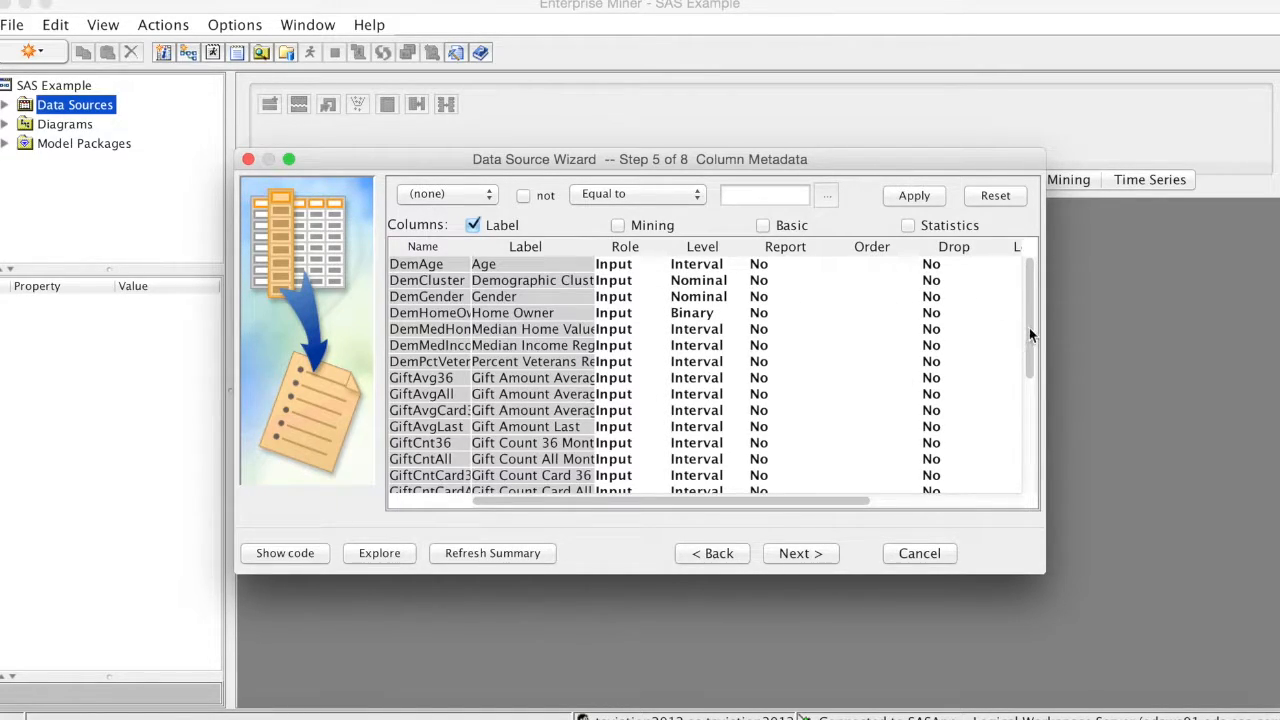
Scroll down the variable list to the TARGET_B and TARGET_D rows
scroll(down, 3)
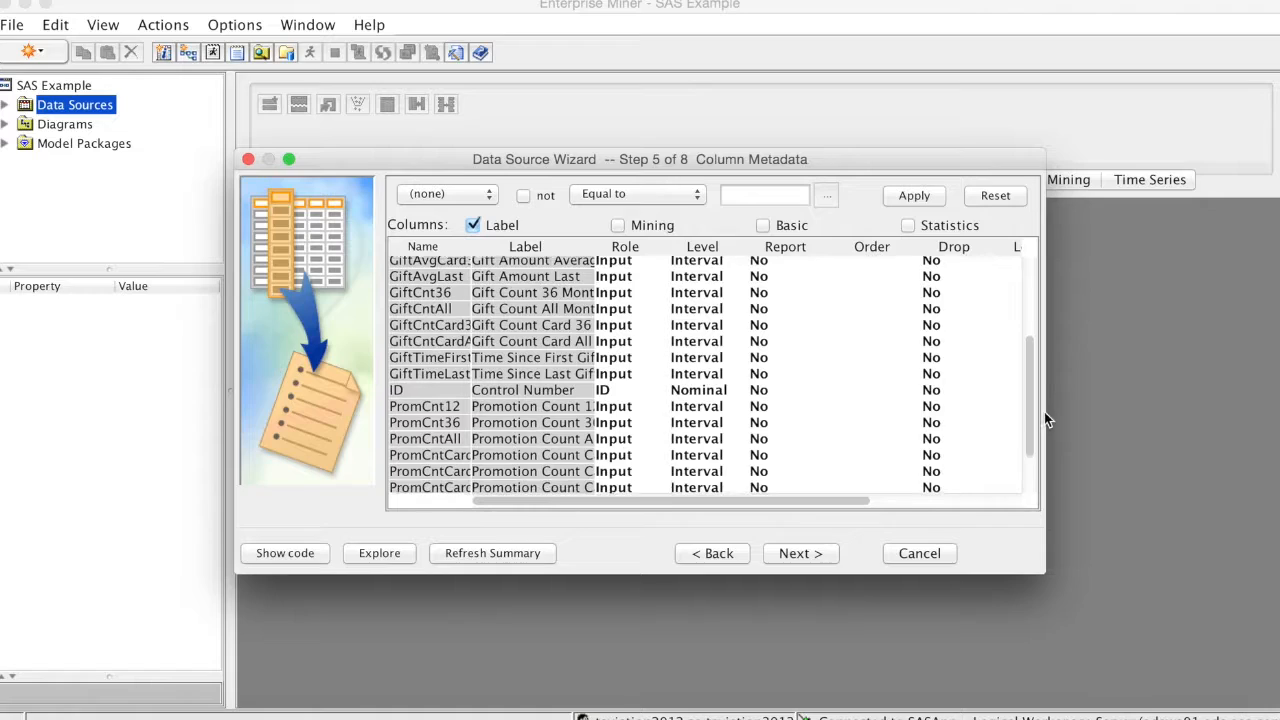
scroll(down, 3)
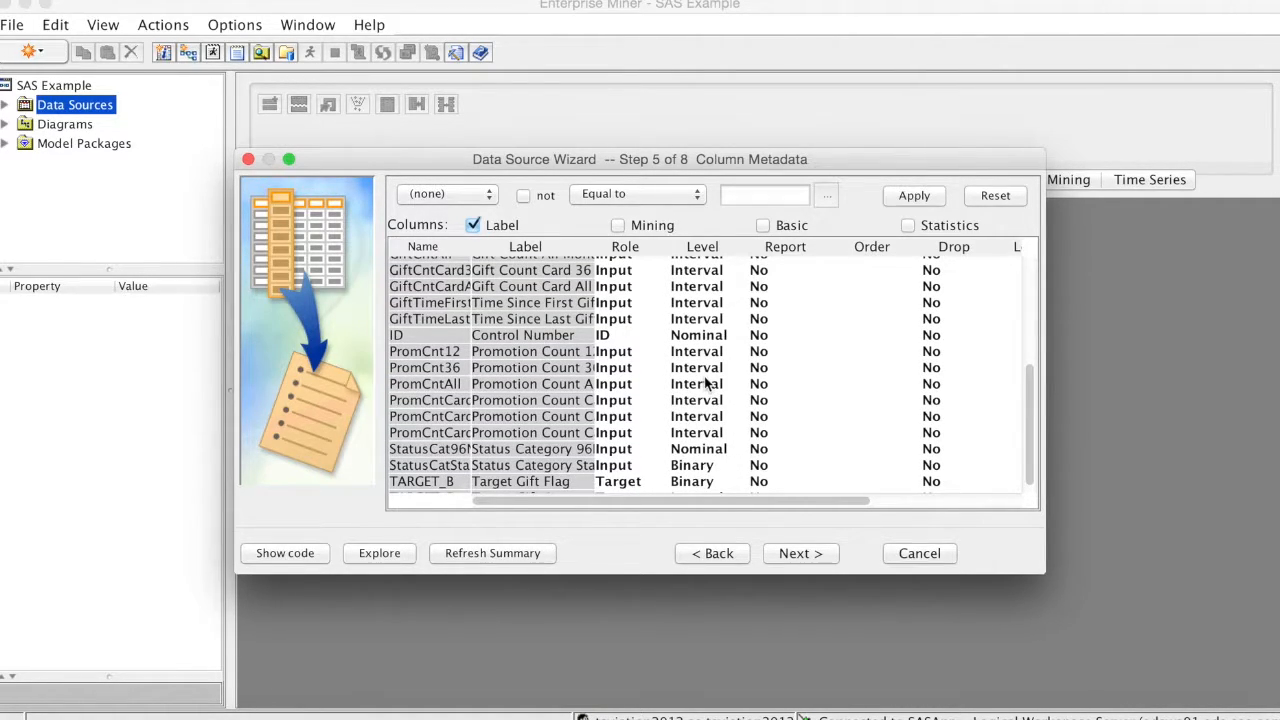
mouse_move(1036, 424)
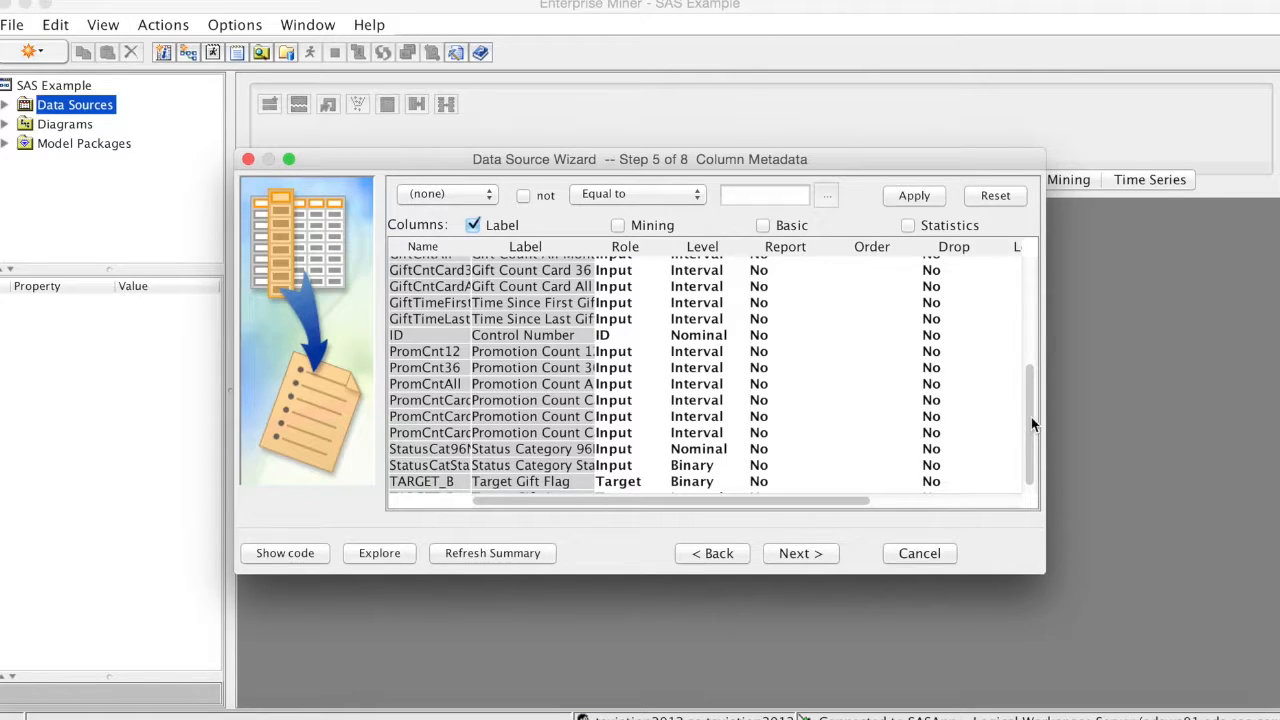
scroll(down, 3)
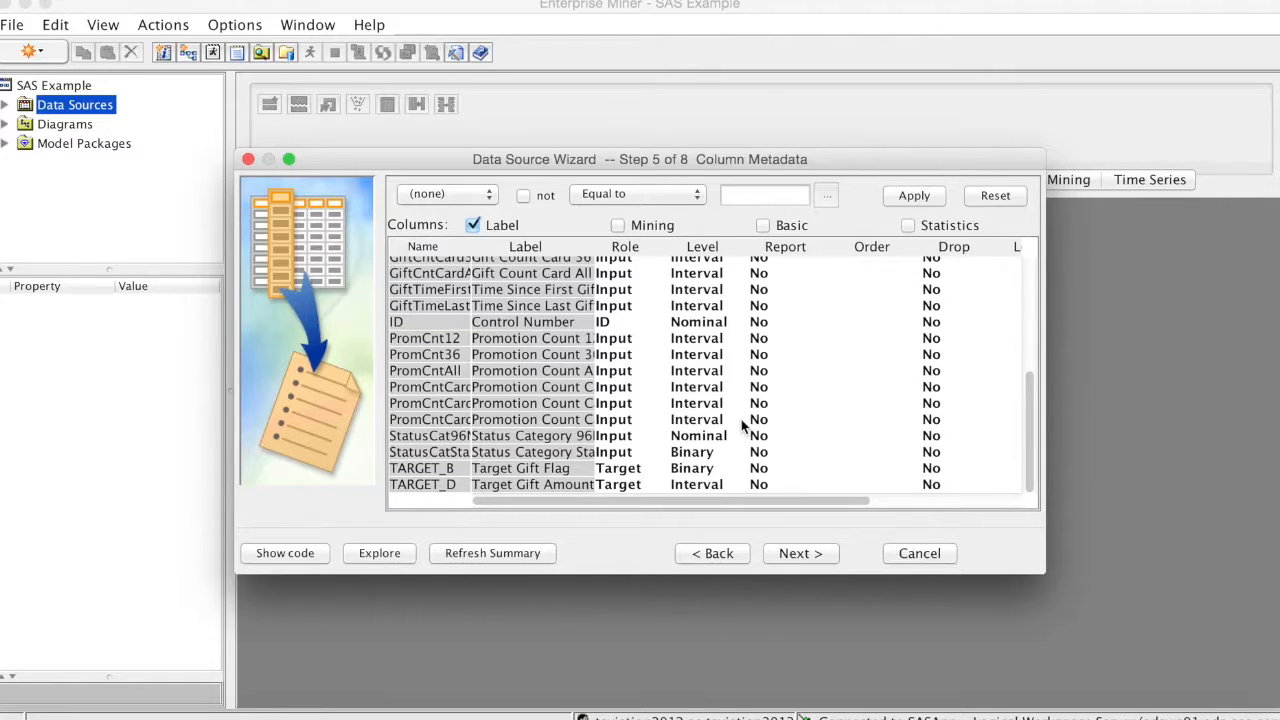
mouse_move(720, 476)
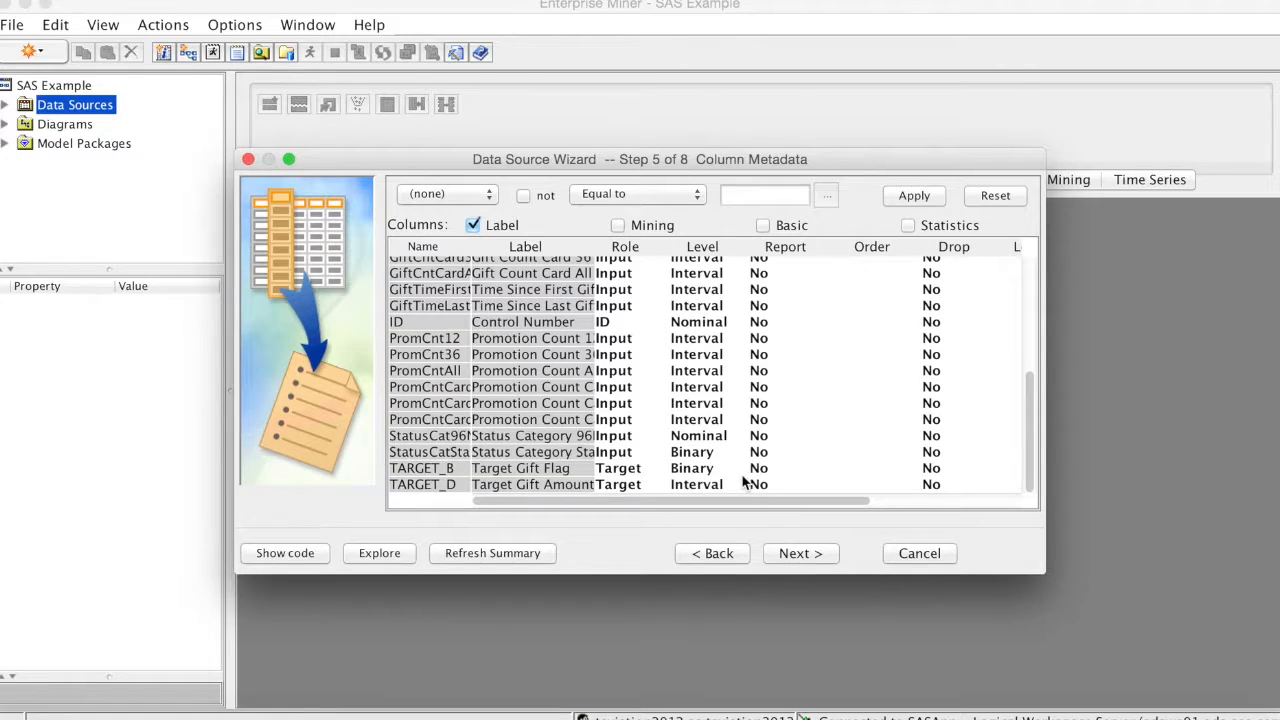
mouse_move(728, 484)
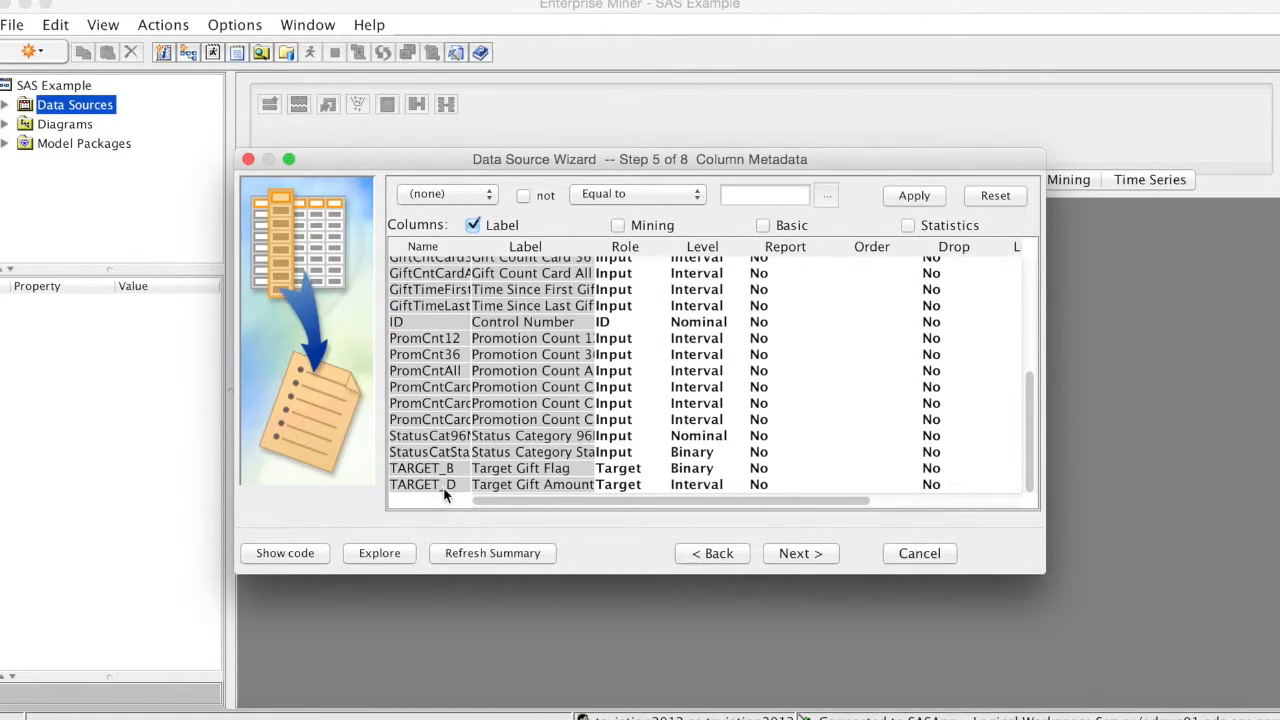
mouse_move(456, 470)
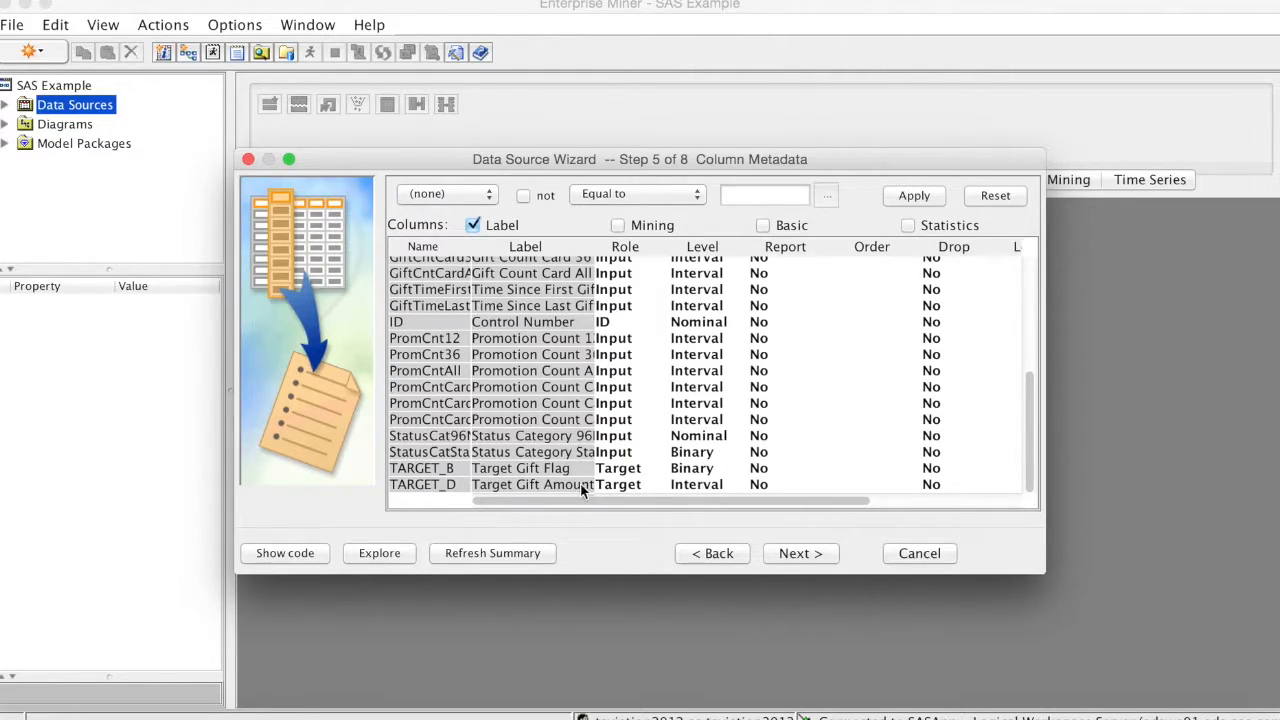
Set TARGET_D's role to Rejected, leaving TARGET_B as the only target
click(624, 484)
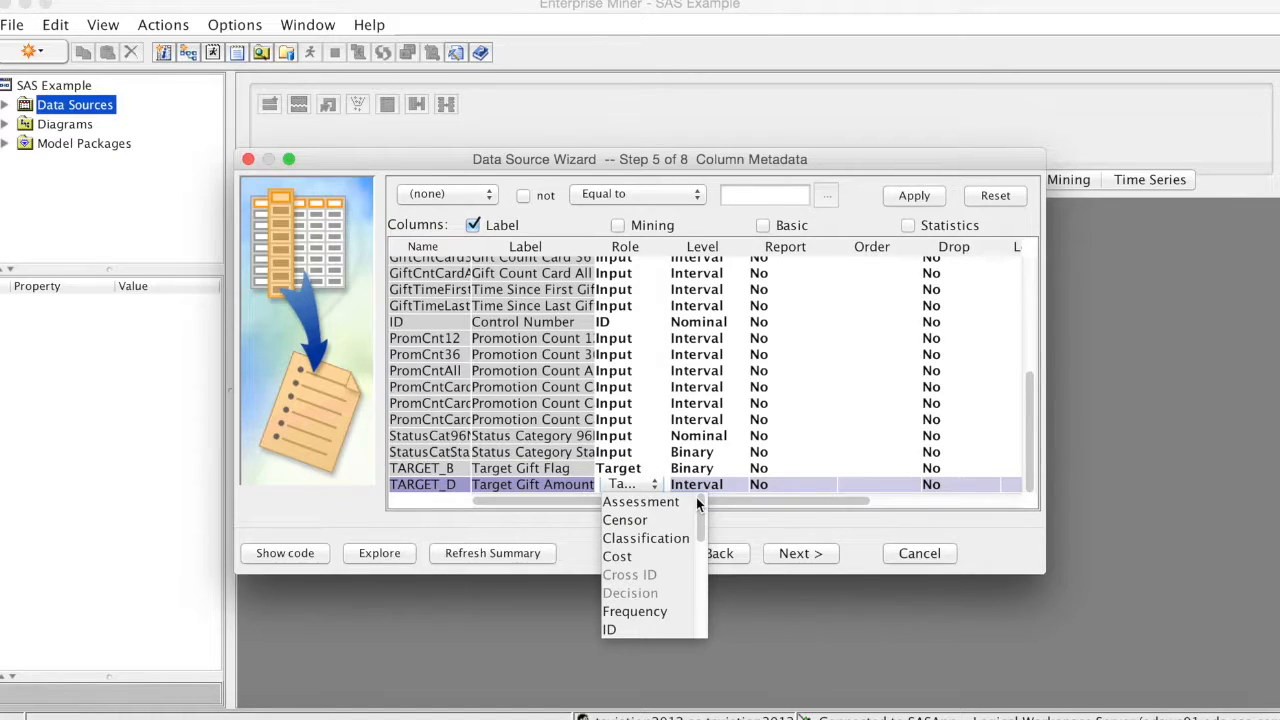
scroll(down, 3)
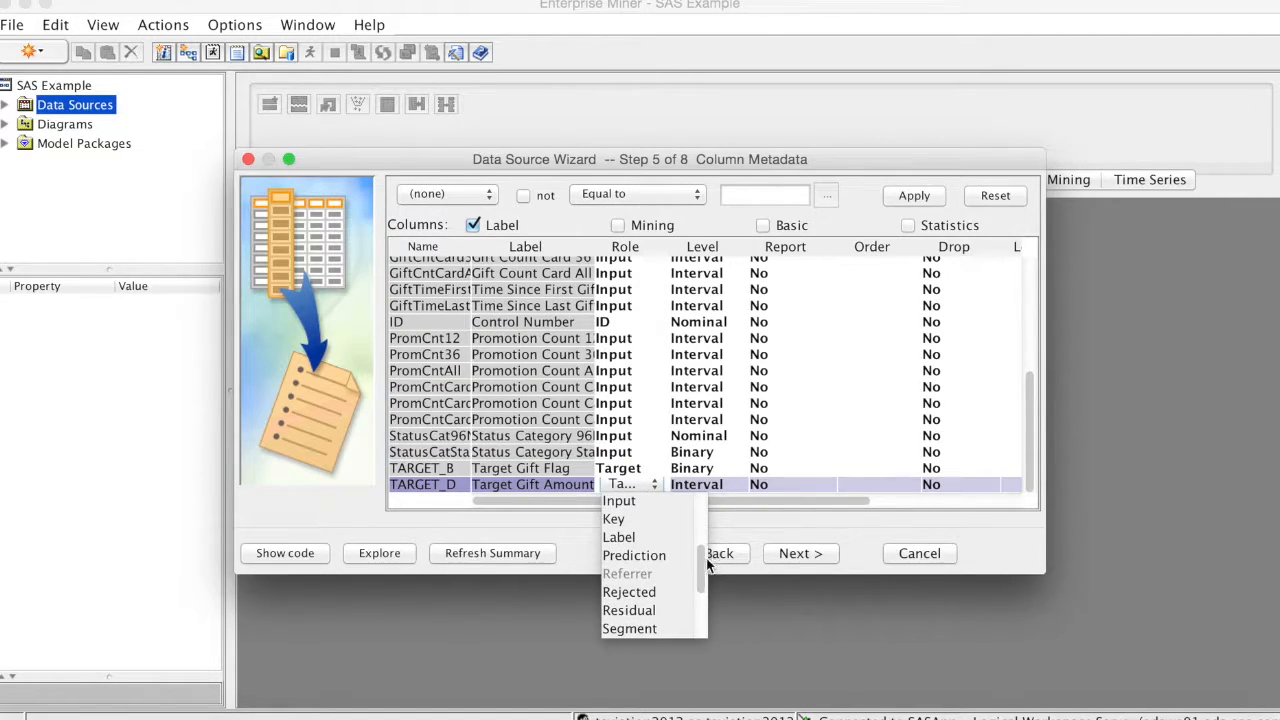
click(628, 592)
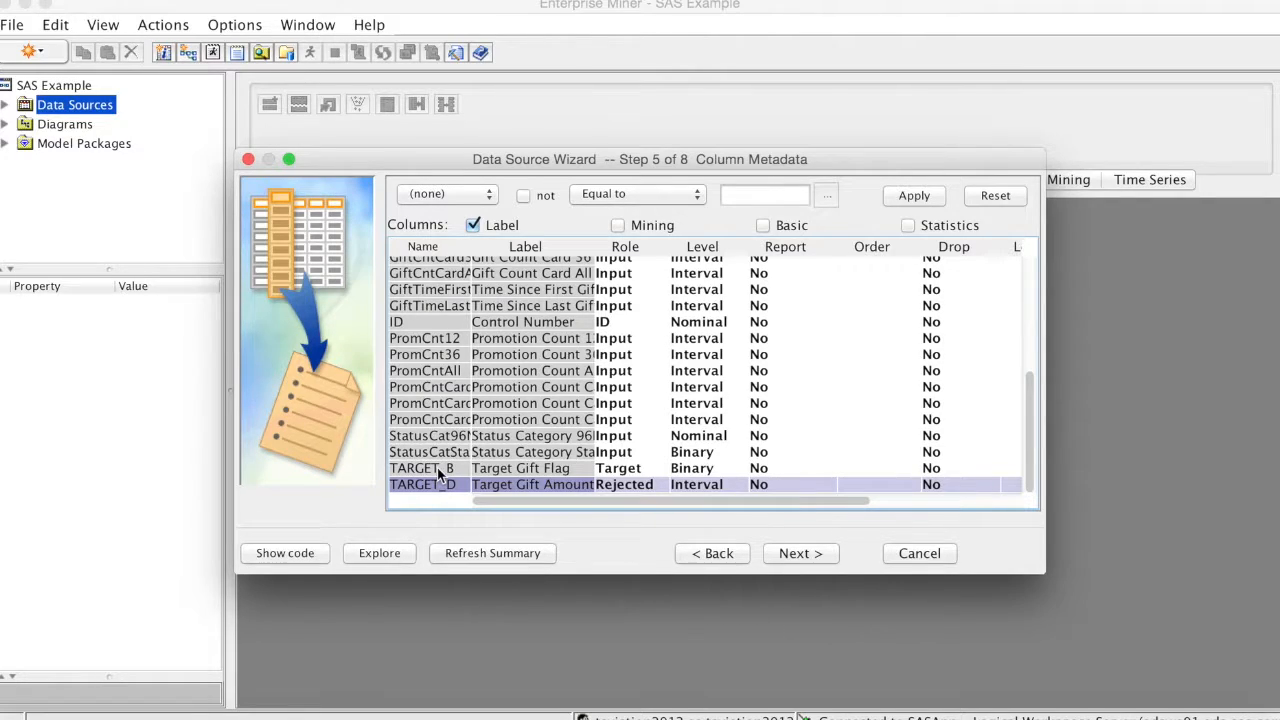
mouse_move(710, 472)
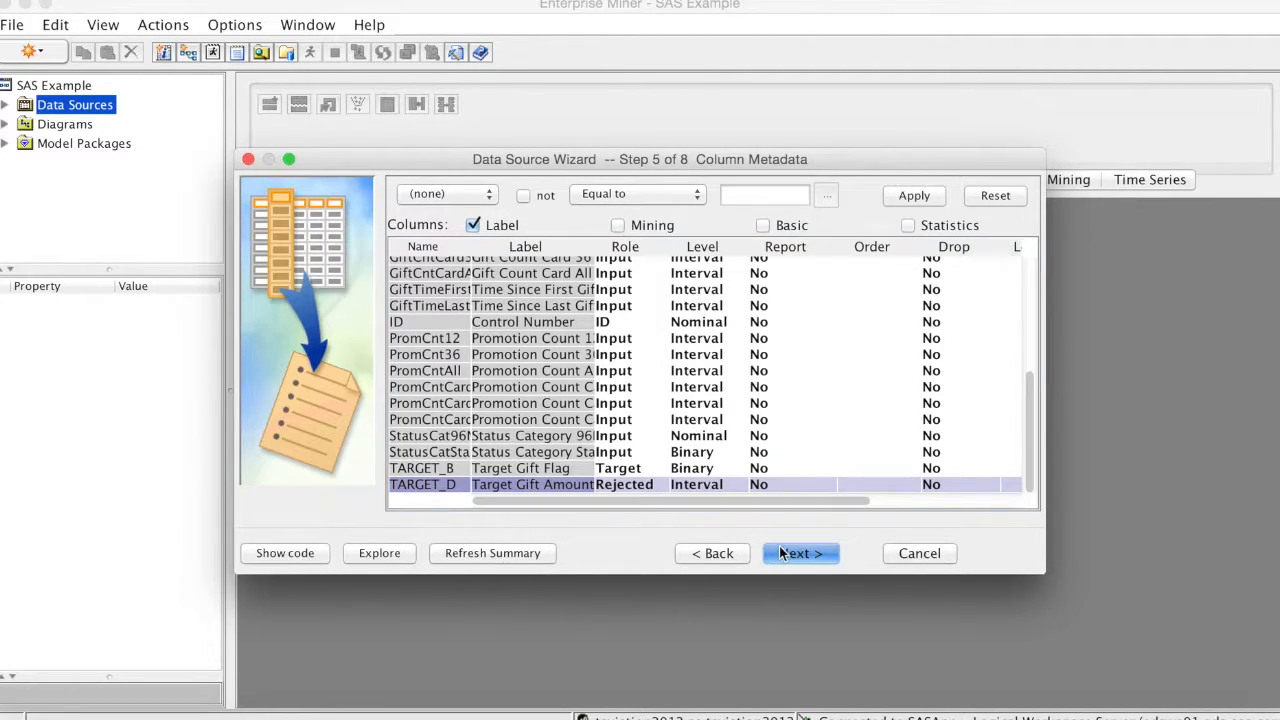
Pass Decision Configuration with No selected and reach the Create Sample step
click(800, 552)
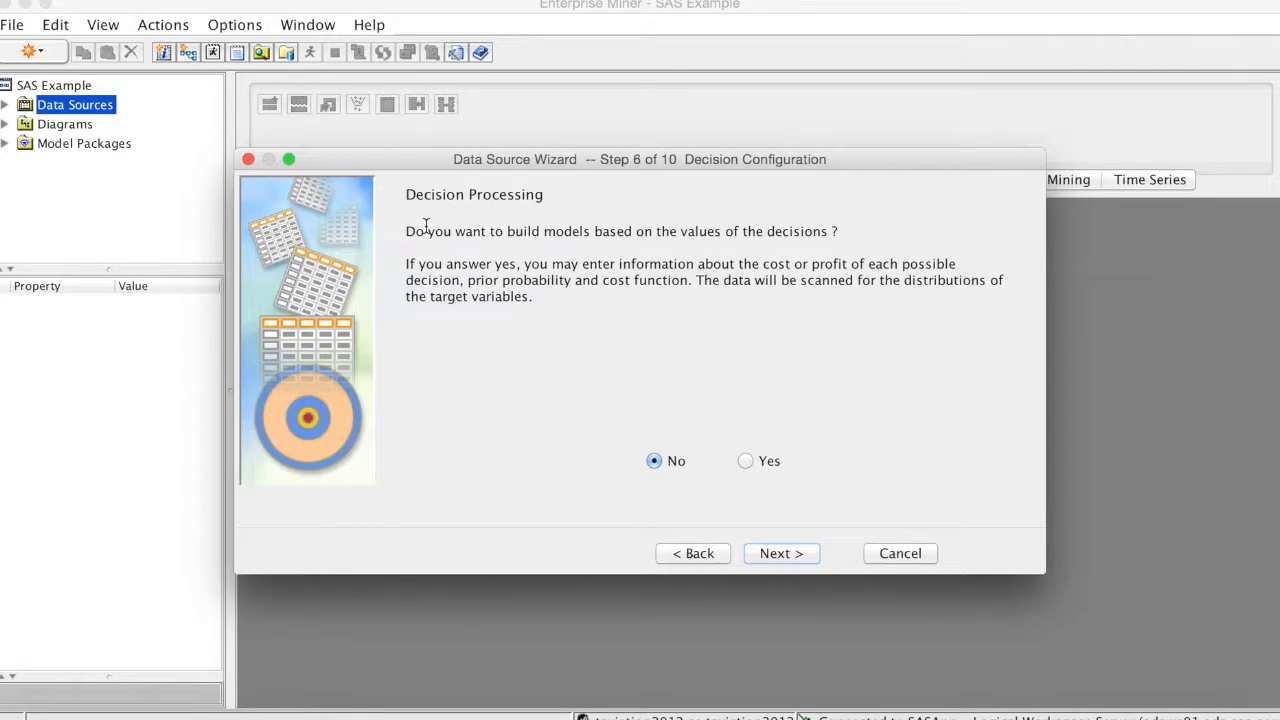
mouse_move(728, 348)
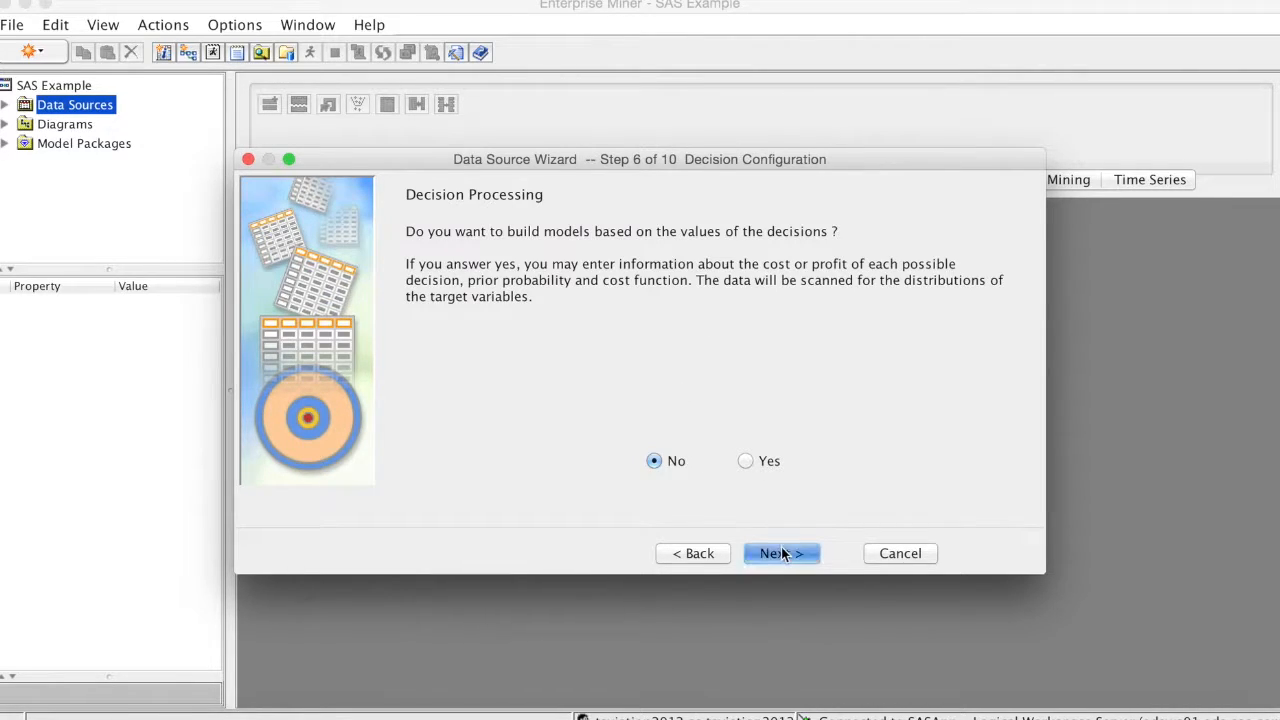
click(780, 552)
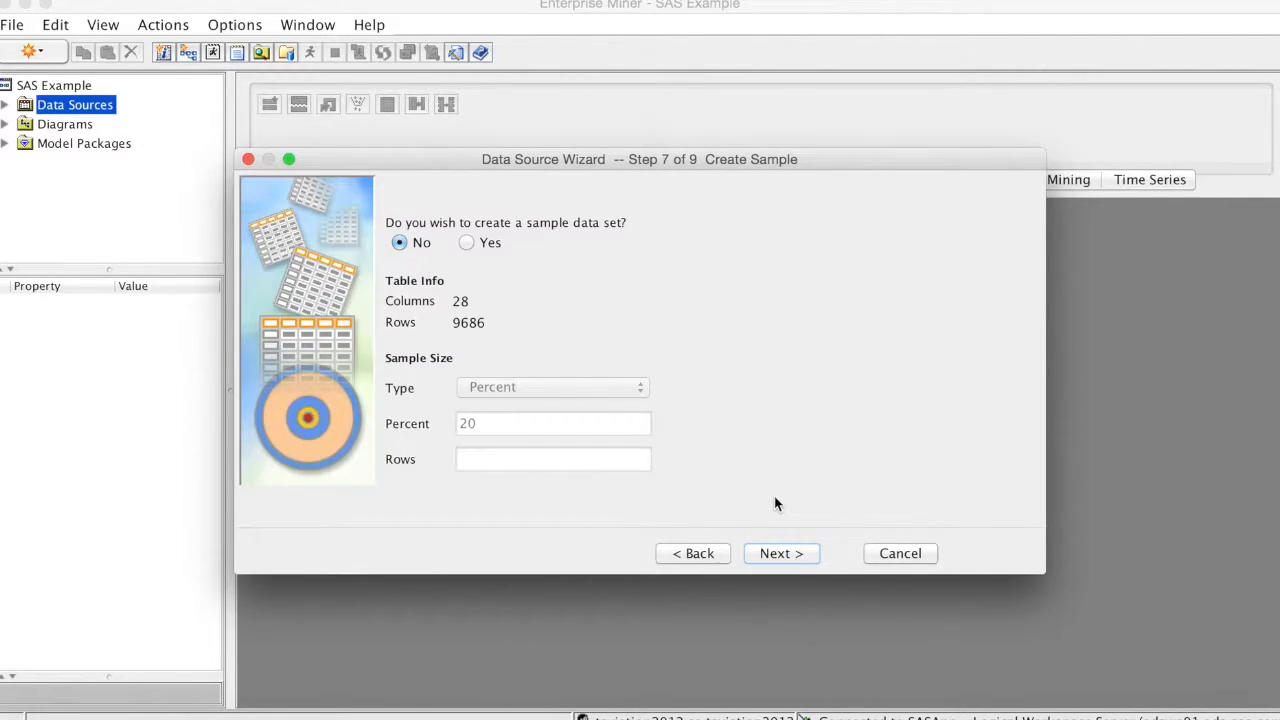
mouse_move(556, 276)
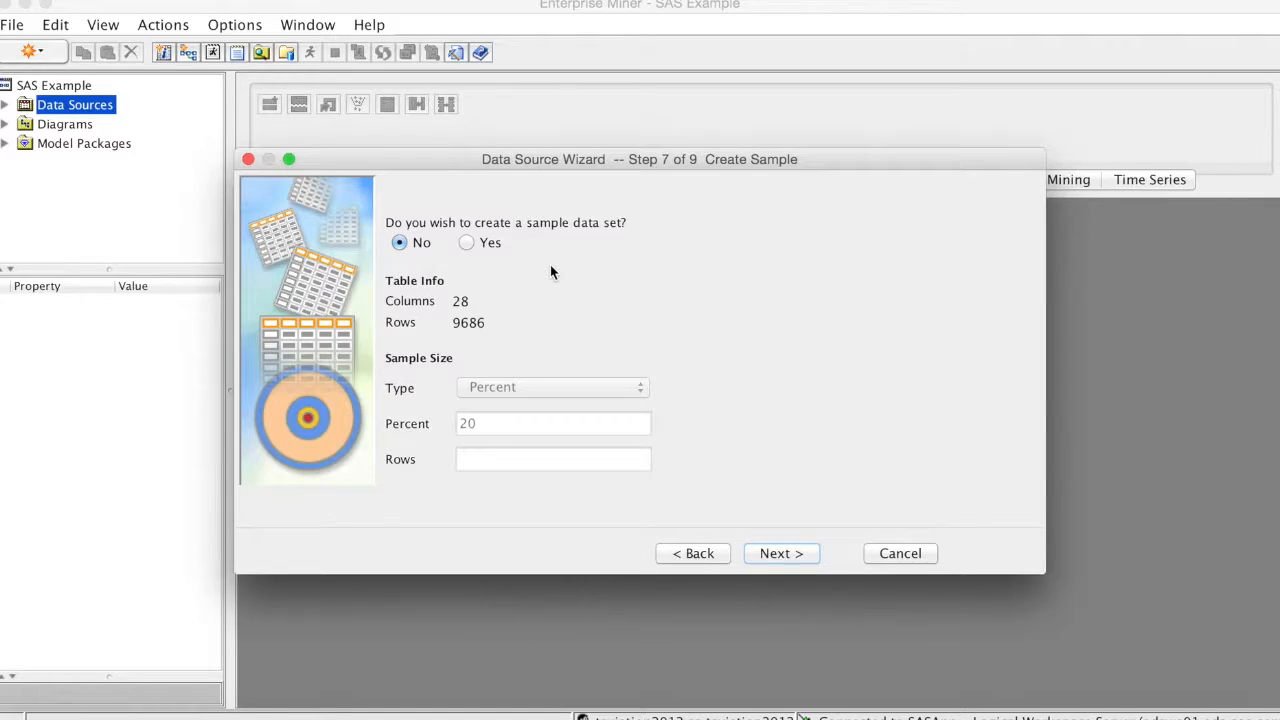
mouse_move(460, 338)
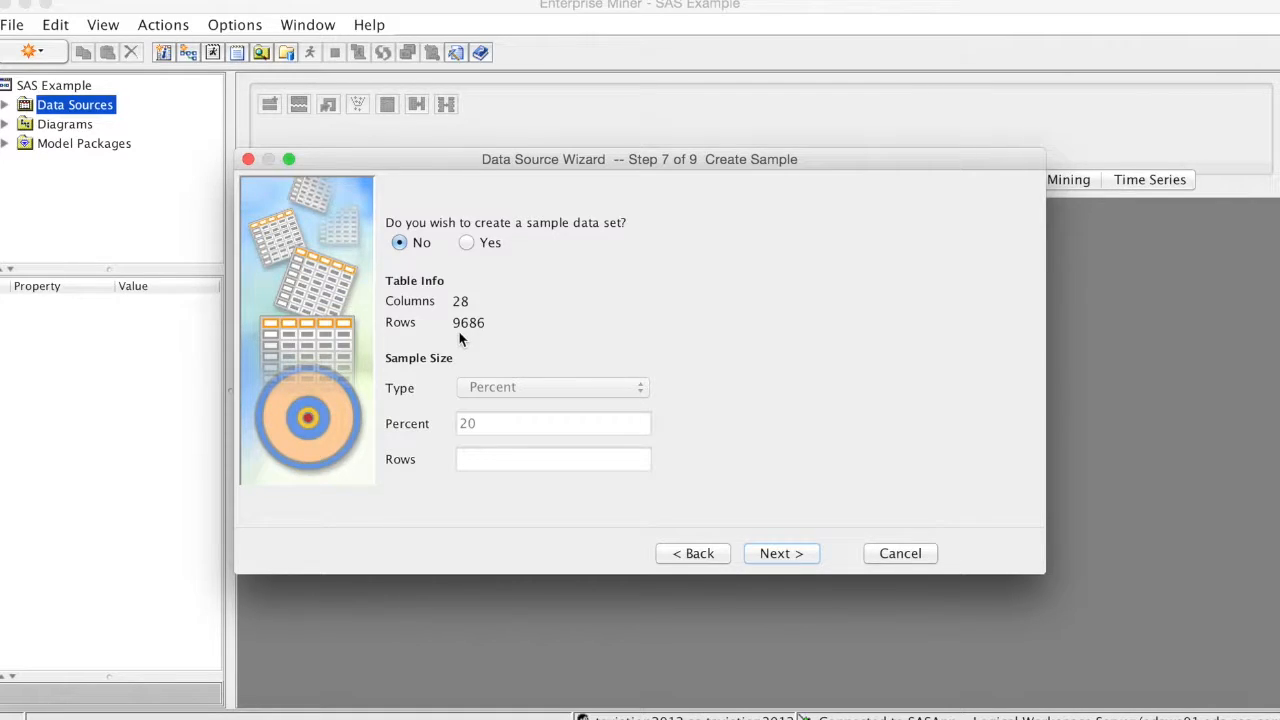
mouse_move(810, 524)
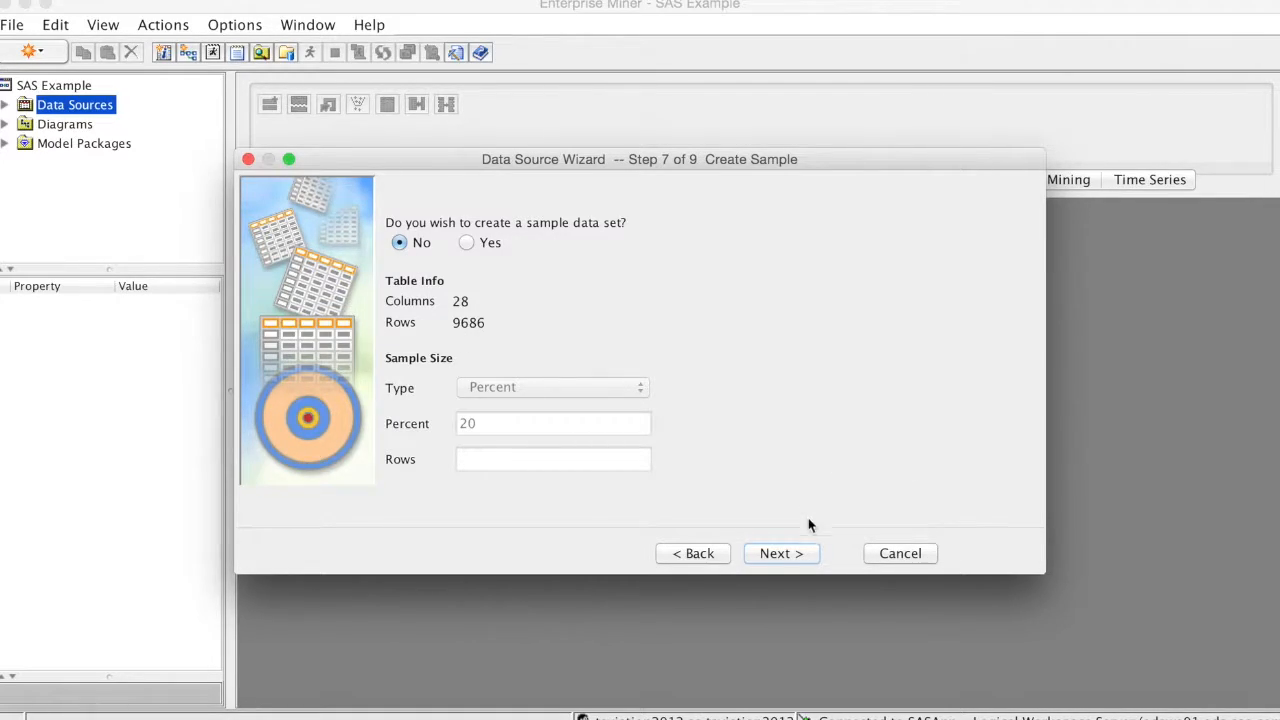
Skip the sample, keep name PVA97NK with role Raw, review the summary and finish the wizard
click(780, 552)
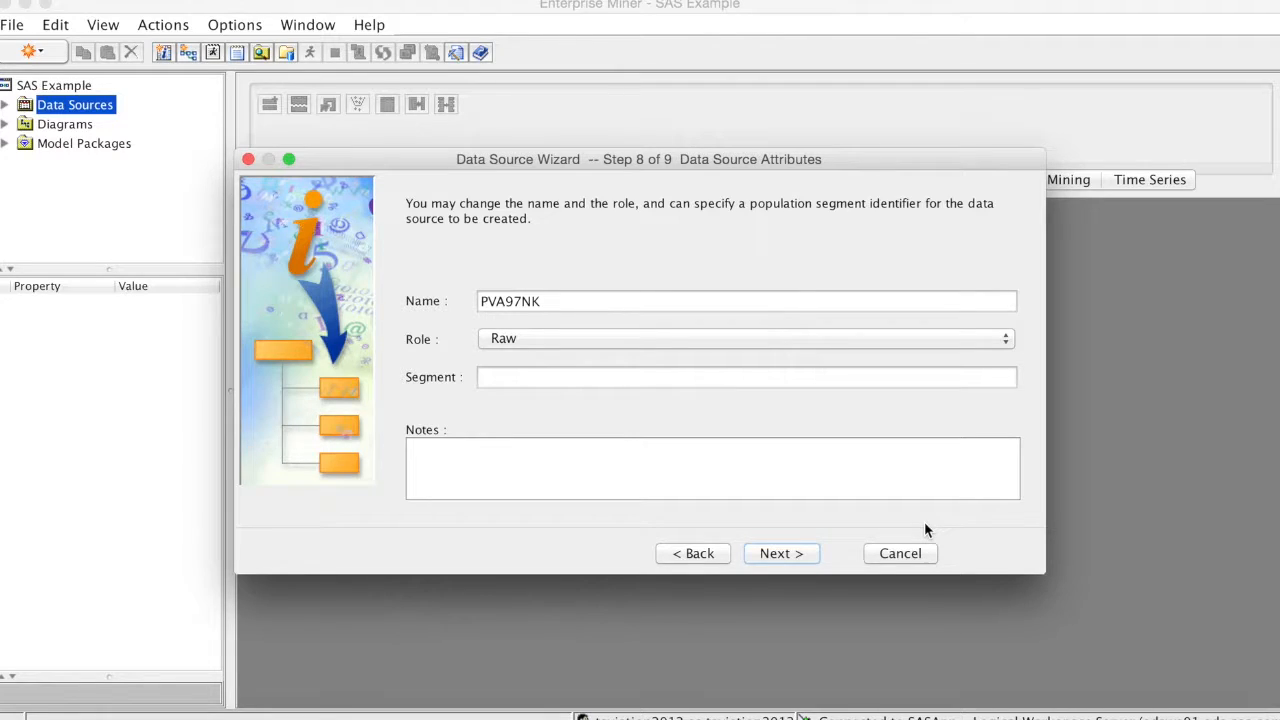
click(780, 552)
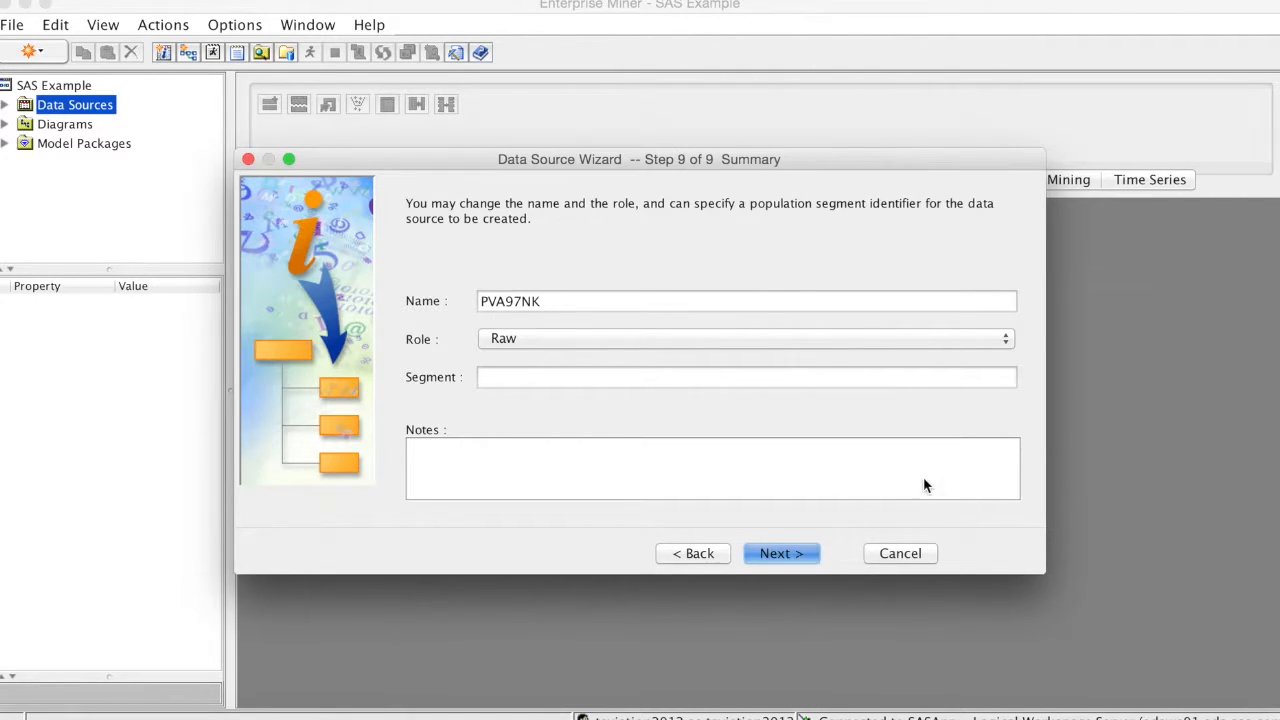
click(780, 552)
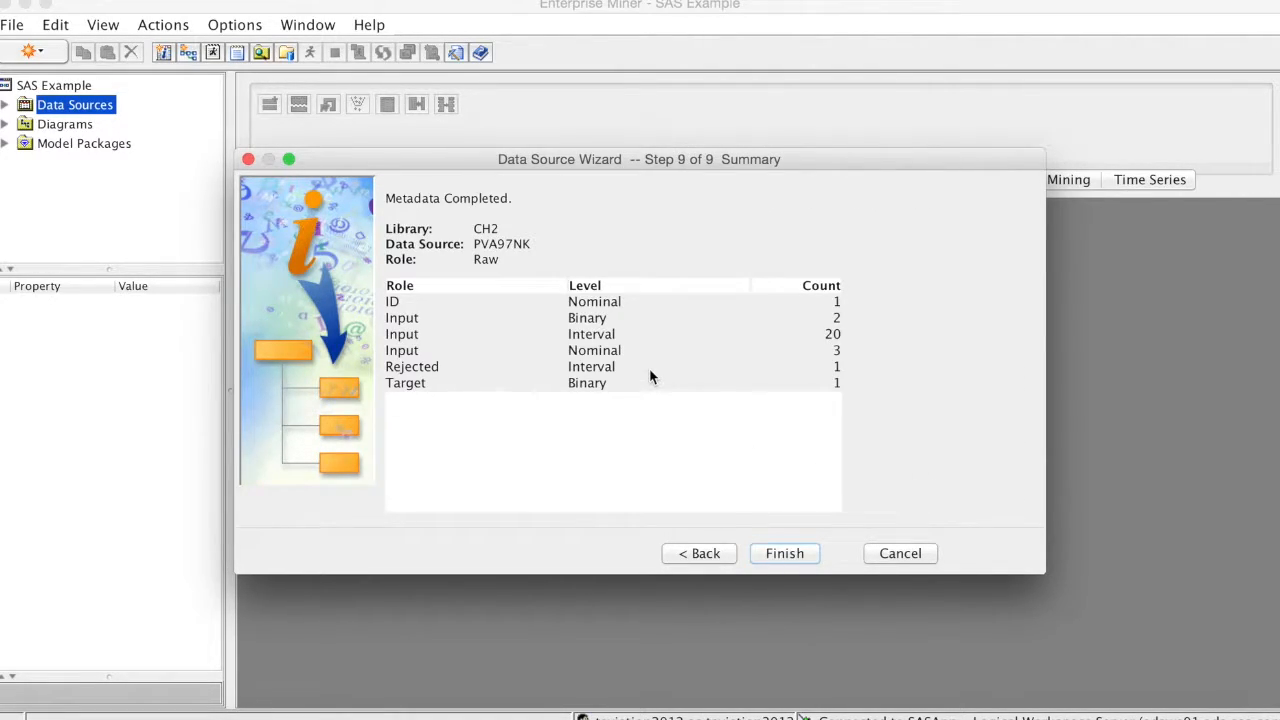
mouse_move(586, 430)
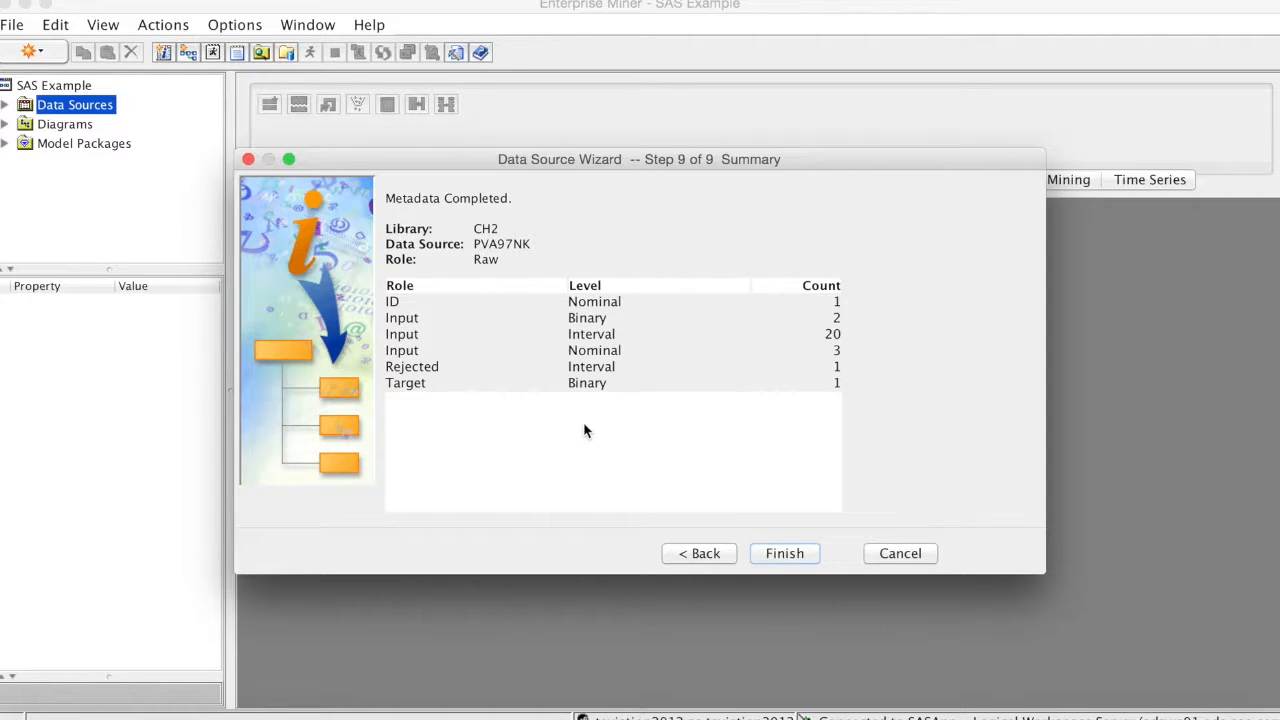
click(784, 552)
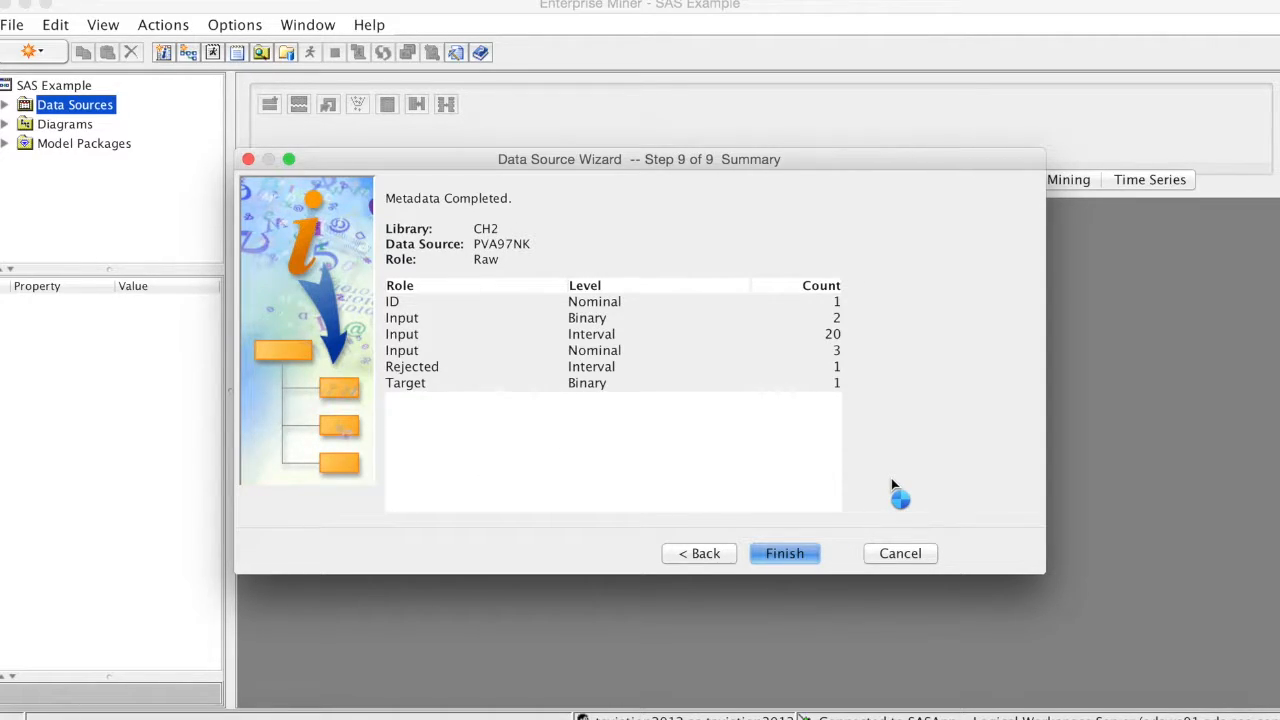
click(784, 552)
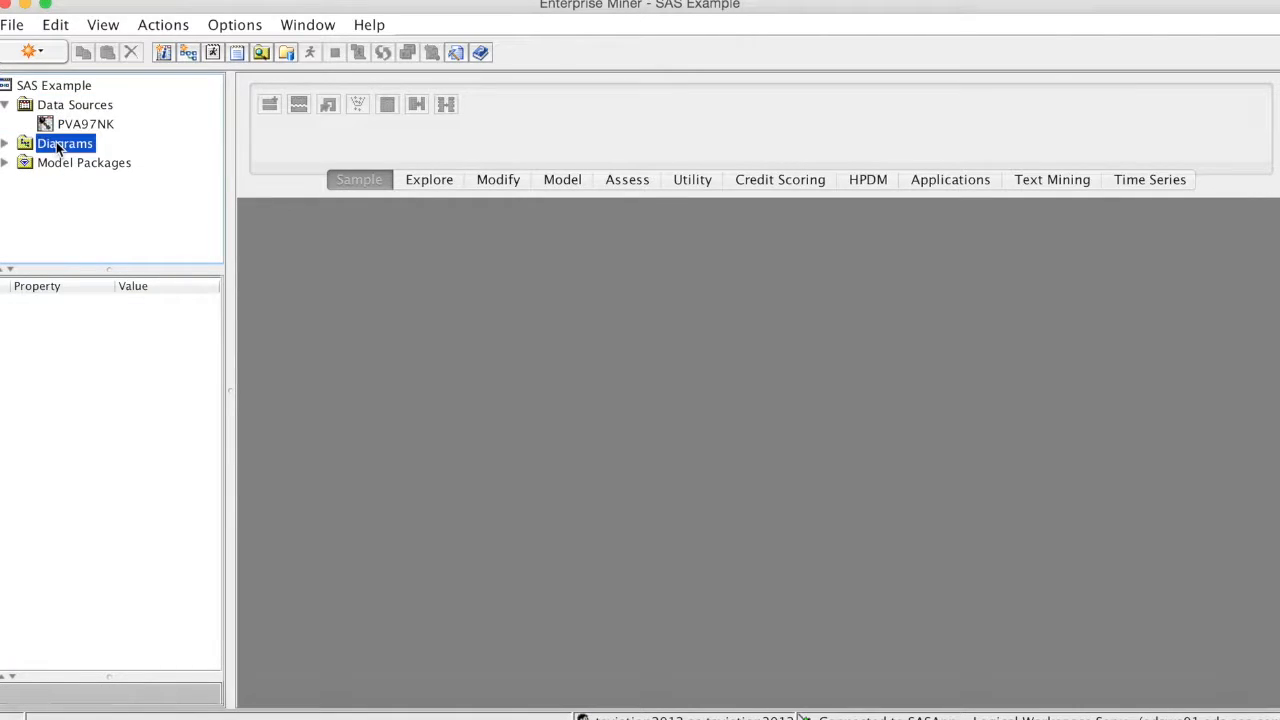
Create a diagram named 'SAS Example' from the Diagrams folder and confirm it
right_click(64, 144)
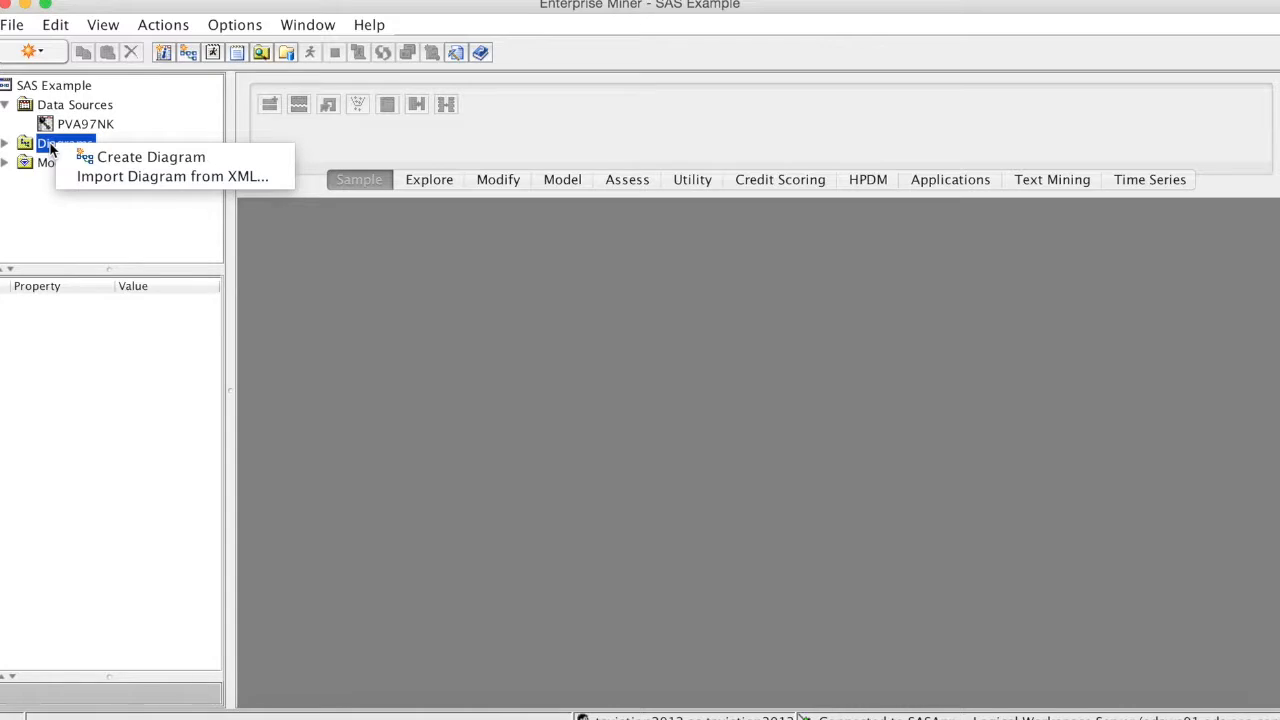
click(150, 156)
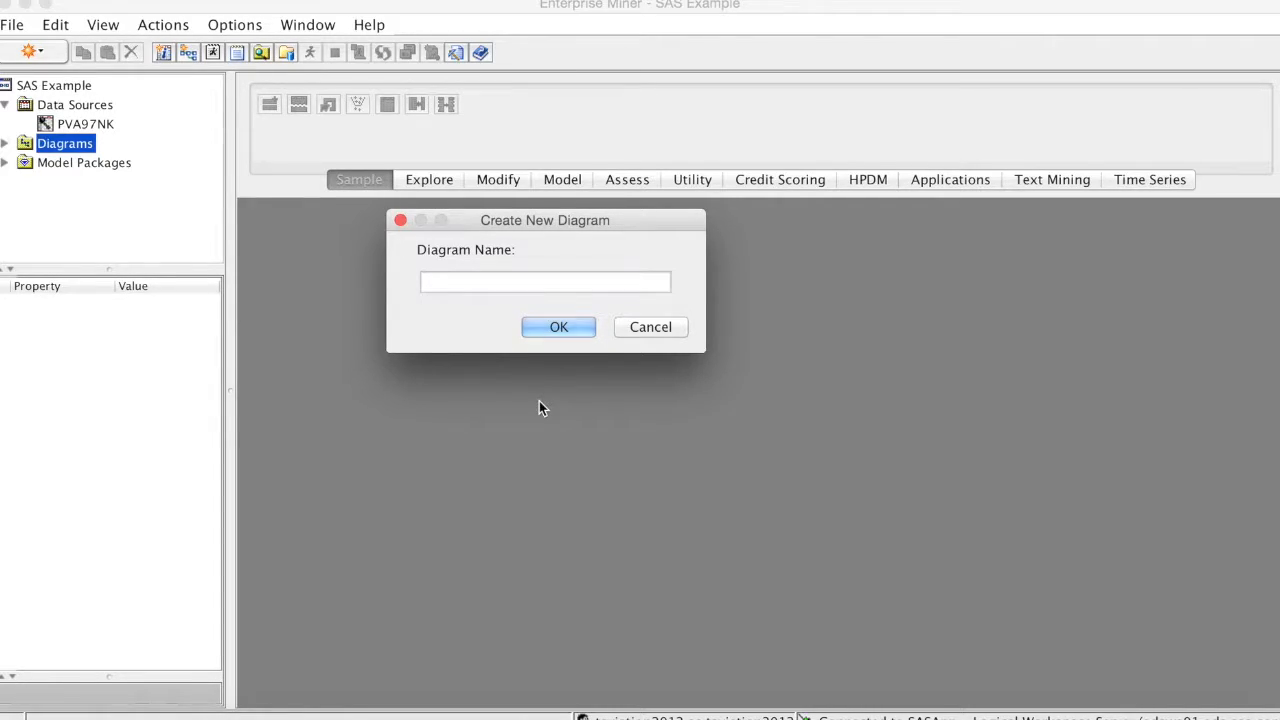
text(SAS)
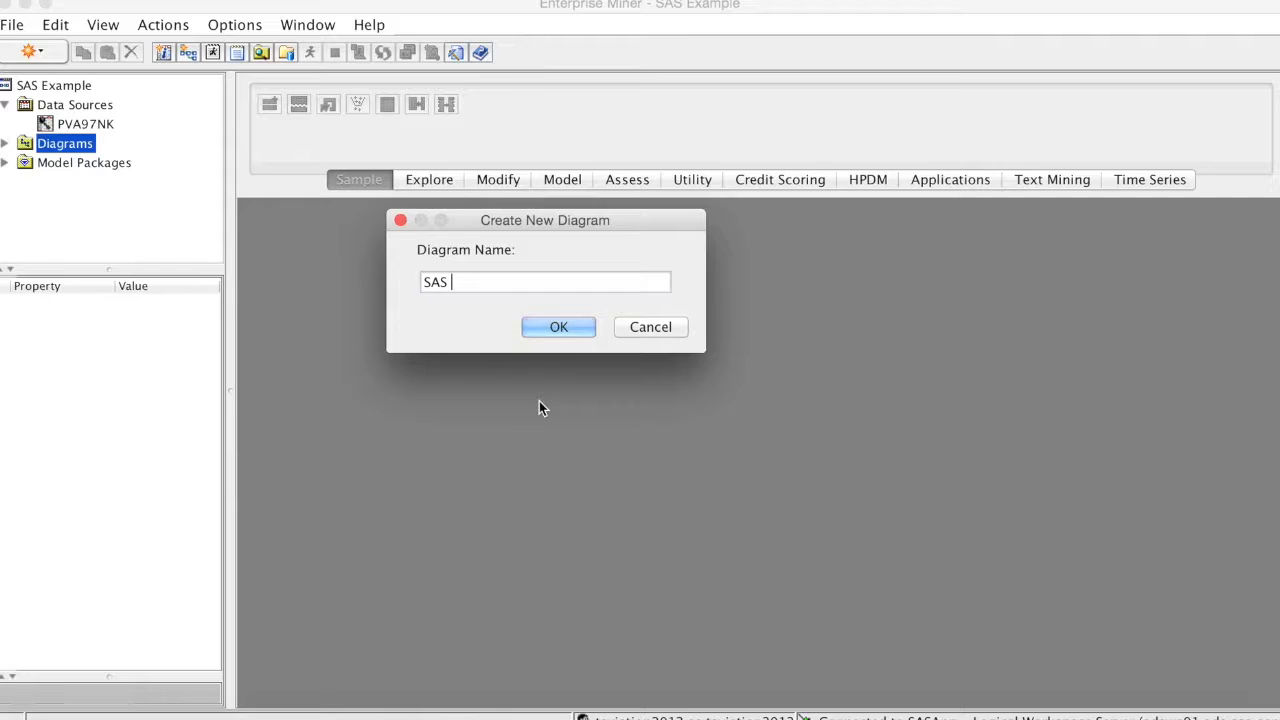
text(Example)
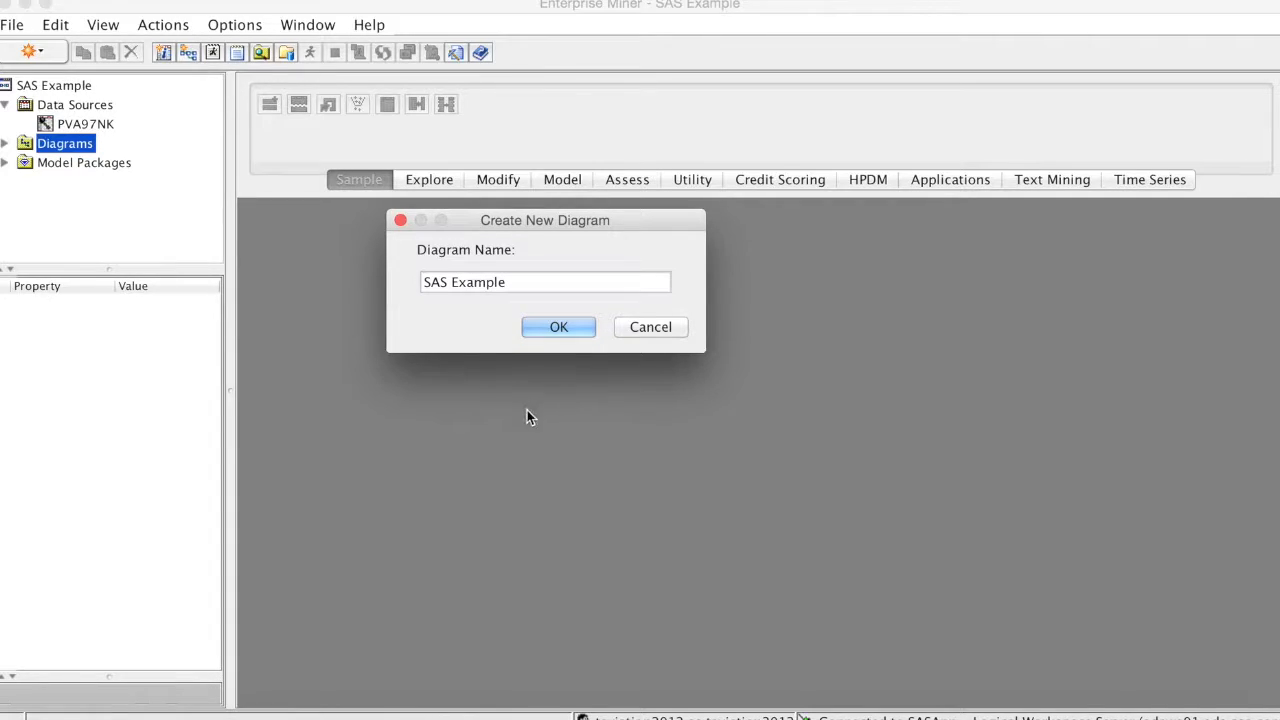
click(532, 282)
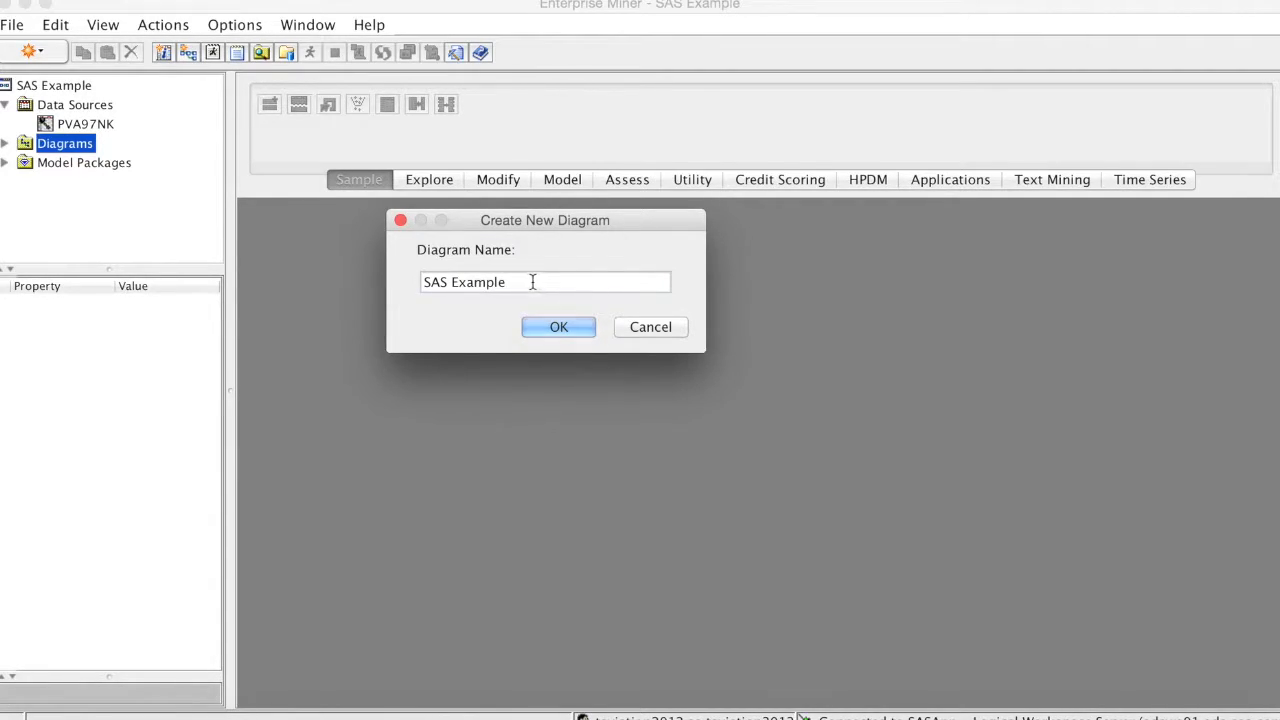
click(558, 328)
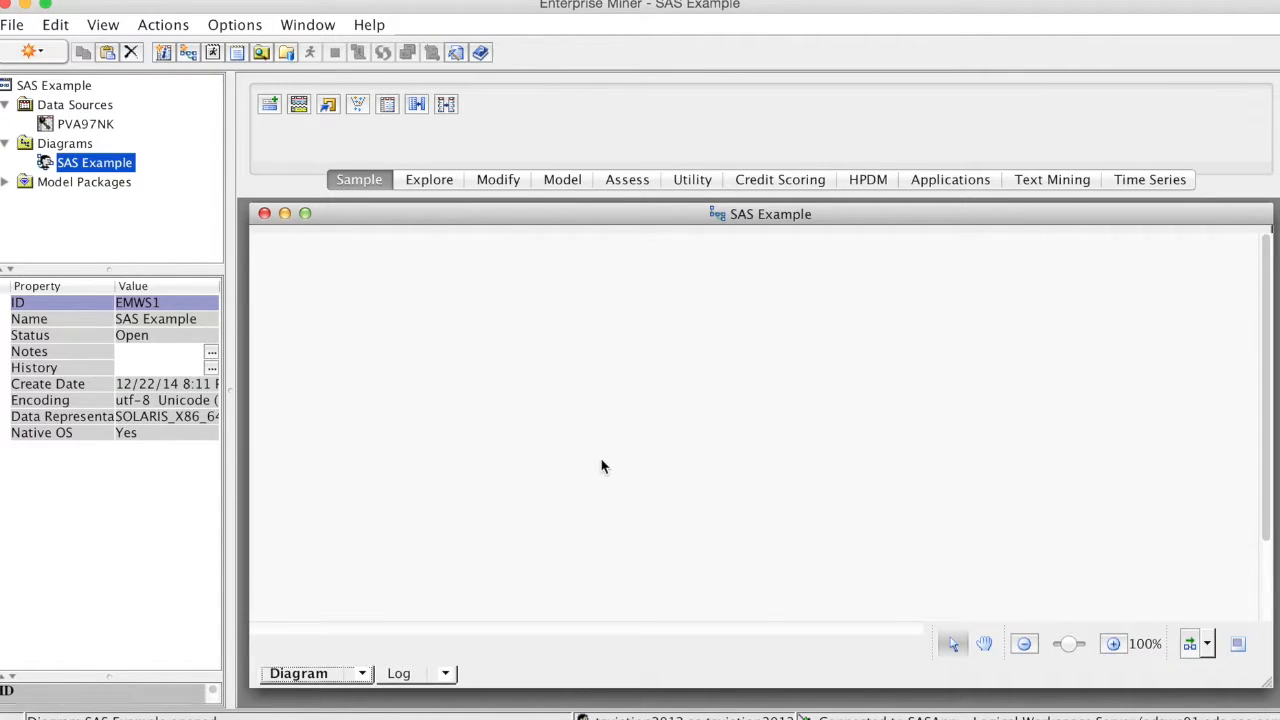
mouse_move(412, 344)
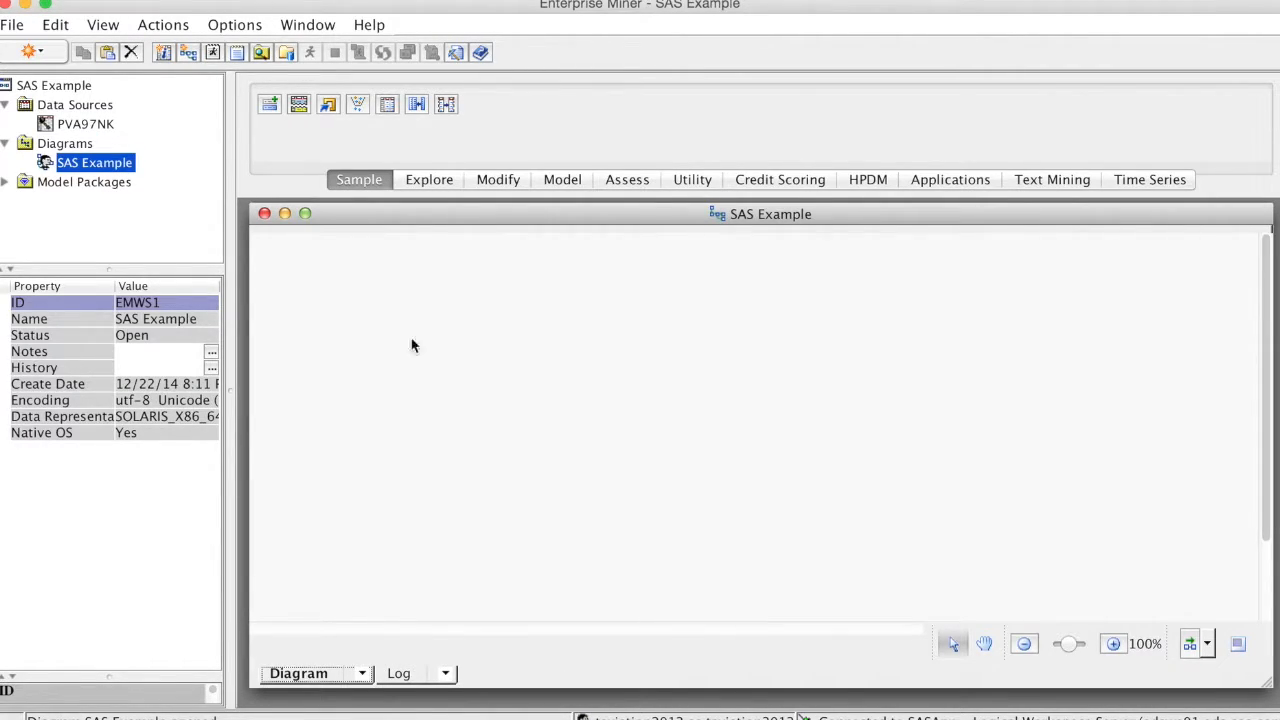
mouse_move(292, 198)
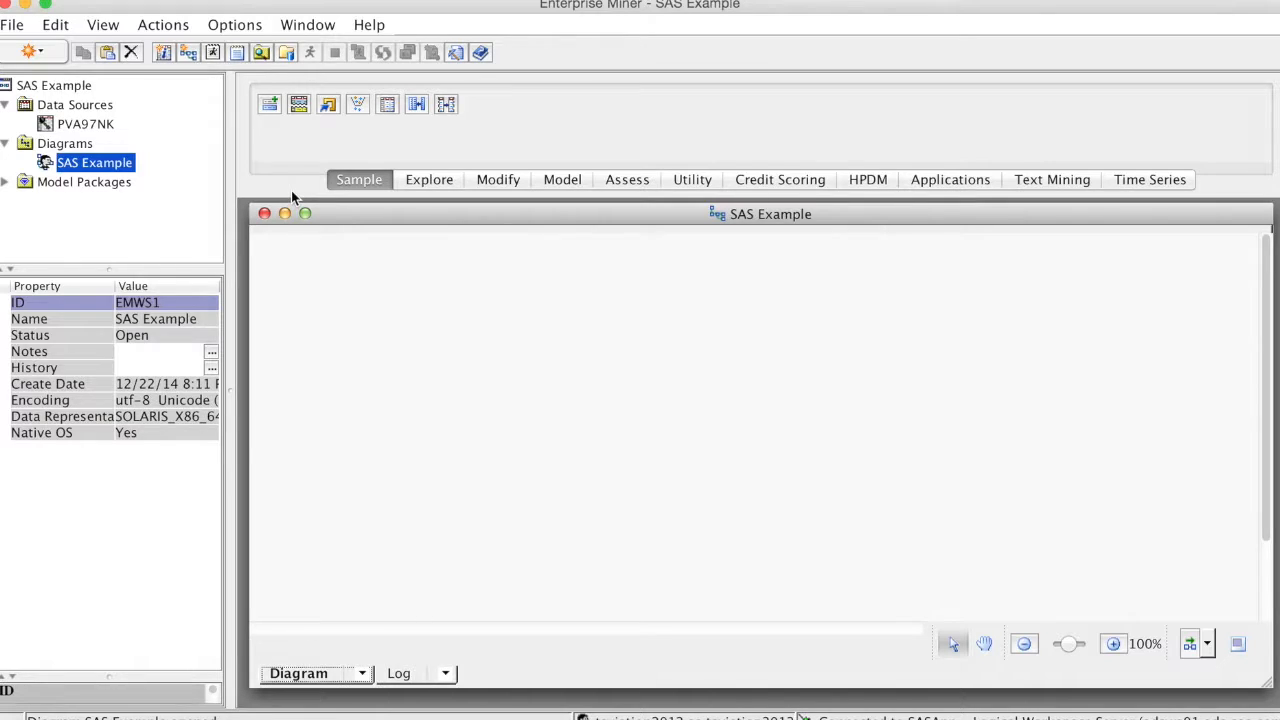
Place PVA97NK from Data Sources onto the SAS Example diagram as an input data node
click(84, 124)
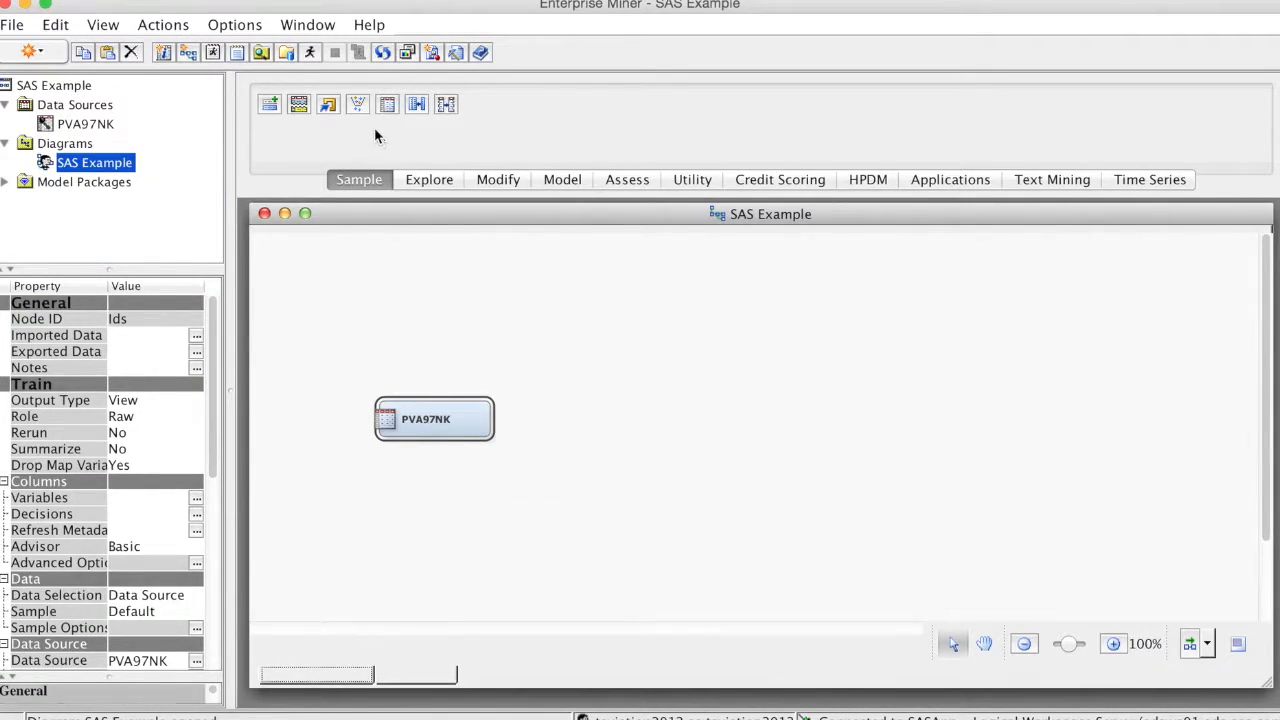
mouse_move(388, 104)
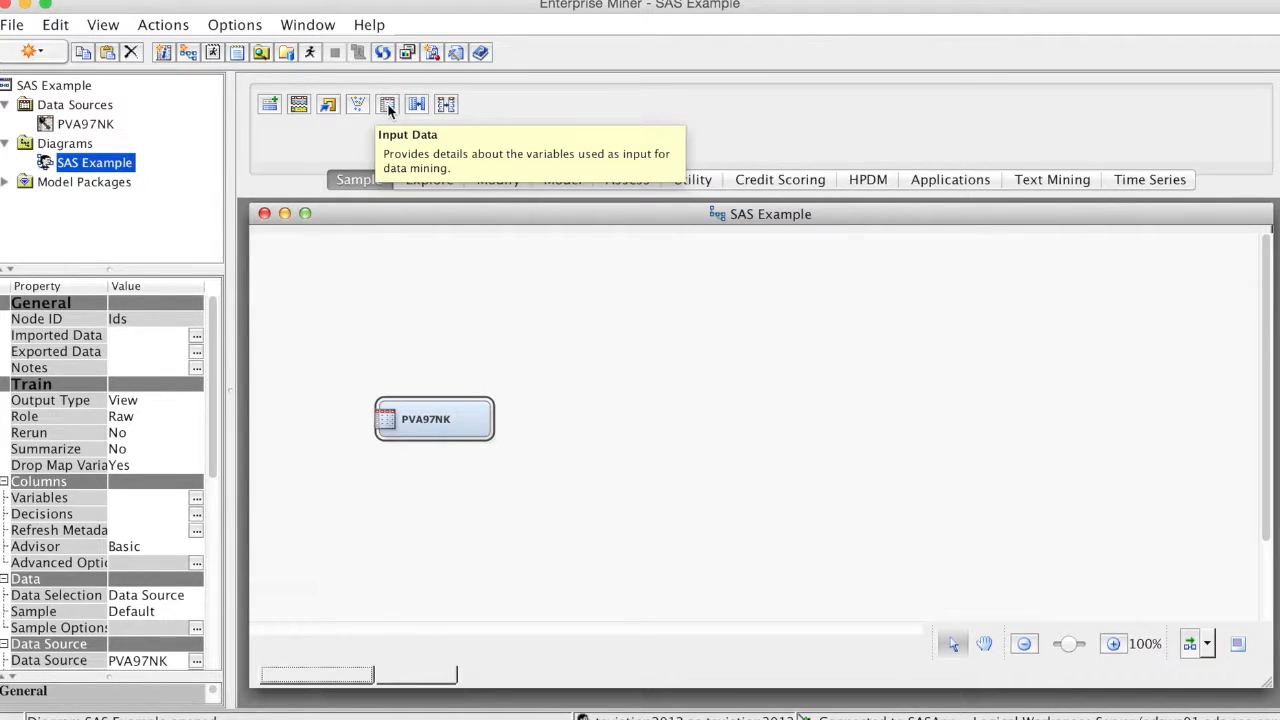